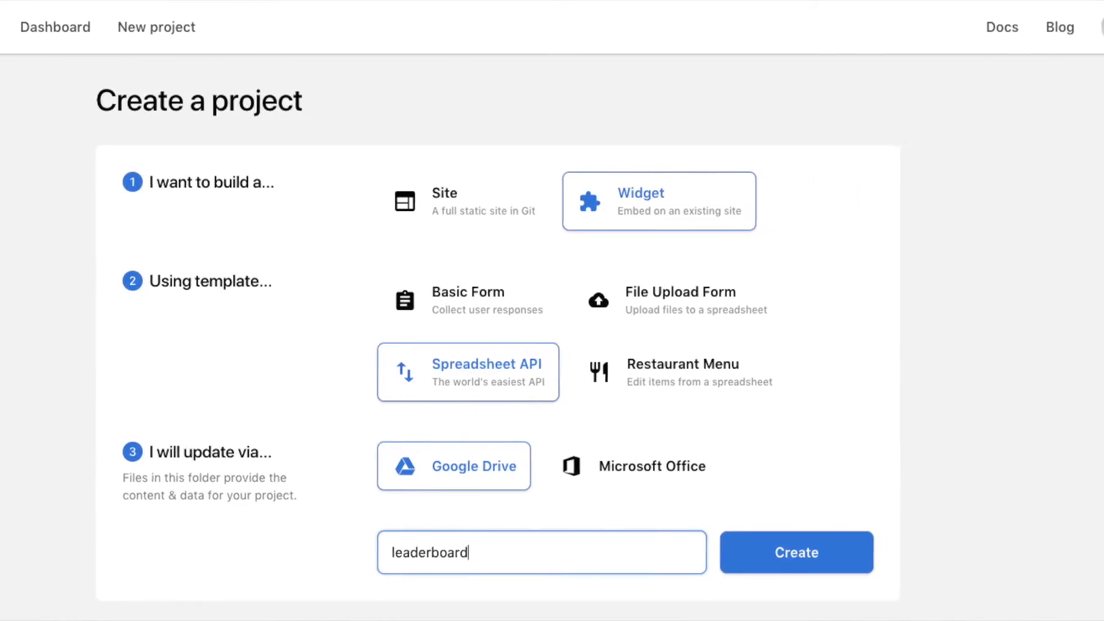
- Create the leaderboard Spreadsheet API widget, then open its project and editor showing the endpoint
{"action": "left_click", "coordinate": [796, 553]}
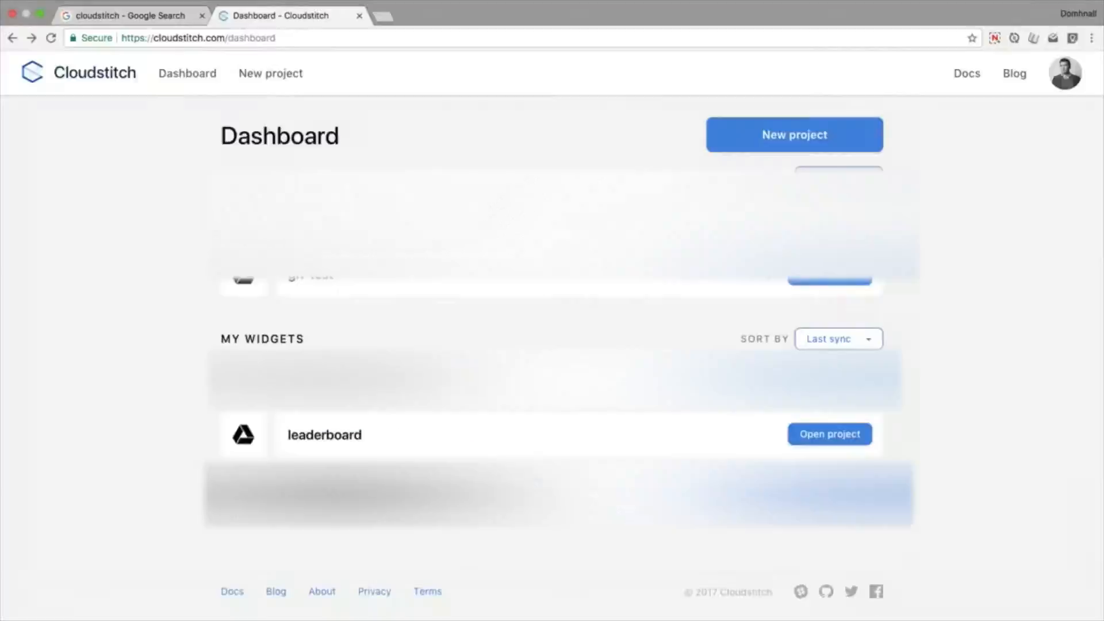
{"action": "left_click", "coordinate": [829, 434]}
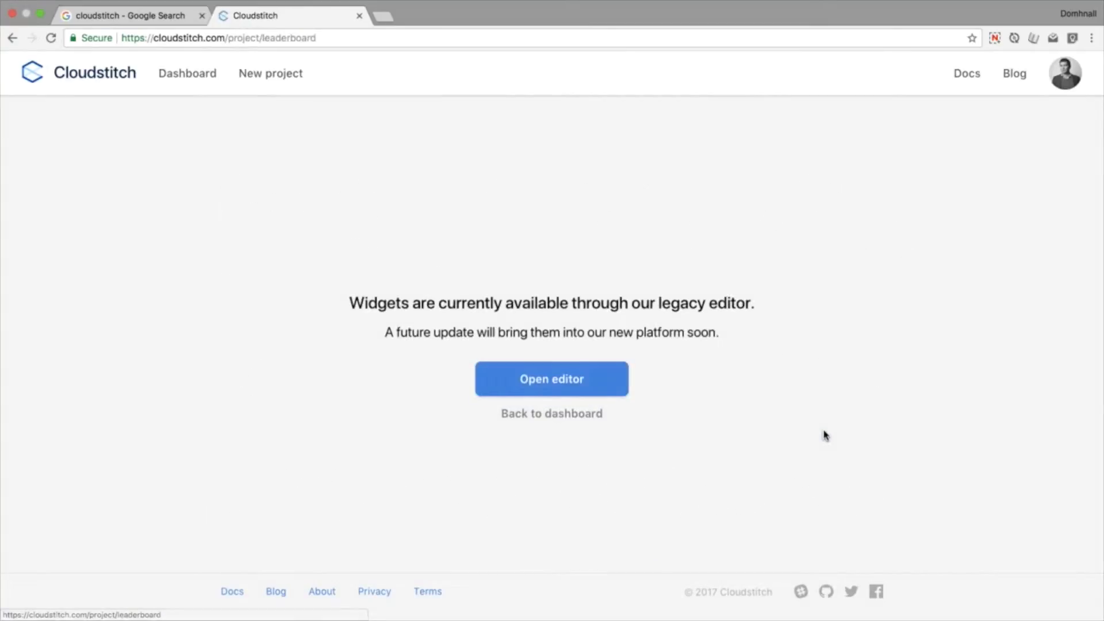
{"action": "left_click", "coordinate": [551, 379]}
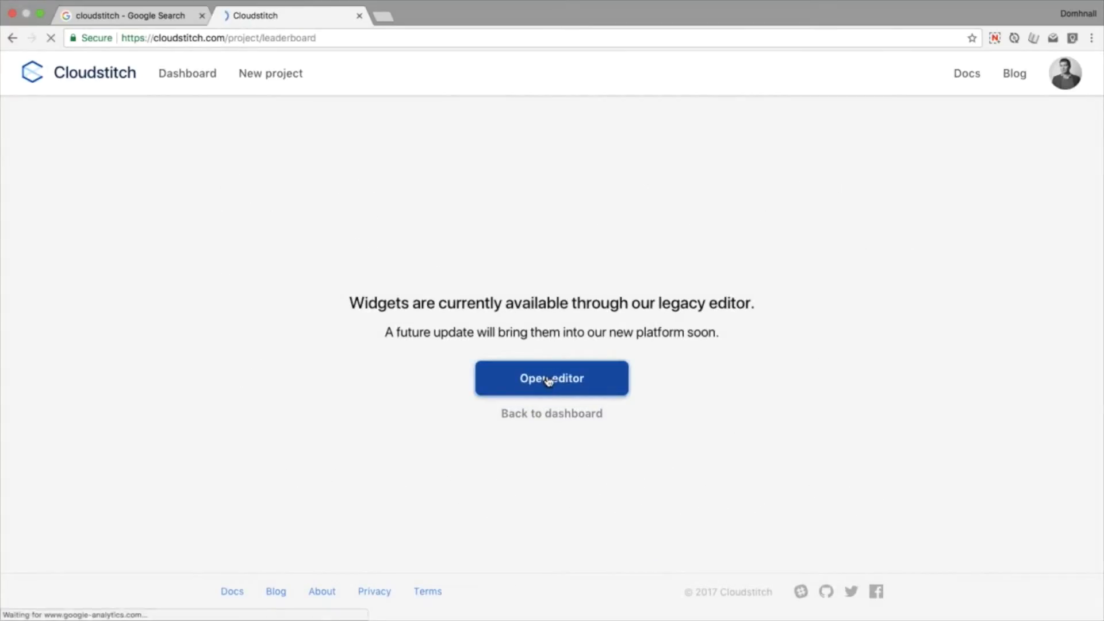
{"action": "left_click", "coordinate": [551, 379]}
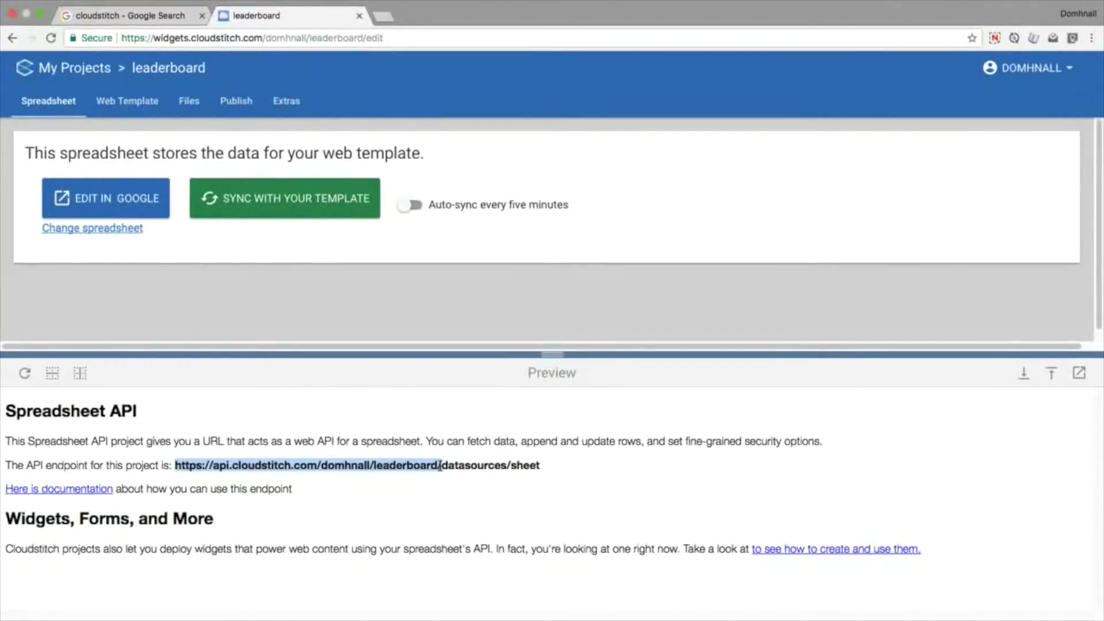
- Copy the API endpoint URL and open the linked leaderboard sheet in Google Sheets
{"action": "right_click", "coordinate": [306, 465]}
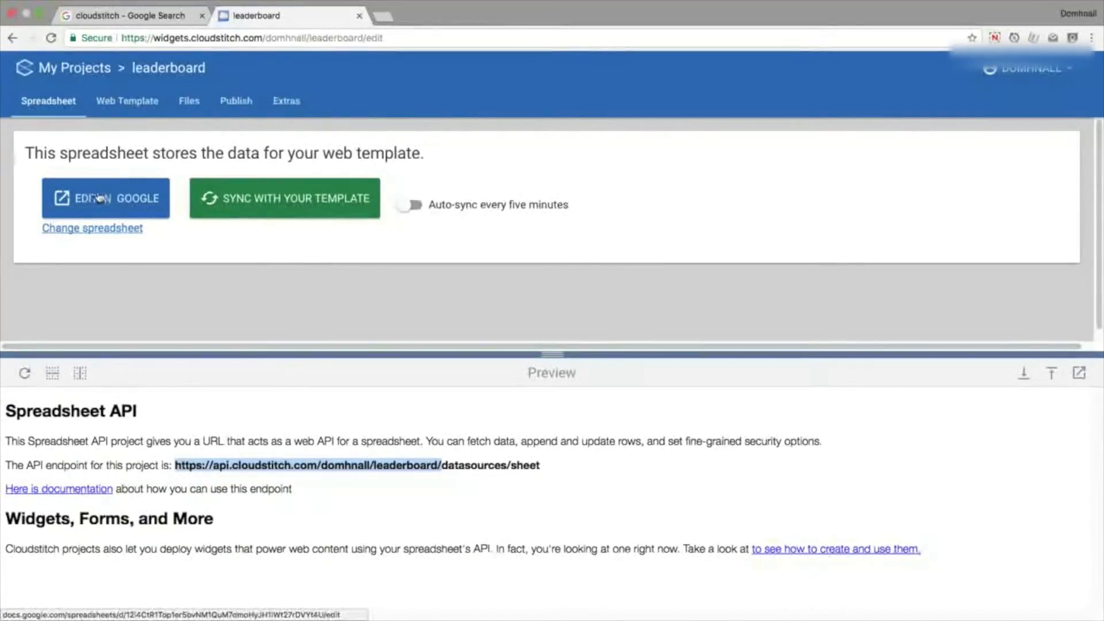
{"action": "left_click", "coordinate": [106, 198]}
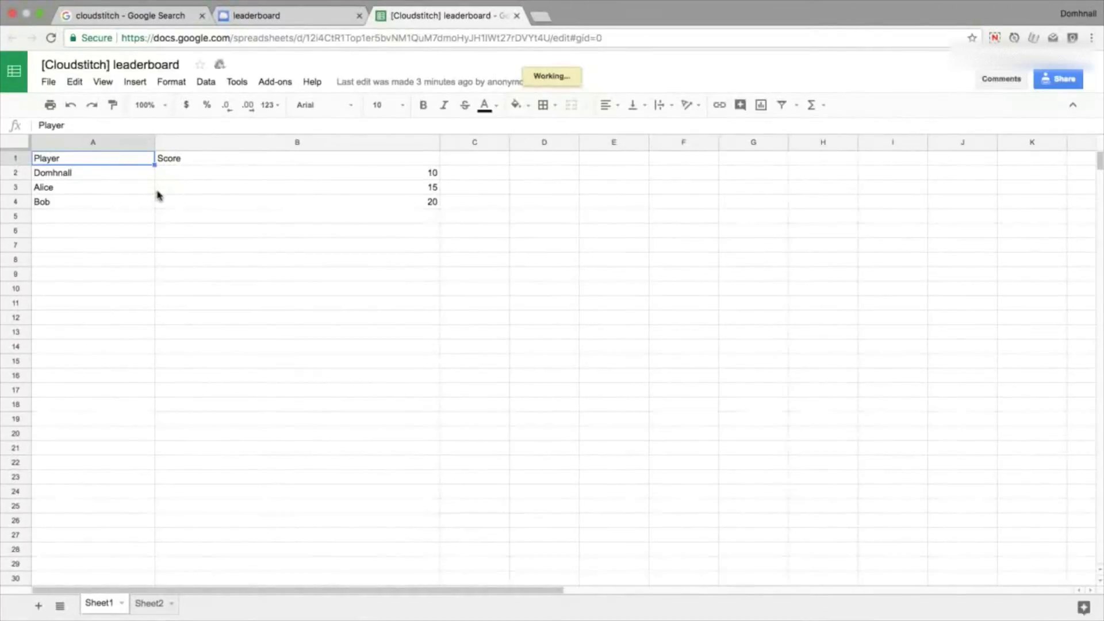
- On Sheet2, enter =SORT(Sheet1!A2:B,2,FALSE) in A2 to rank players by score
{"action": "left_click", "coordinate": [92, 173]}
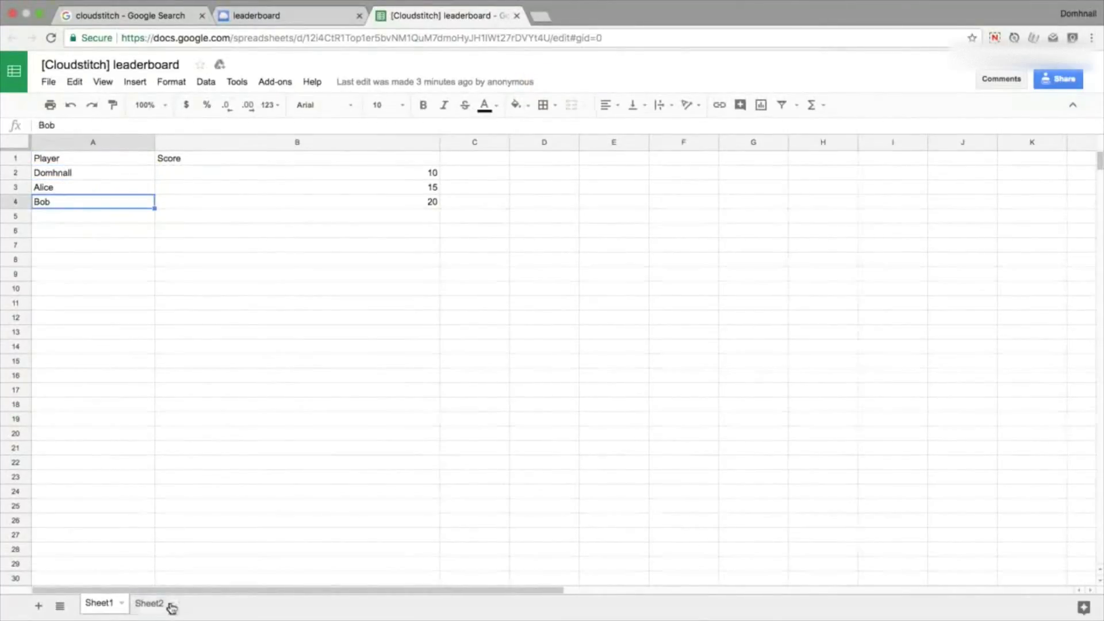
{"action": "left_click", "coordinate": [148, 602]}
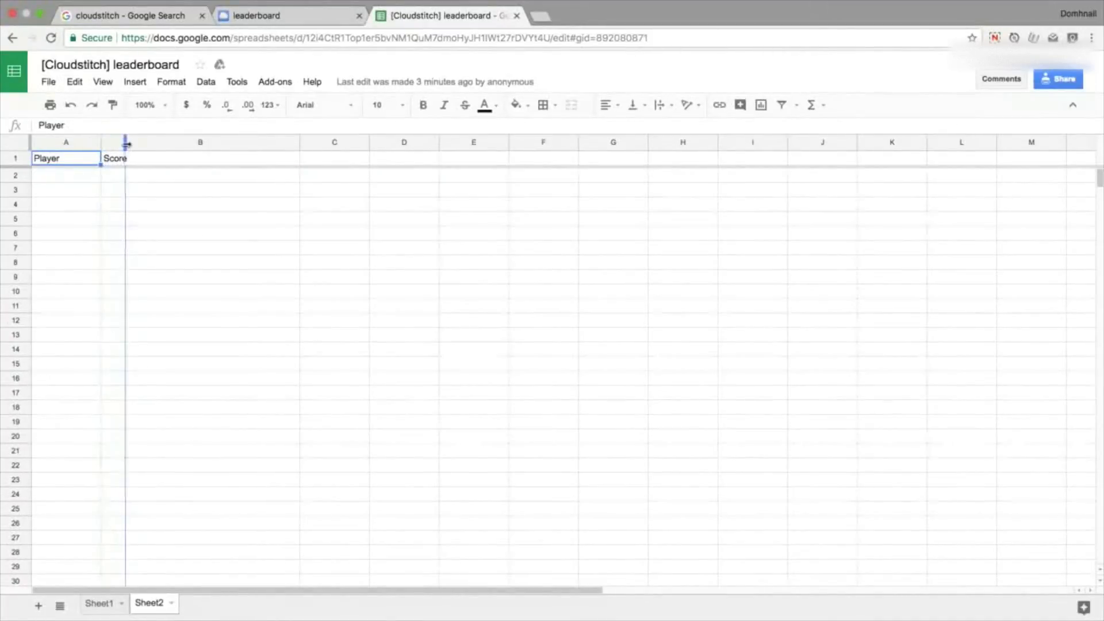
{"action": "left_click", "coordinate": [79, 174]}
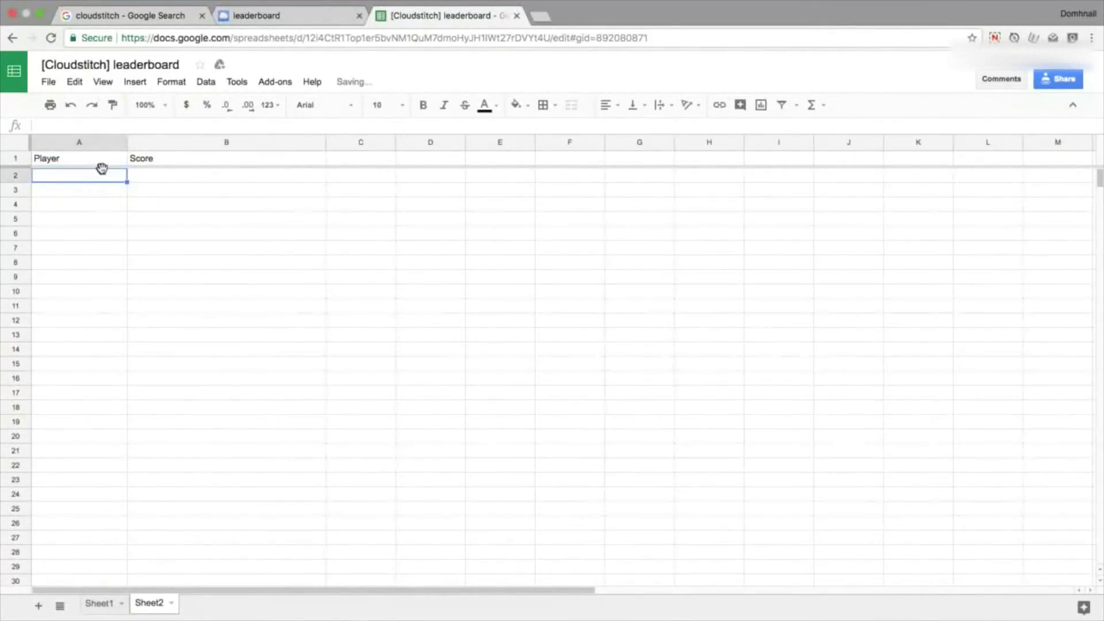
{"action": "type", "text": "=s"}
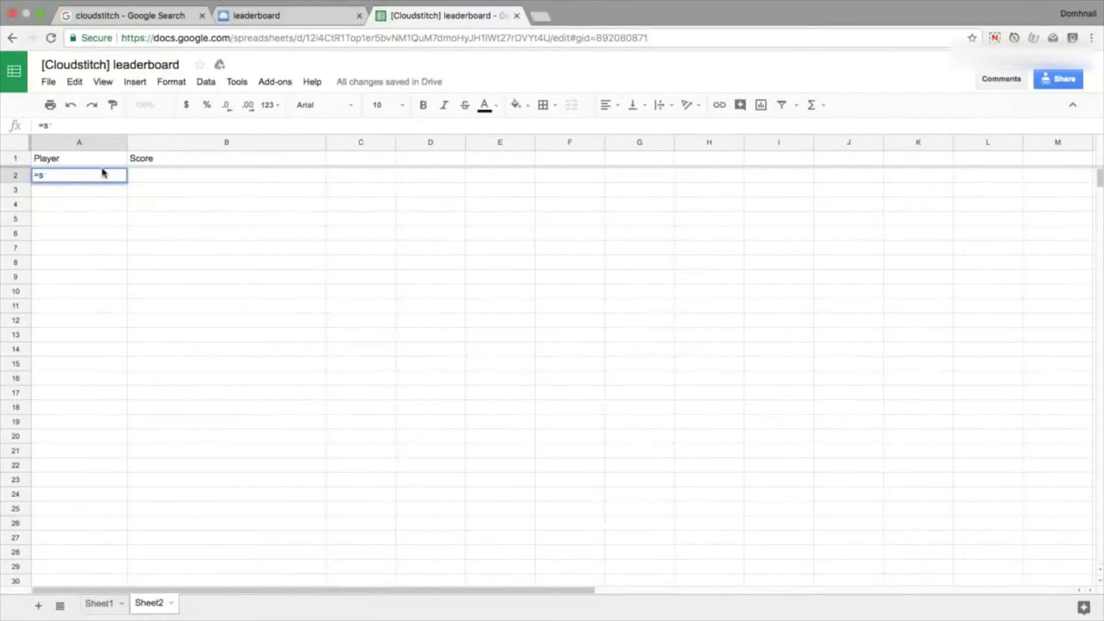
{"action": "type", "text": "ORT(Sheet1!A2:B,"}
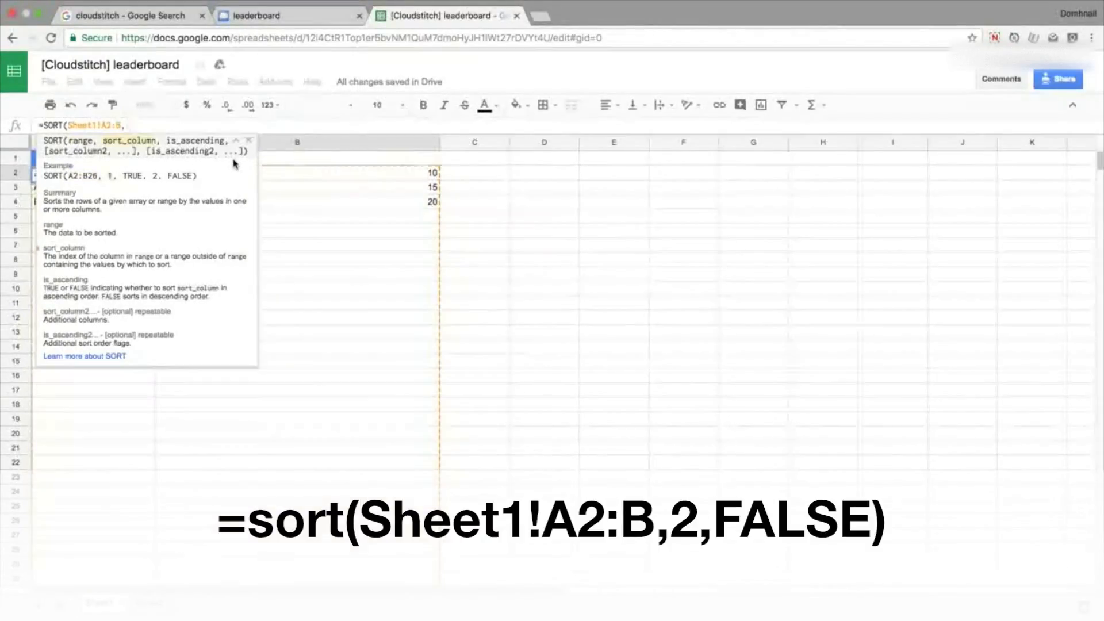
{"action": "type", "text": "2"}
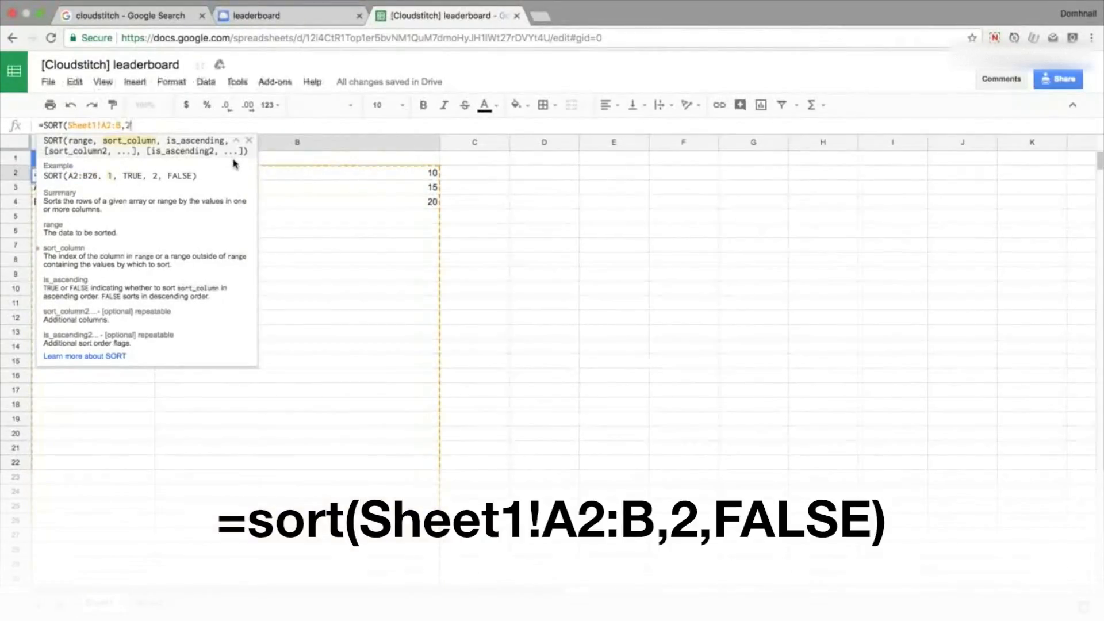
{"action": "type", "text": ","}
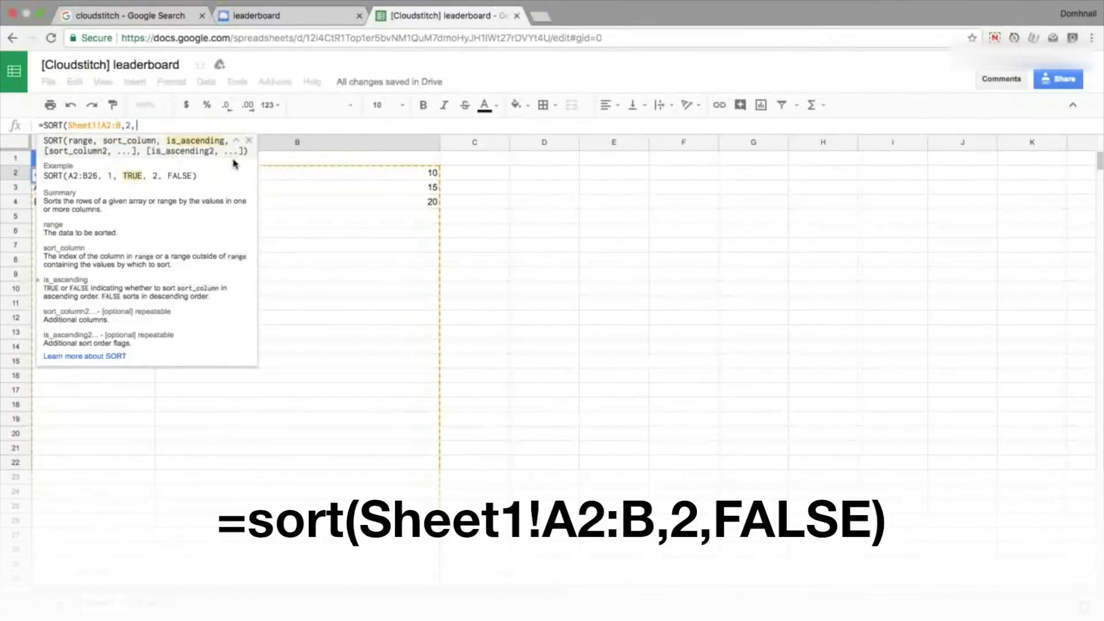
{"action": "type", "text": "FALSE"}
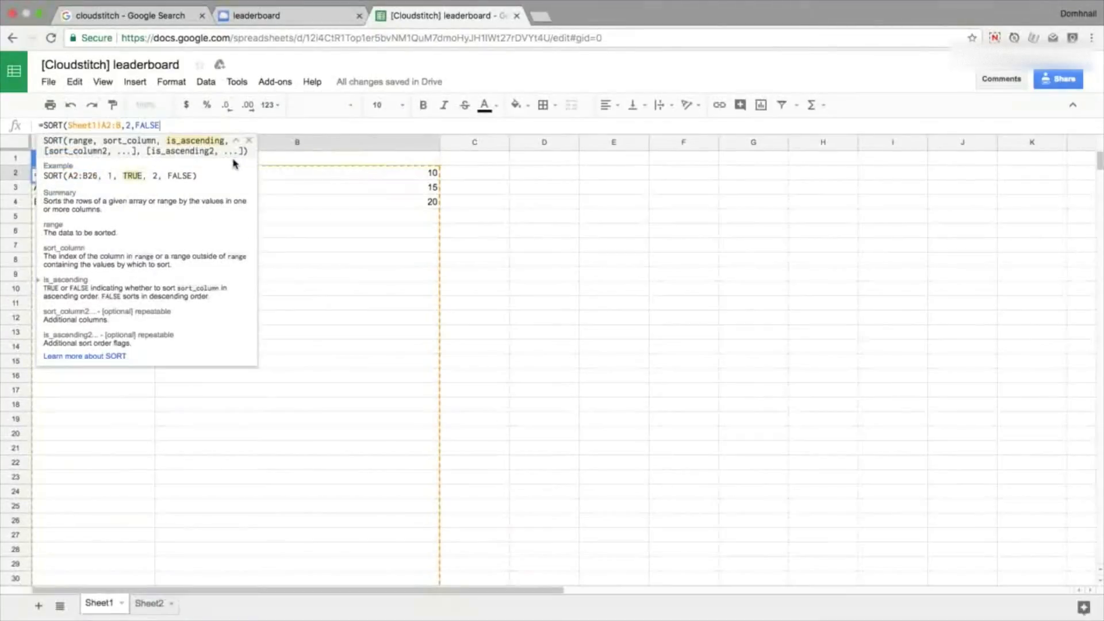
- On Sheet1, add a new player Charlie with a score of 100 in row 5
{"action": "left_click", "coordinate": [149, 602]}
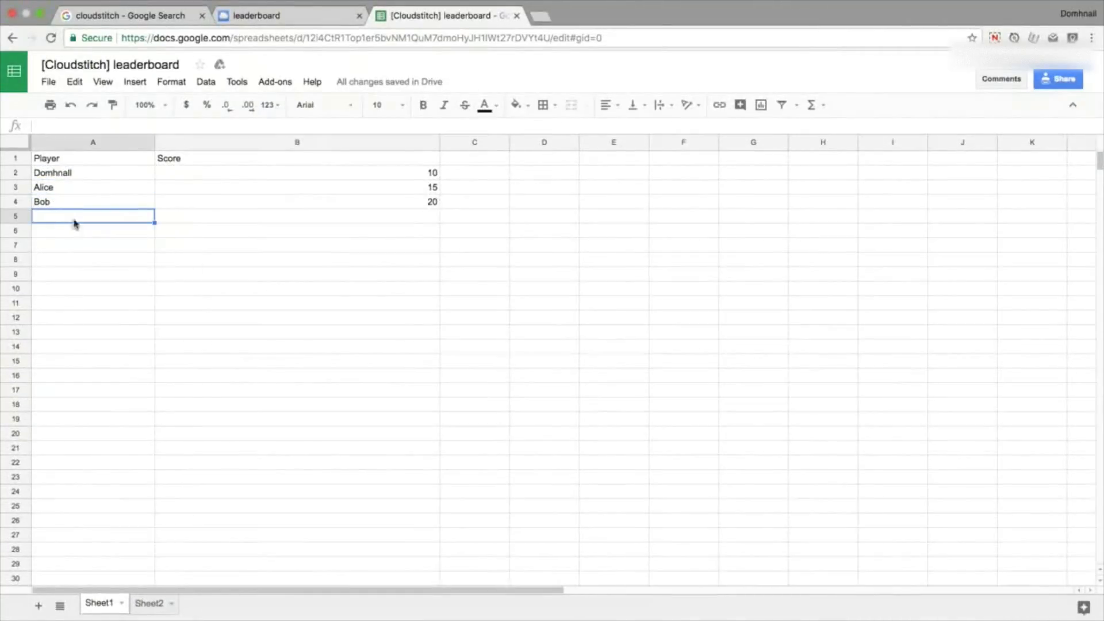
{"action": "type", "text": "Charl"}
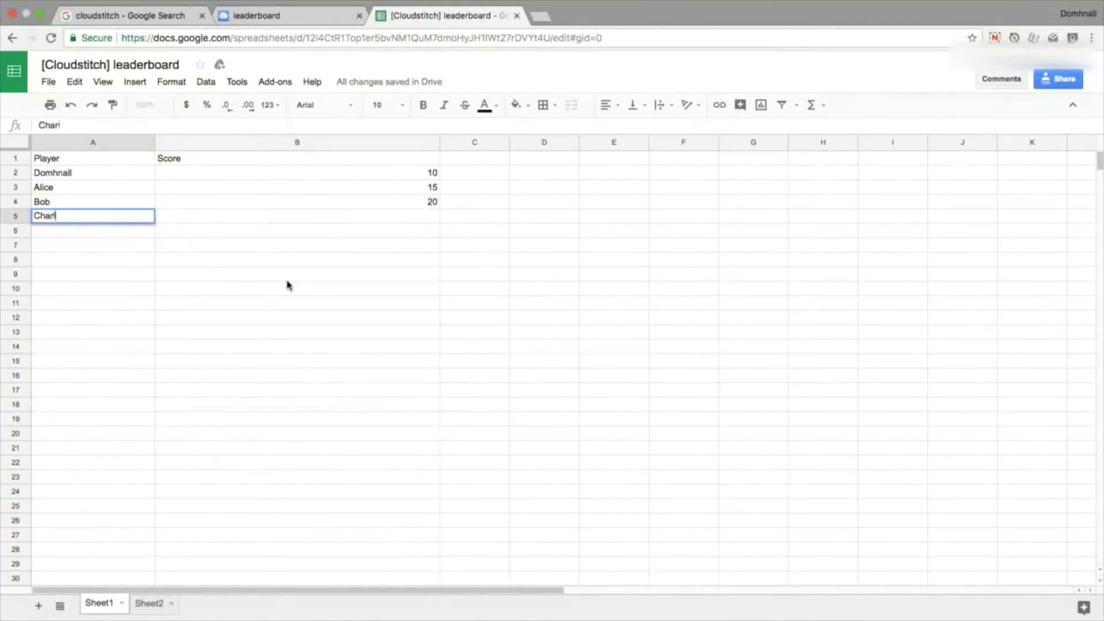
{"action": "key", "text": "Tab"}
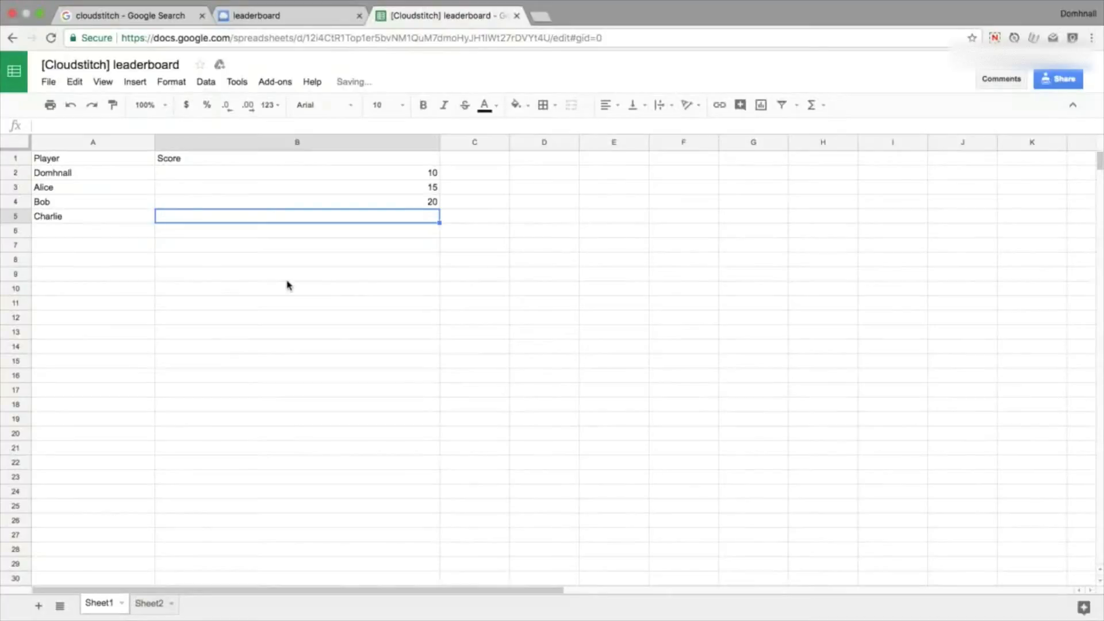
{"action": "type", "text": "100"}
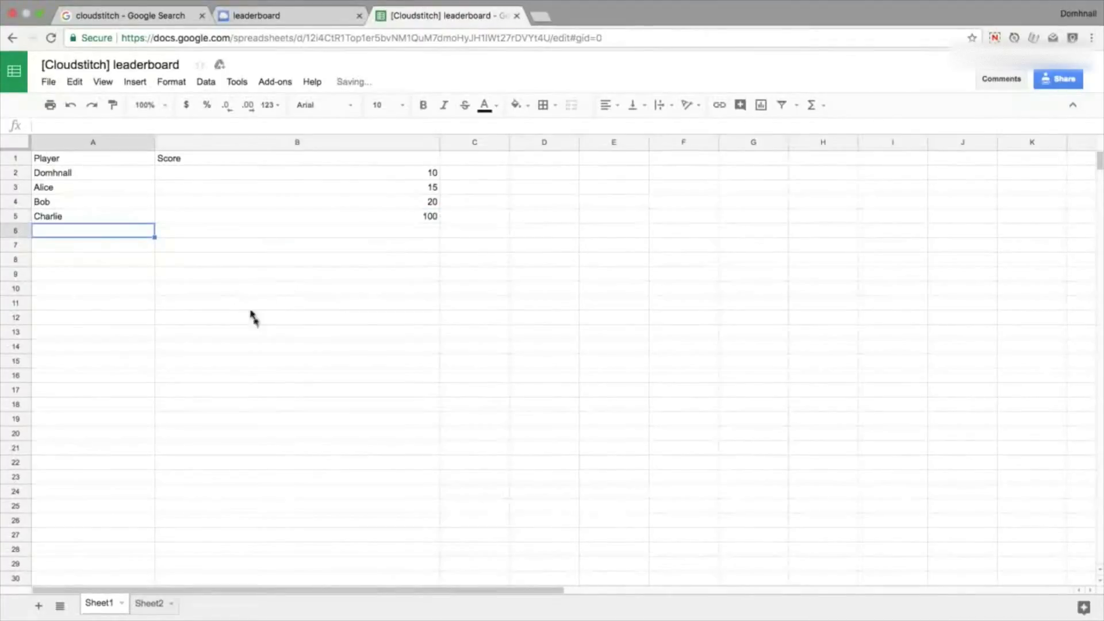
{"action": "left_click", "coordinate": [149, 603]}
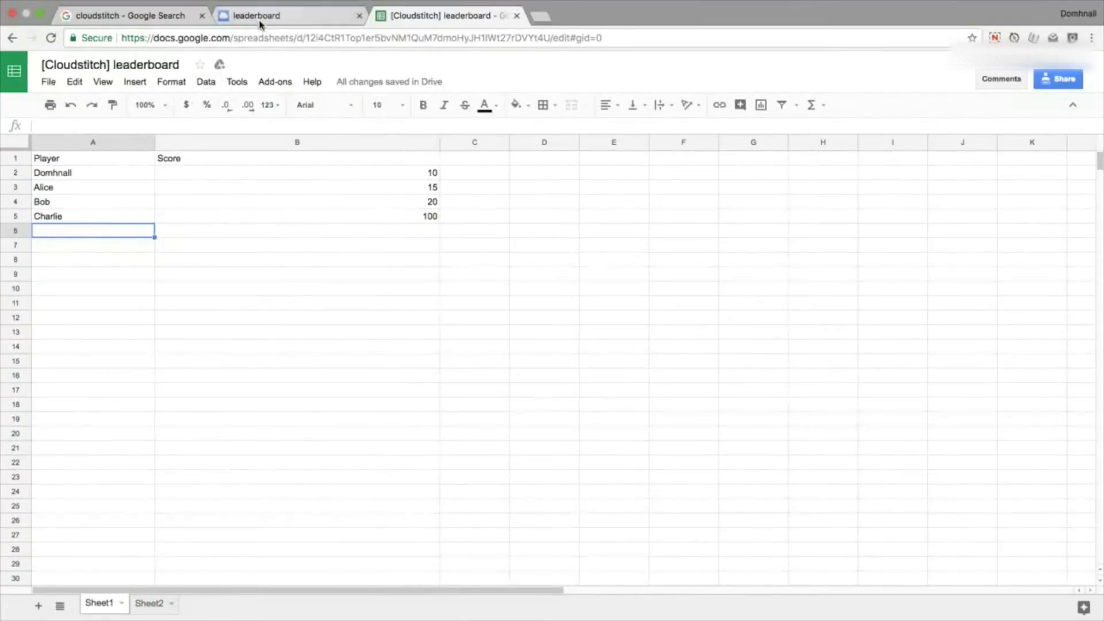
- Sync the Cloudstitch template with the updated sheet, then start a new Thunkable app
{"action": "left_click", "coordinate": [289, 15]}
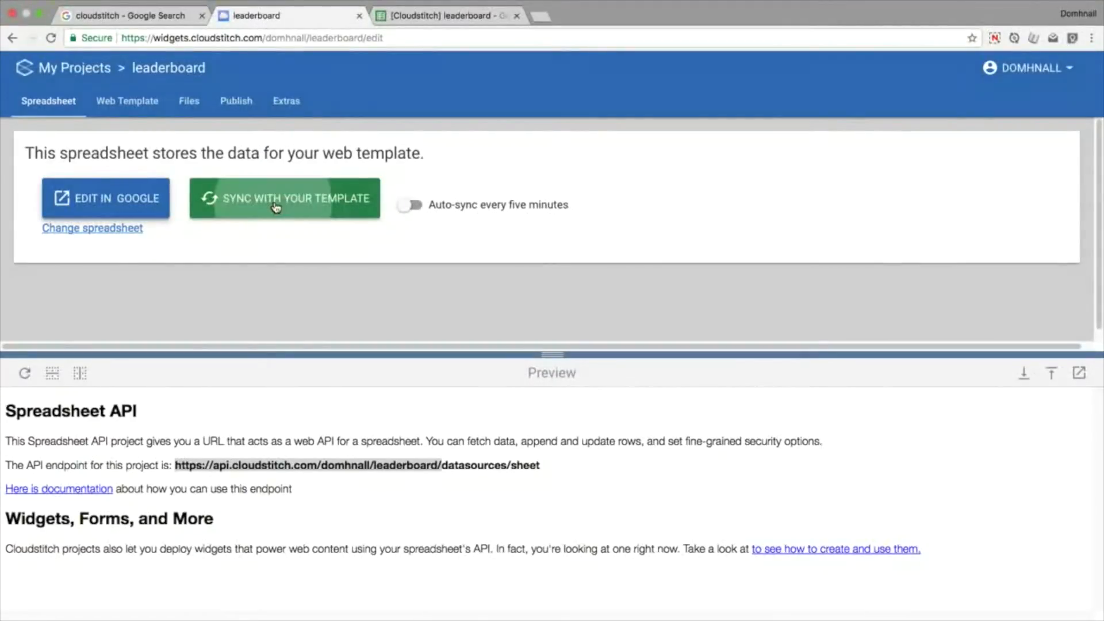
{"action": "left_click", "coordinate": [284, 198]}
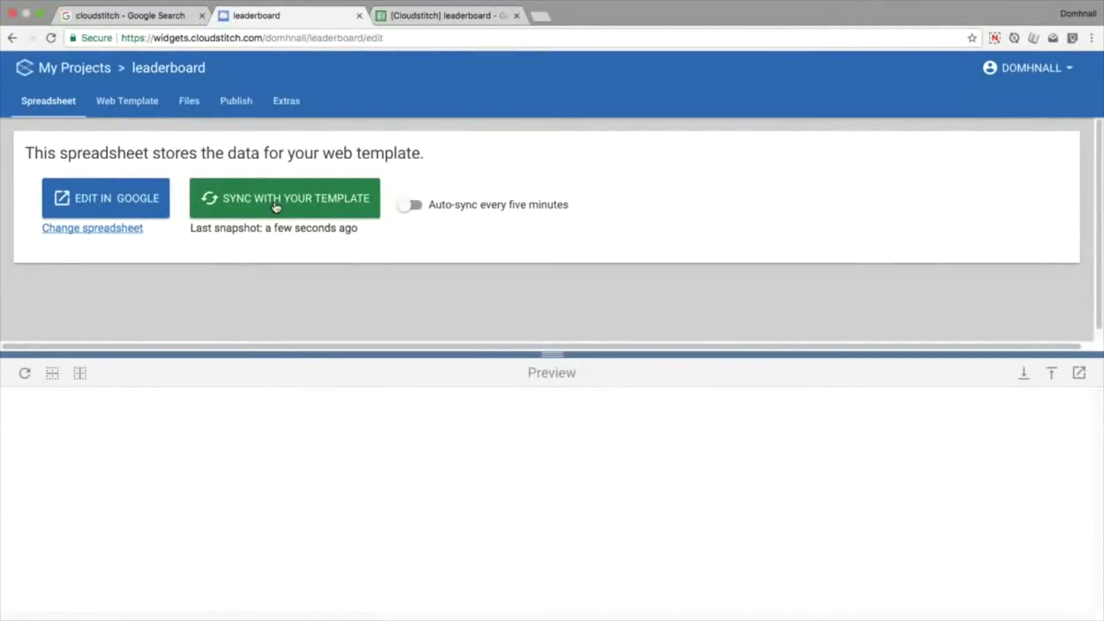
{"action": "left_click", "coordinate": [285, 198]}
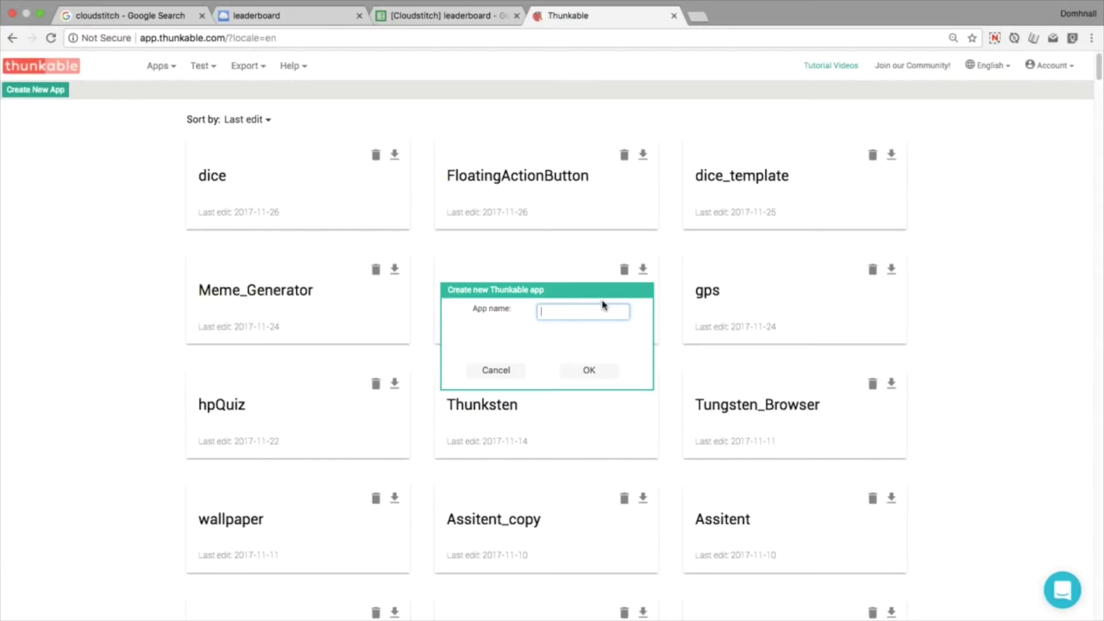
- Name the new app leader_board, create it and open it in the designer
{"action": "type", "text": "leader_boa"}
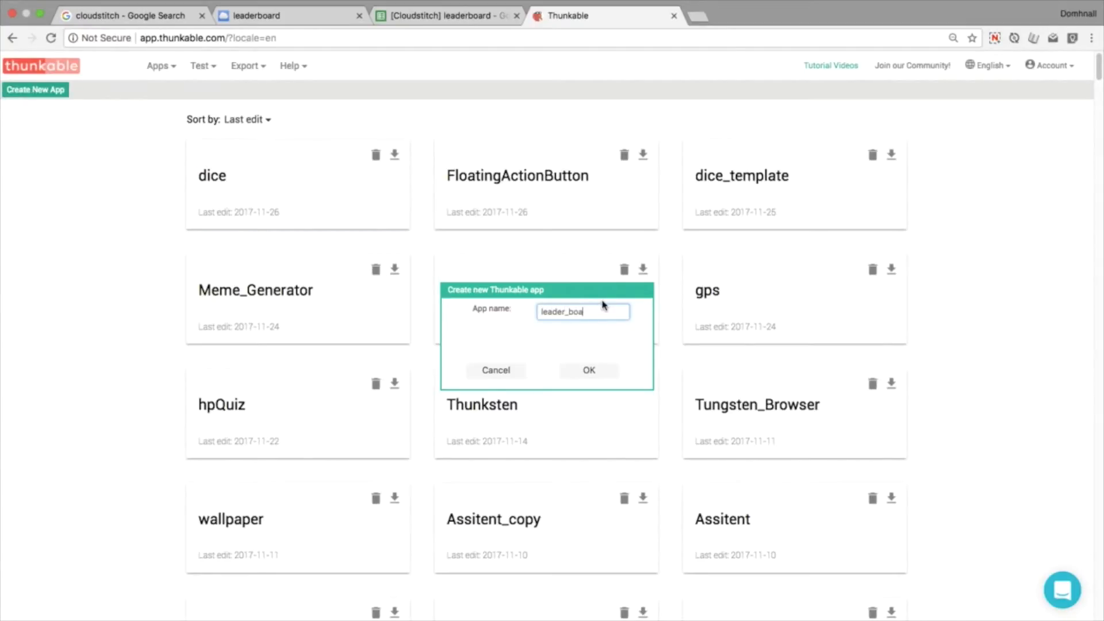
{"action": "left_click", "coordinate": [590, 369]}
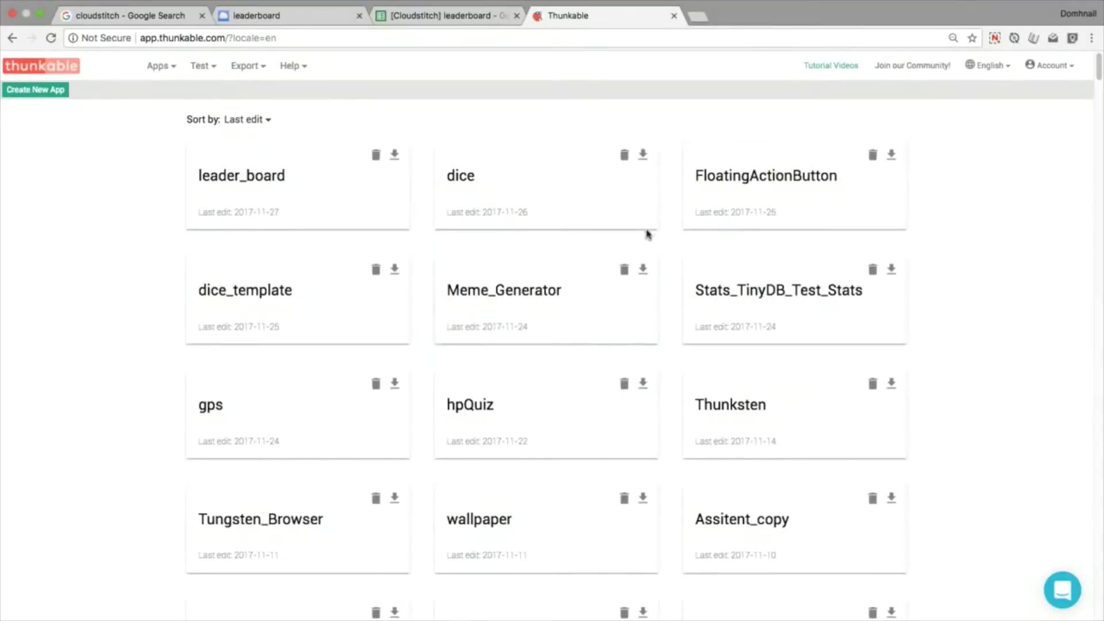
{"action": "left_click", "coordinate": [240, 175]}
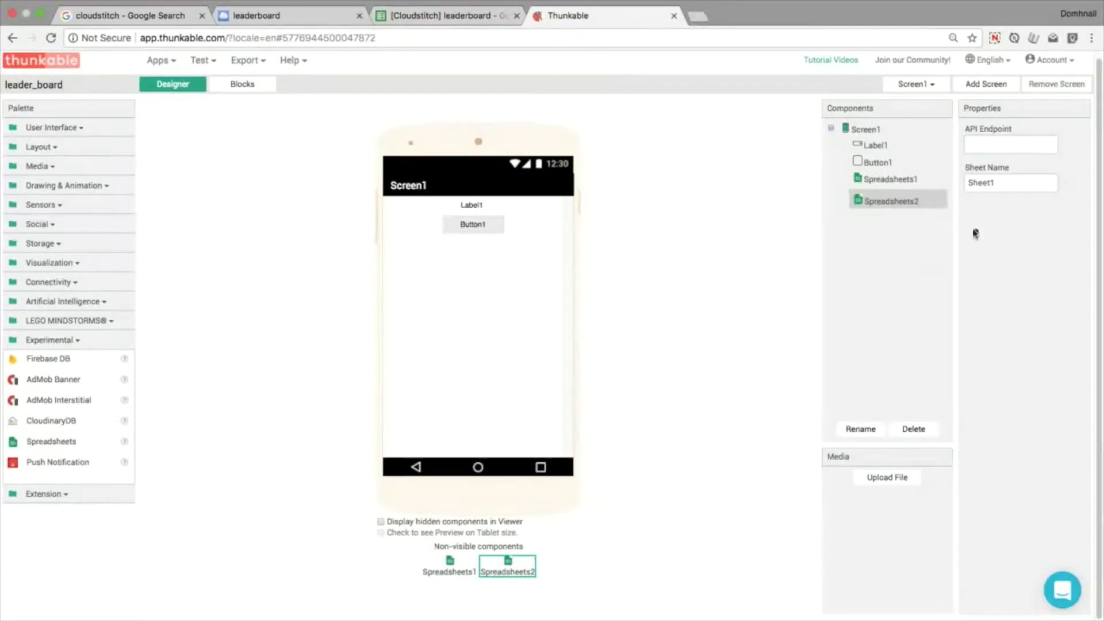
- Point Spreadsheets2 at Sheet2 and give both spreadsheet components the domhnall/leaderboard Cloudstitch endpoint
{"action": "type", "text": "Sheet2"}
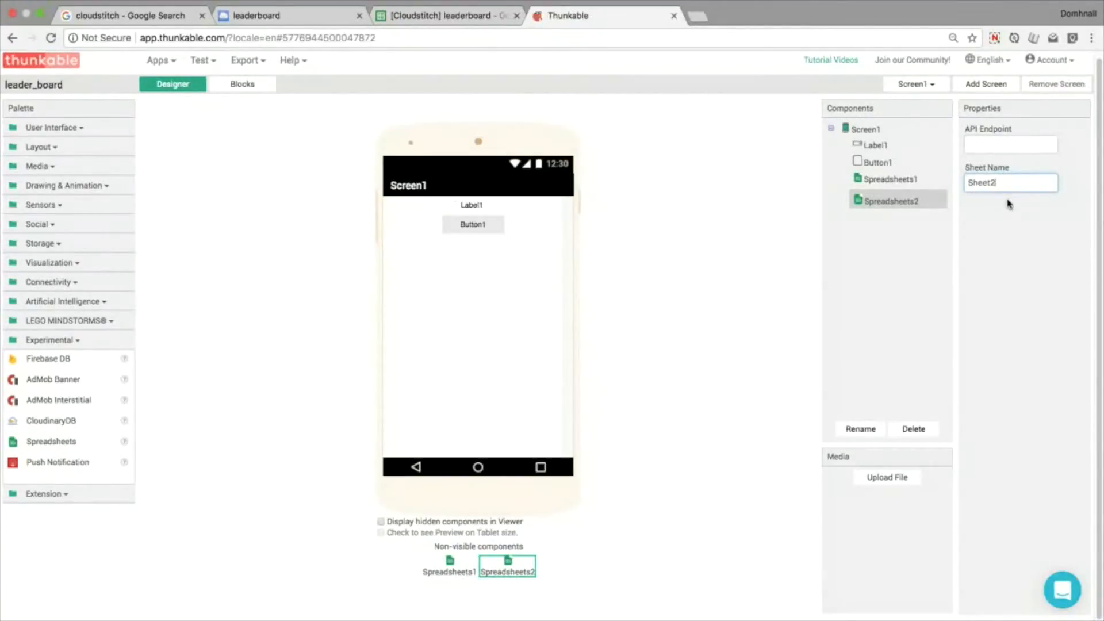
{"action": "left_click", "coordinate": [1010, 144]}
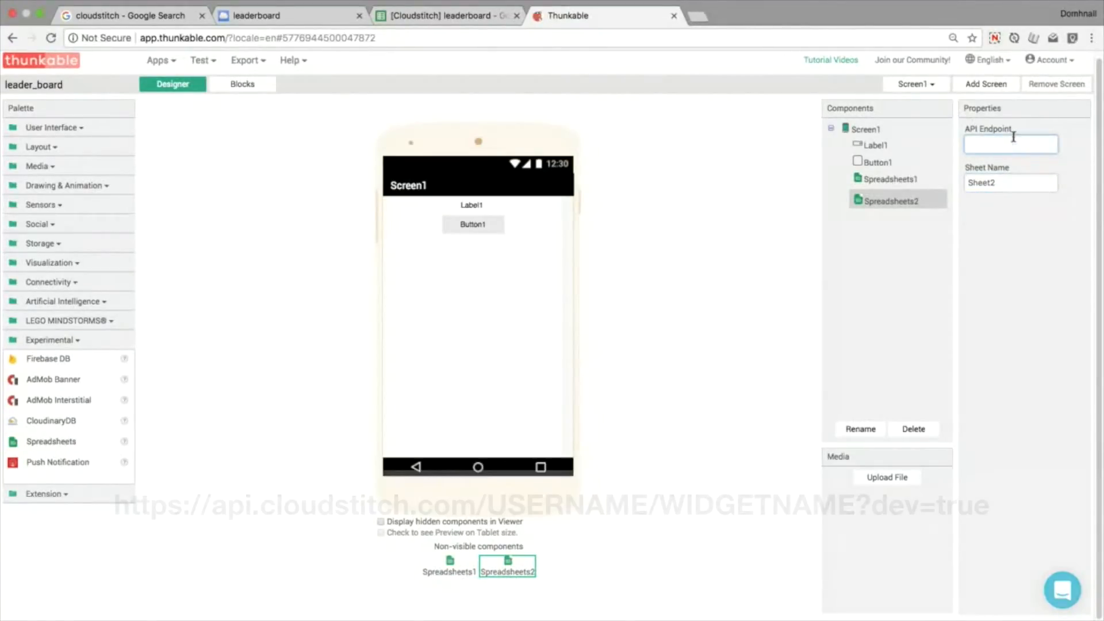
{"action": "type", "text": "omhnall/leaderboard1"}
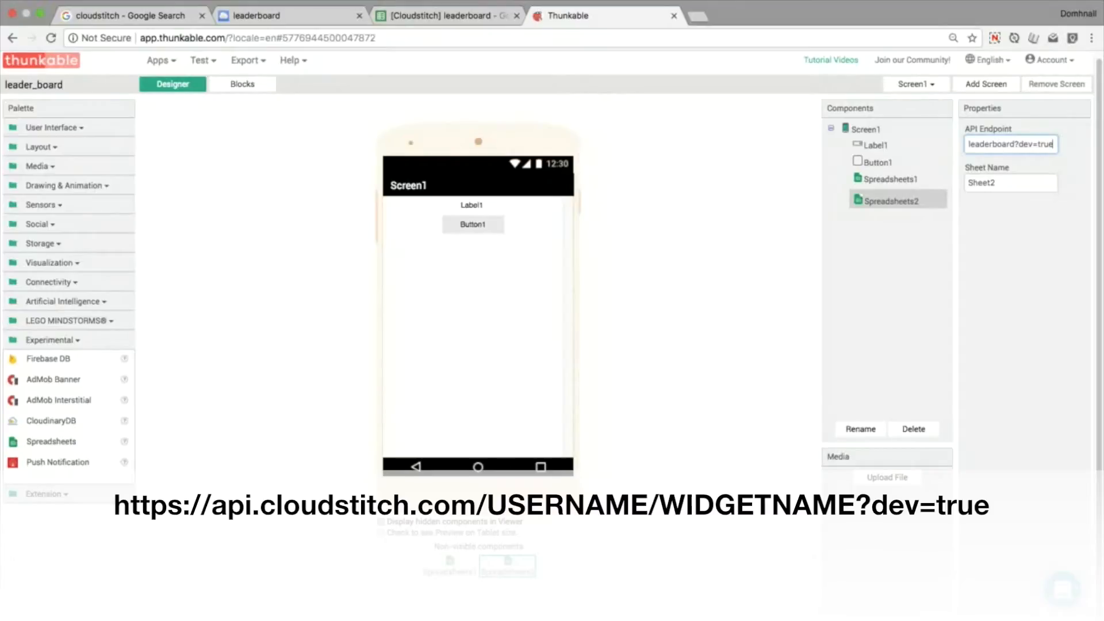
{"action": "left_click", "coordinate": [890, 183]}
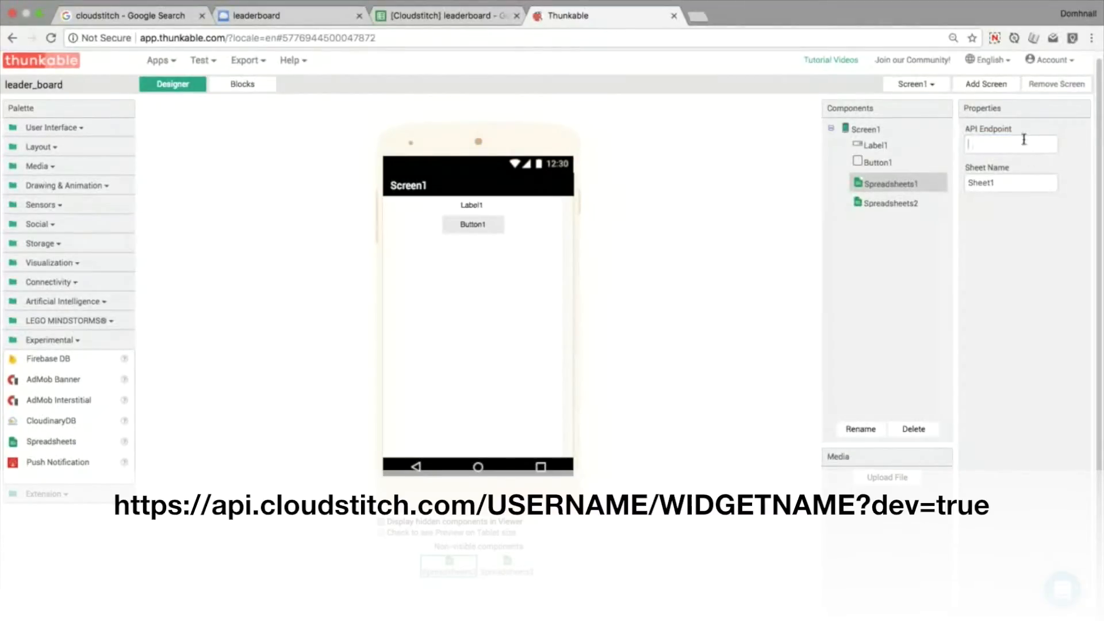
{"action": "type", "text": "/domhnall/leaderboard"}
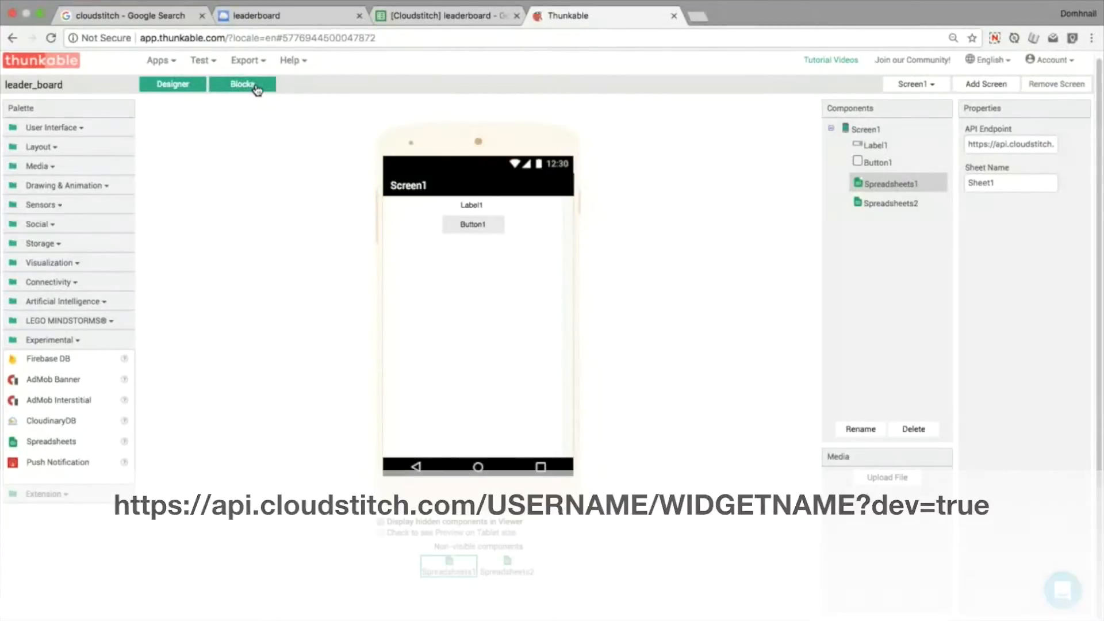
- Make Button1.Click call Spreadsheets2.Get All Data and put responseContent into Label1's text
{"action": "left_click", "coordinate": [242, 84]}
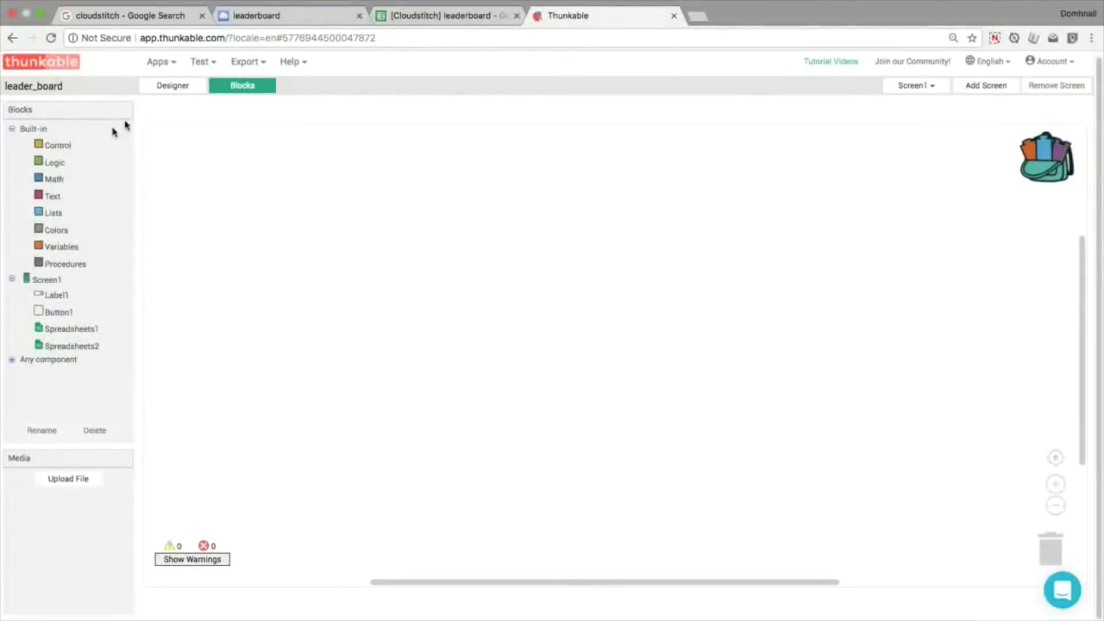
{"action": "left_click", "coordinate": [59, 312]}
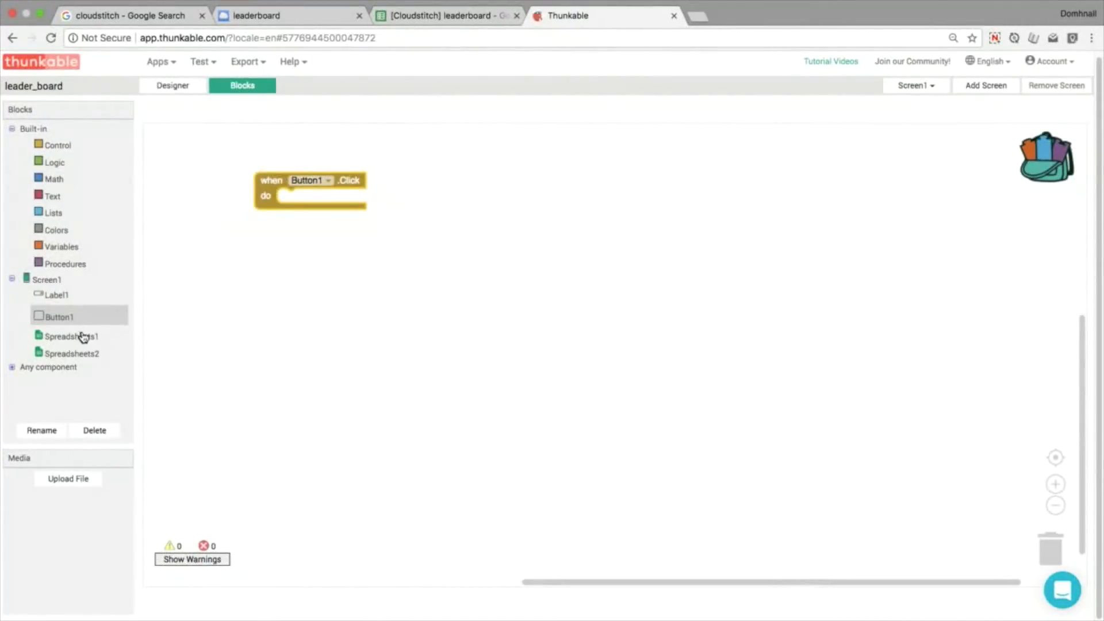
{"action": "left_click", "coordinate": [71, 336]}
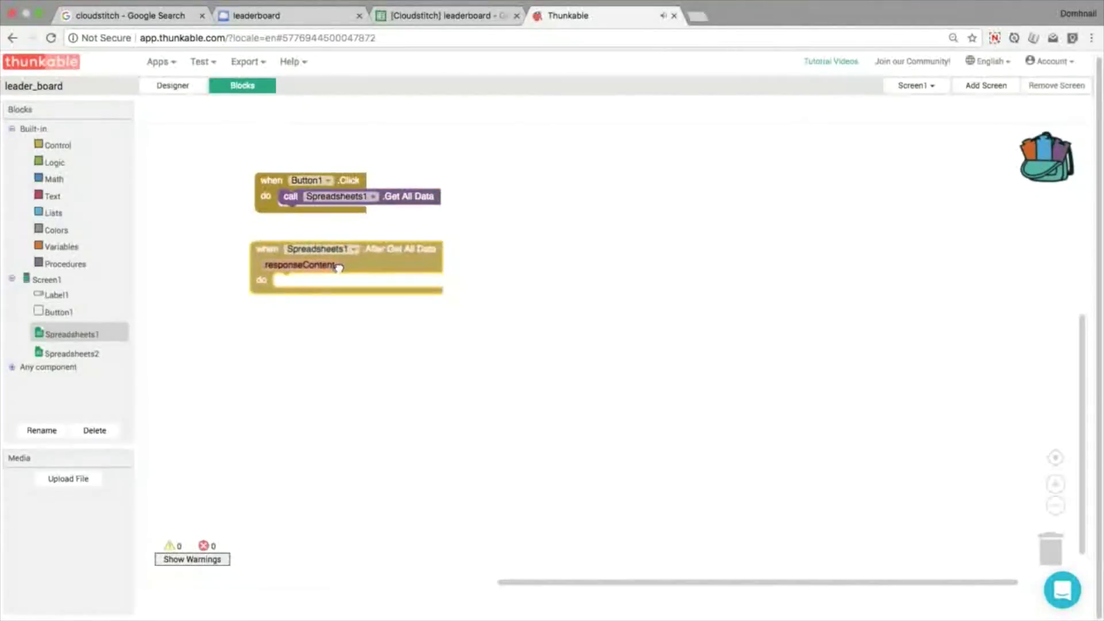
{"action": "left_click", "coordinate": [57, 300]}
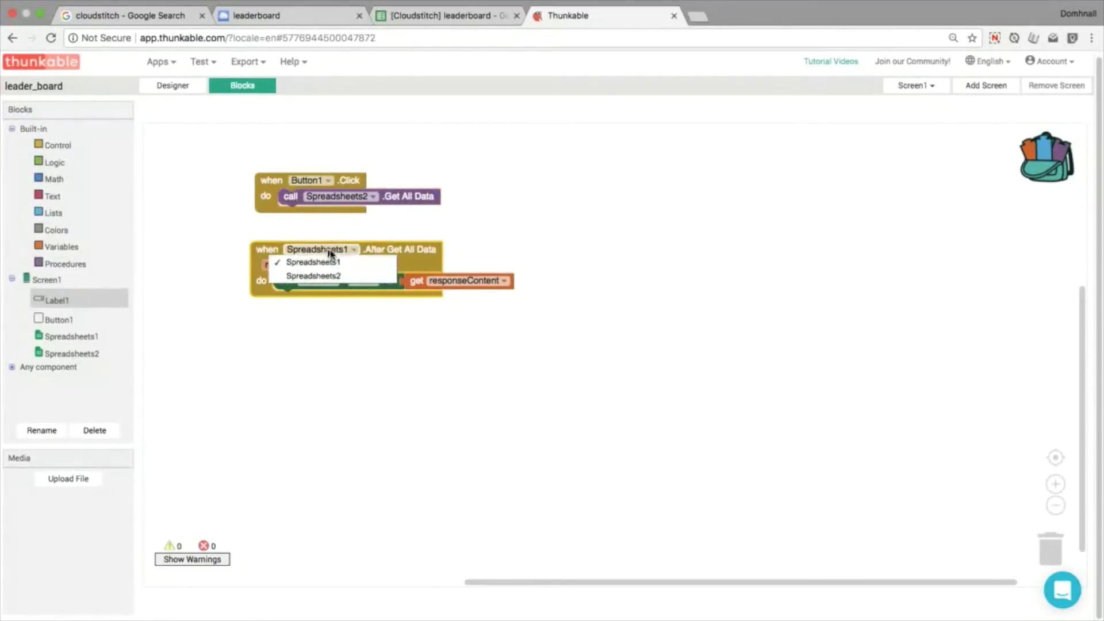
{"action": "left_click", "coordinate": [313, 275]}
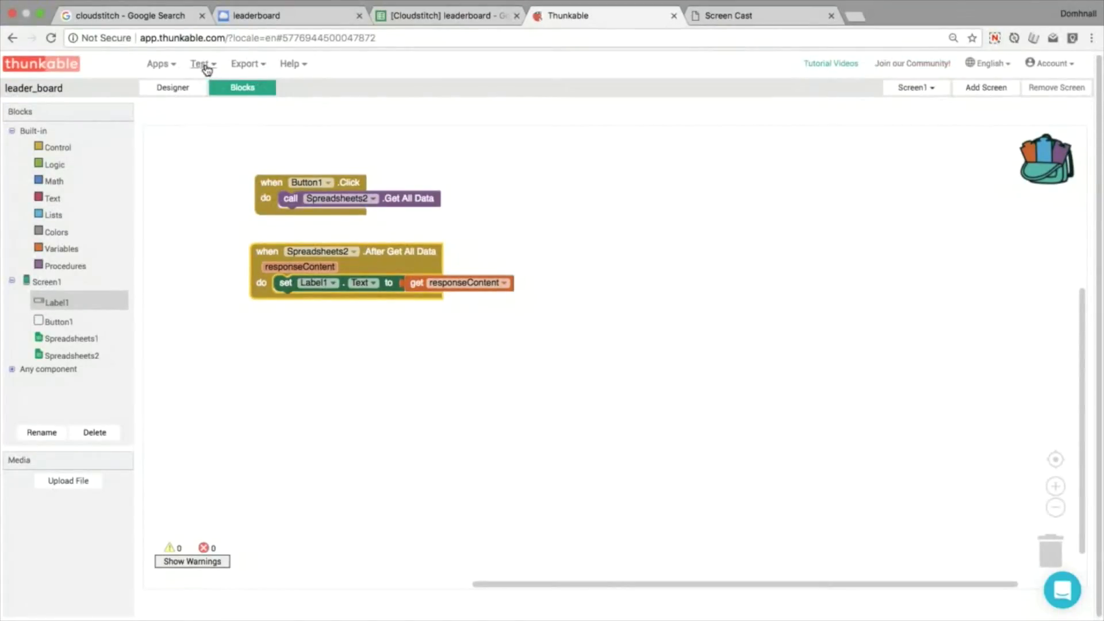
{"action": "mouse_move", "coordinate": [366, 119]}
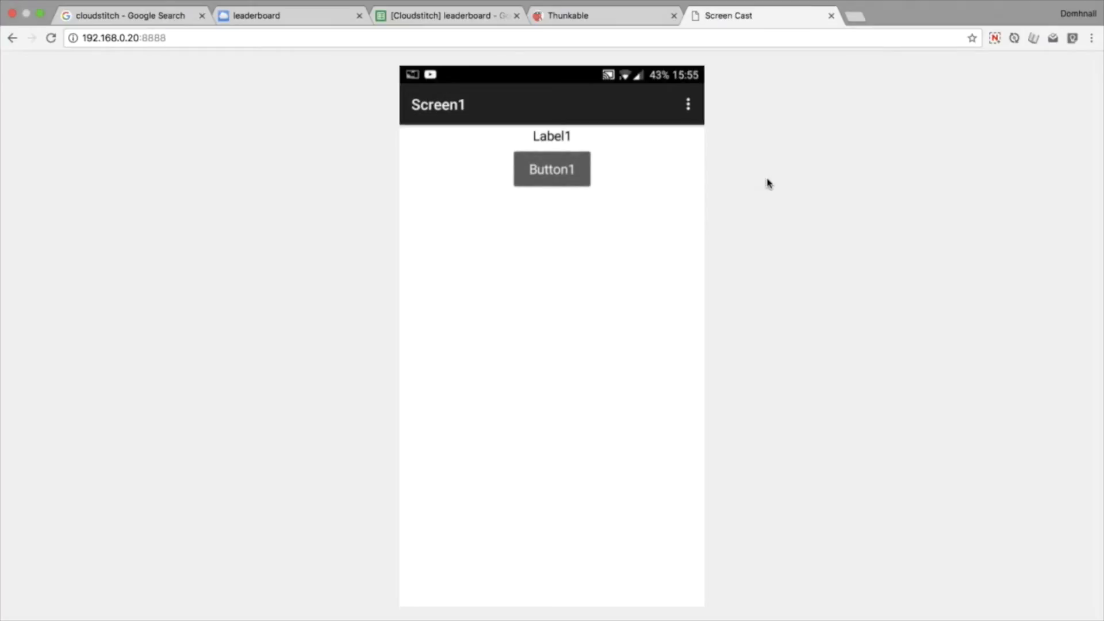
- Tap Button1 on the mirrored phone to show the raw JSON, then return to Thunkable
{"action": "left_click", "coordinate": [551, 169]}
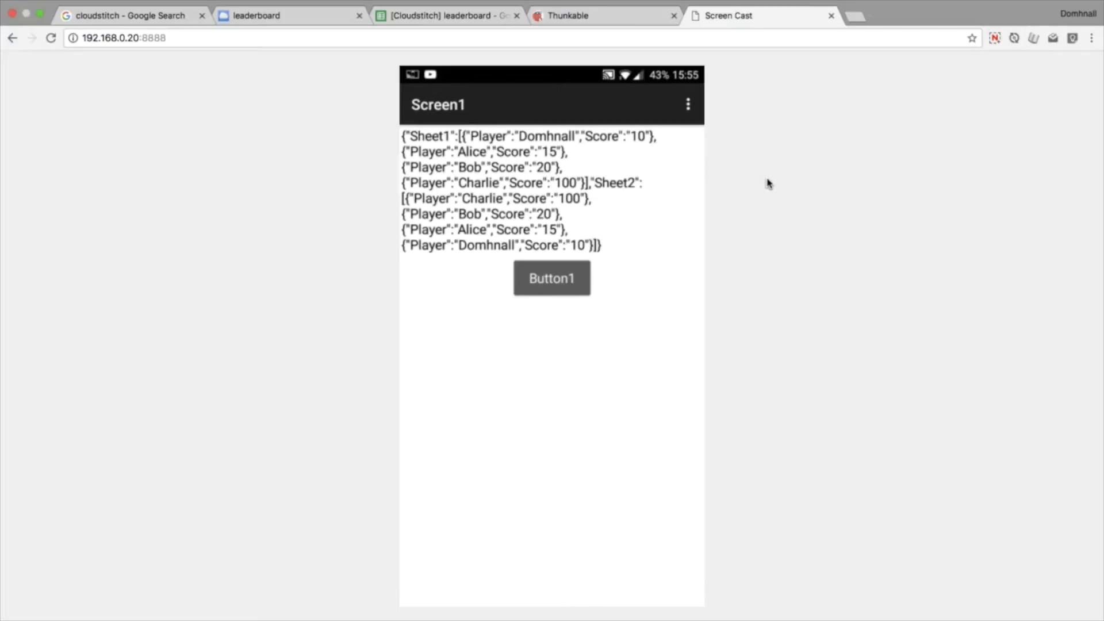
{"action": "left_click", "coordinate": [601, 15]}
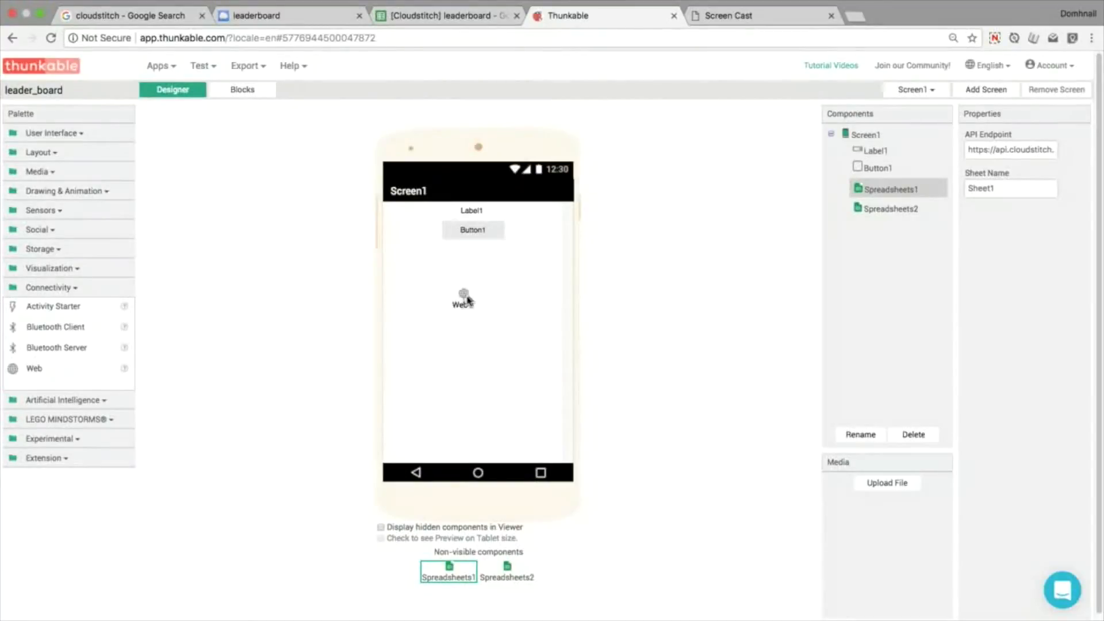
- Route responseContent through Web1.JsonTextDecode before setting Label1's text
{"action": "left_click", "coordinate": [242, 90]}
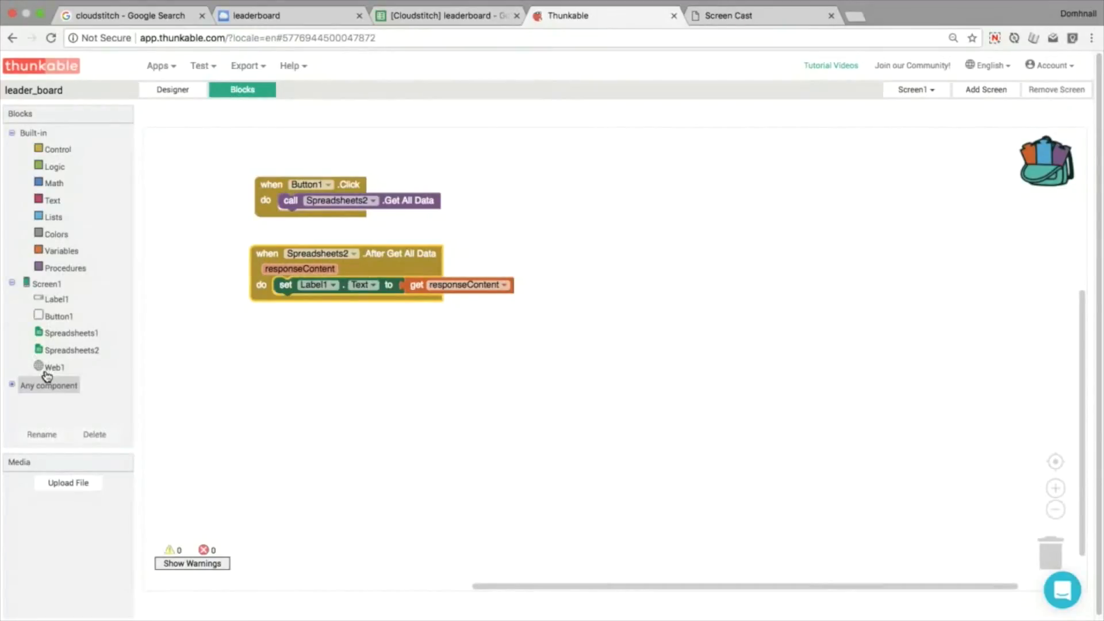
{"action": "left_click", "coordinate": [54, 366]}
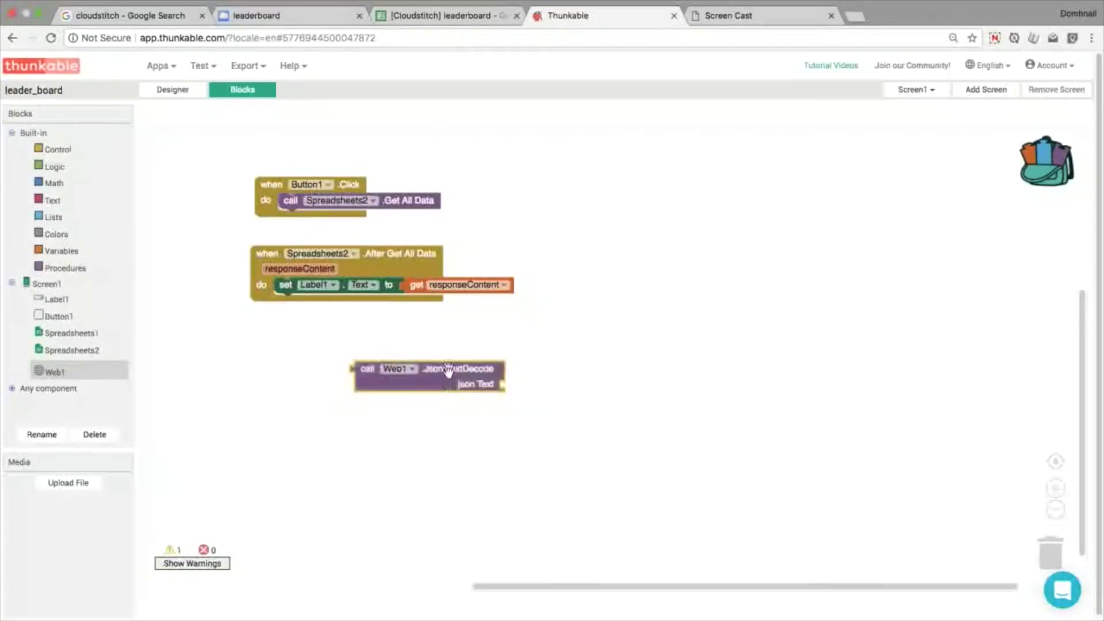
{"action": "left_click_drag", "start_coordinate": [461, 285], "coordinate": [570, 384]}
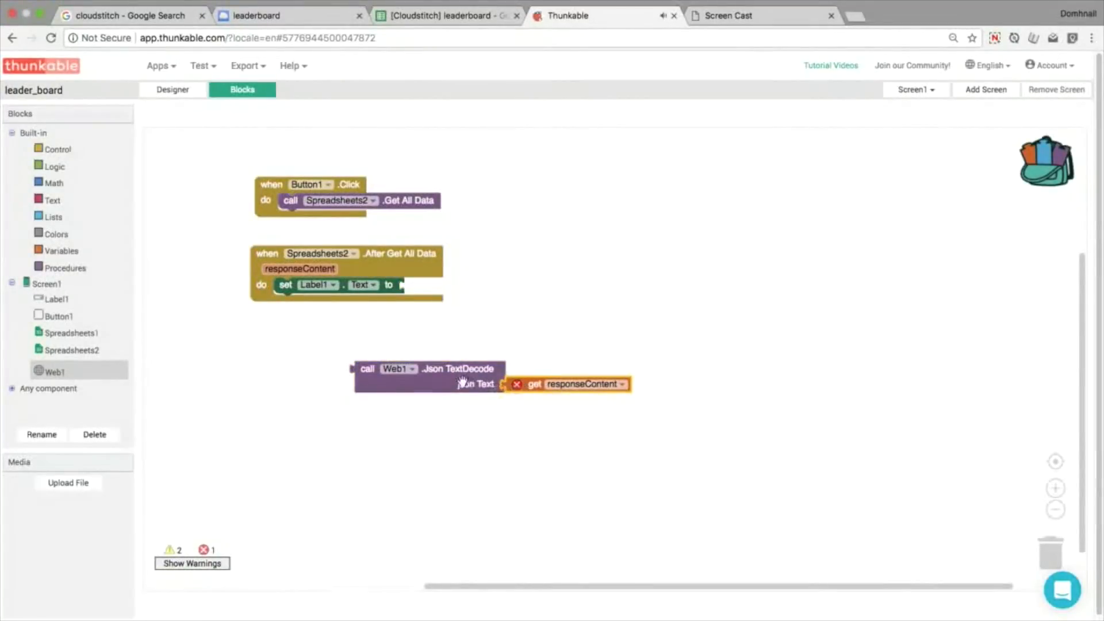
{"action": "left_click_drag", "start_coordinate": [458, 382], "coordinate": [419, 284]}
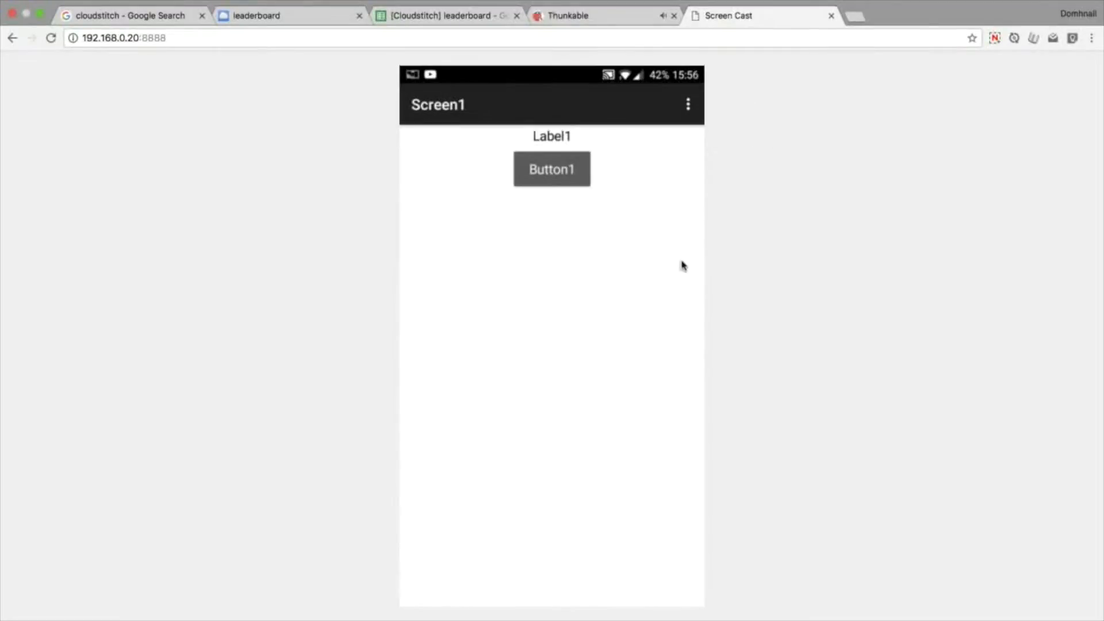
- Tap Button1 on the mirrored phone to show the decoded nested player-score lists
{"action": "left_click", "coordinate": [551, 168]}
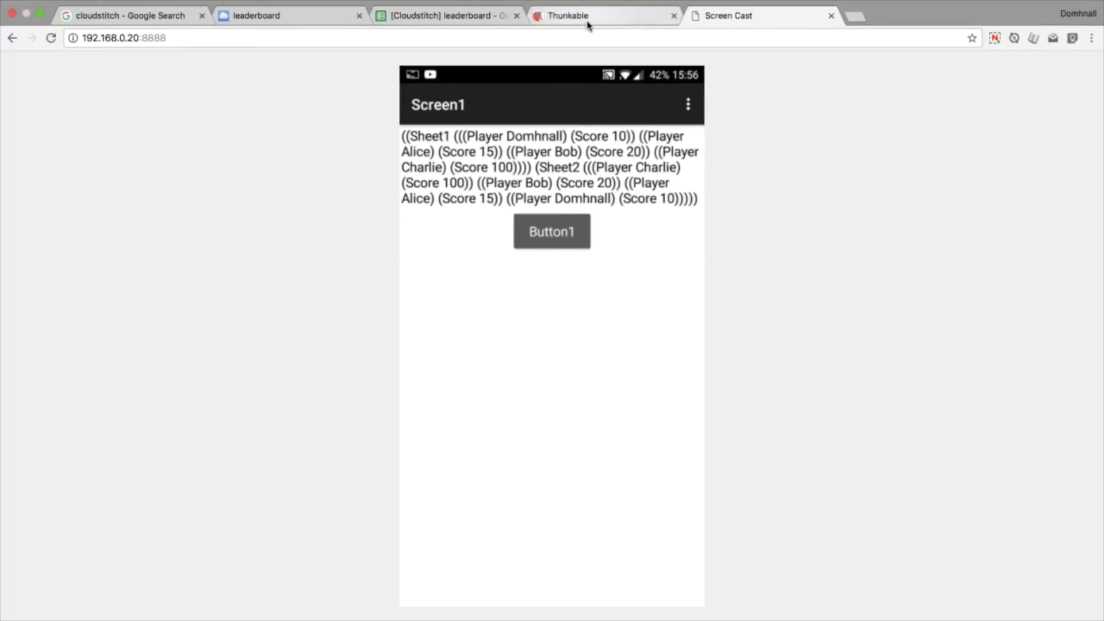
{"action": "mouse_move", "coordinate": [588, 26]}
{"action": "type", "text": "crea"}
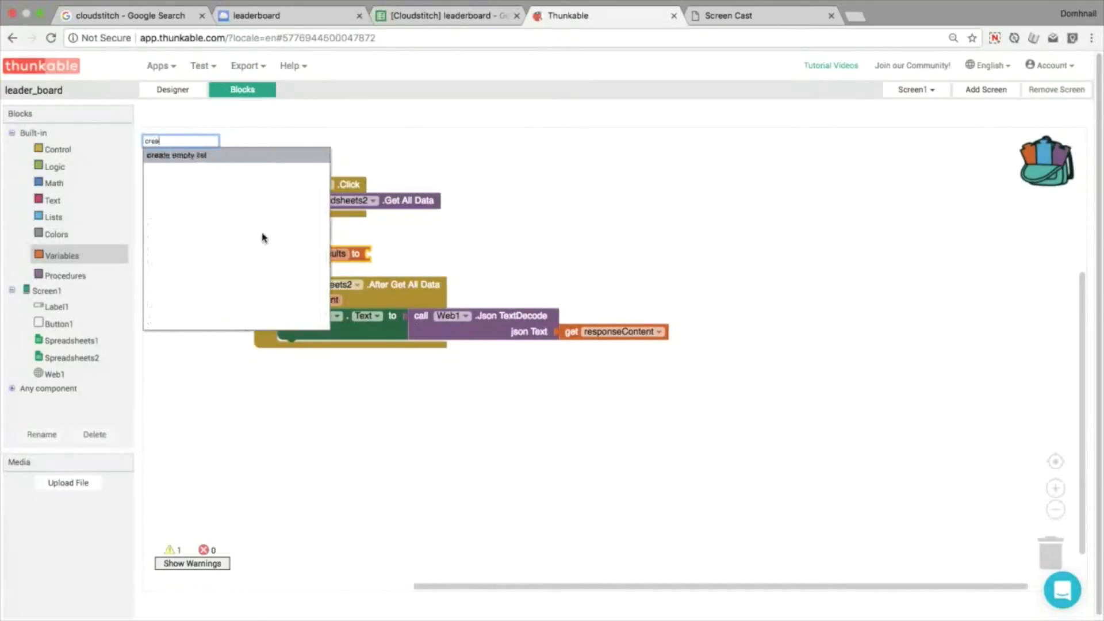
- Store the JsonTextDecode response in a global listOfResults started as an empty list
{"action": "left_click", "coordinate": [177, 155]}
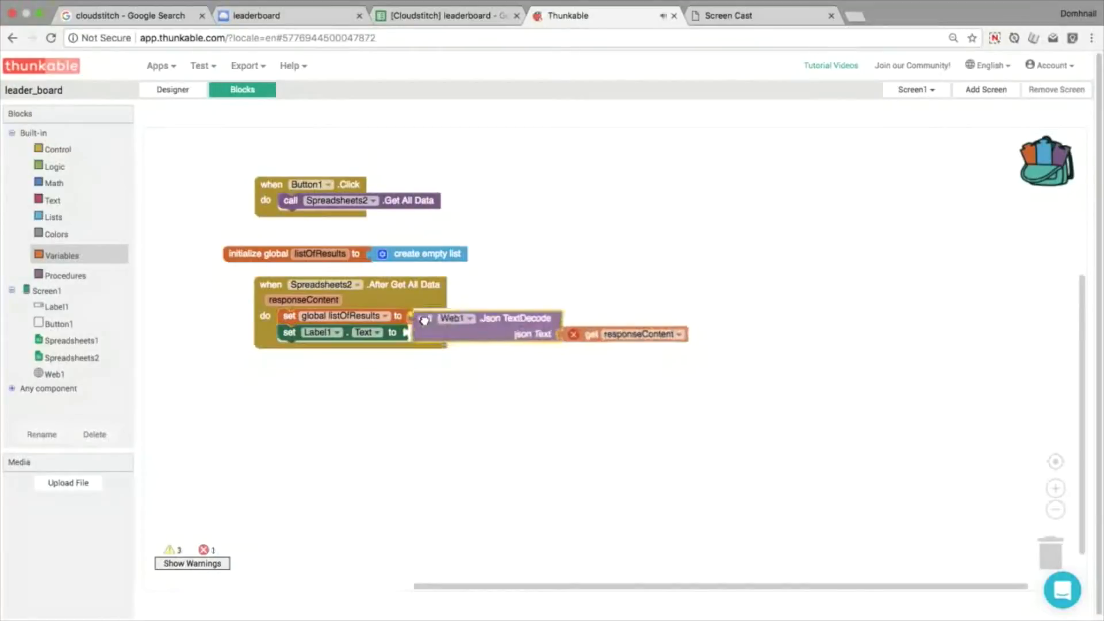
{"action": "left_click_drag", "start_coordinate": [444, 318], "coordinate": [419, 315]}
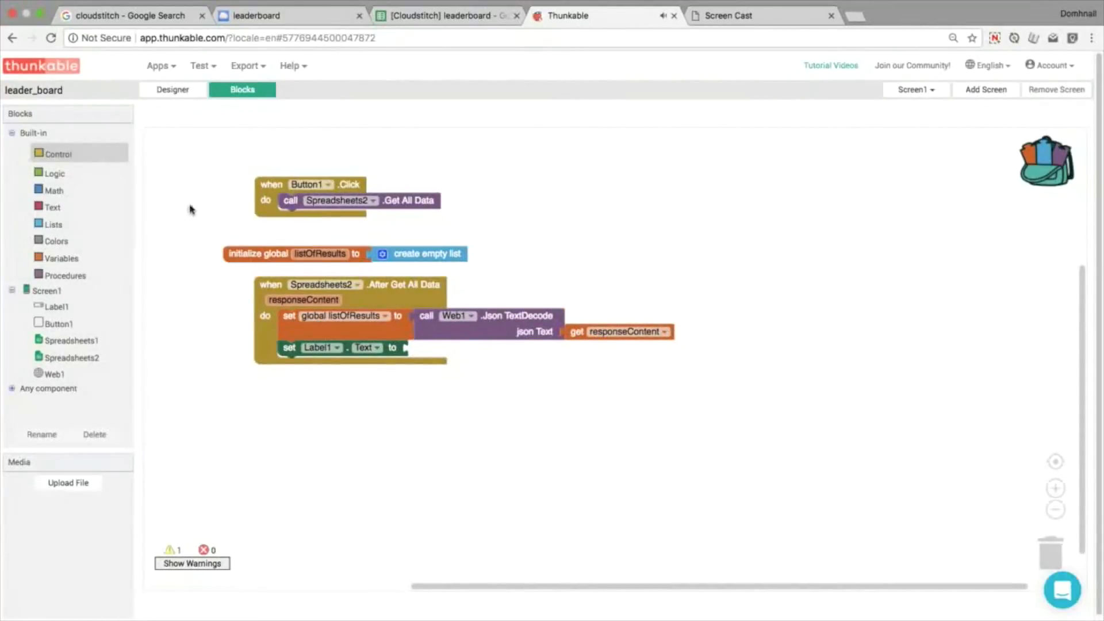
- Loop over listOfResults, joining each item with \n into Label1.Text
{"action": "left_click", "coordinate": [59, 153]}
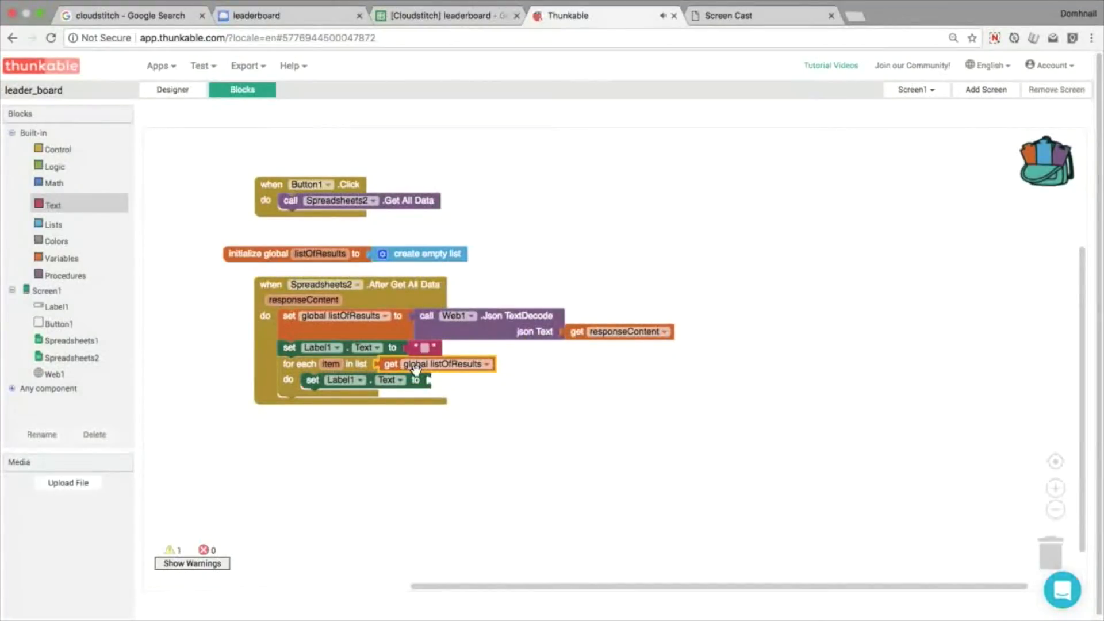
{"action": "left_click", "coordinate": [70, 355]}
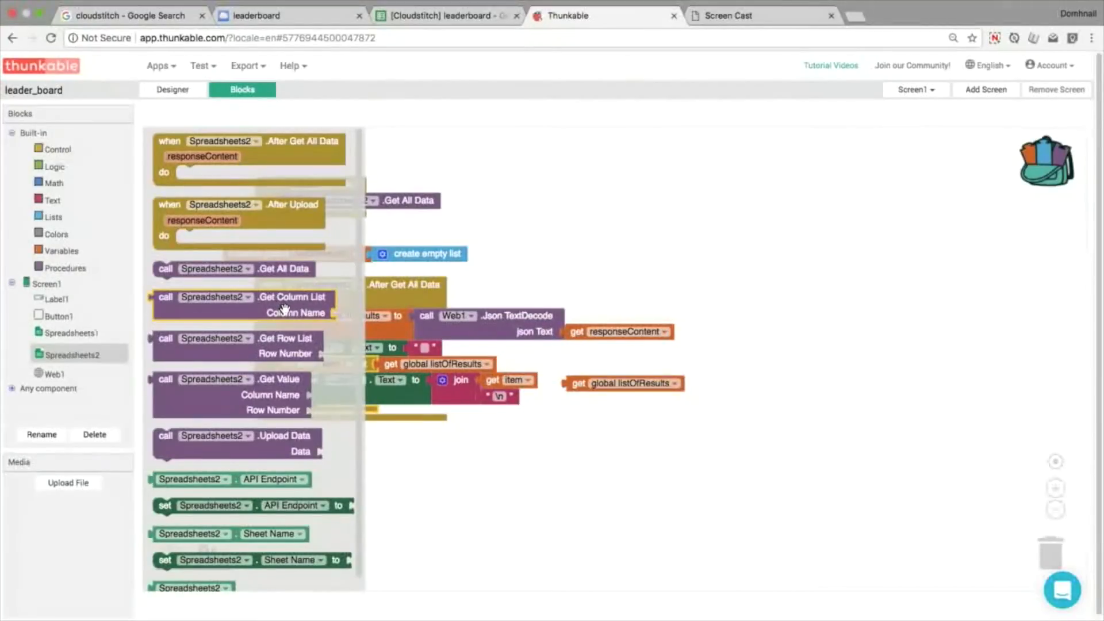
{"action": "mouse_move", "coordinate": [292, 297]}
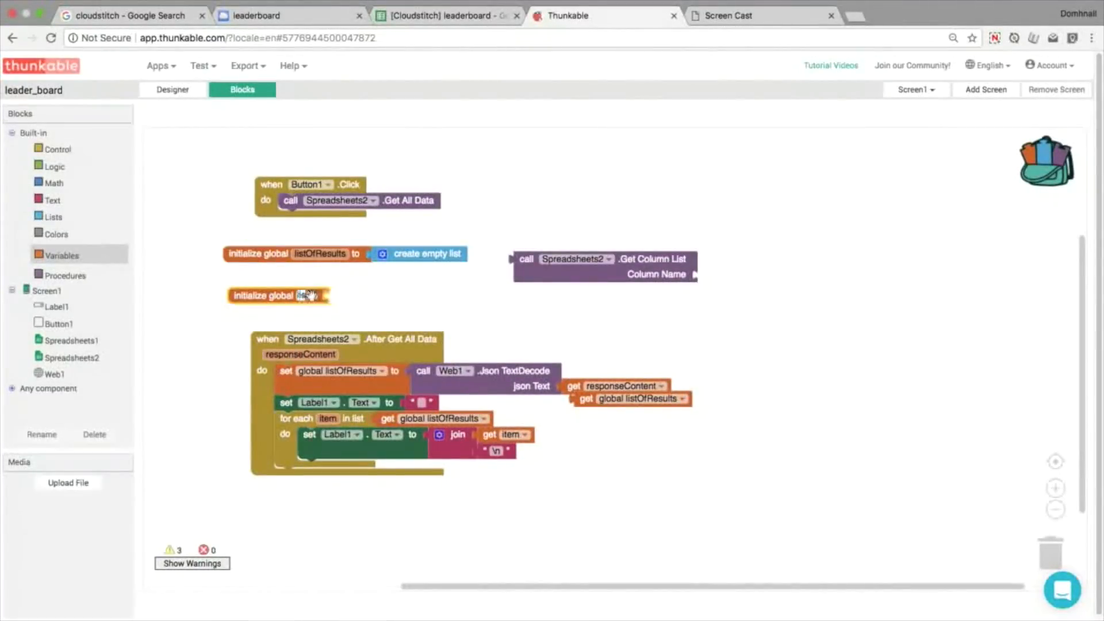
- Initialize global listOfPlayers as an empty list and duplicate its initializer
{"action": "type", "text": "listOfPlayers"}
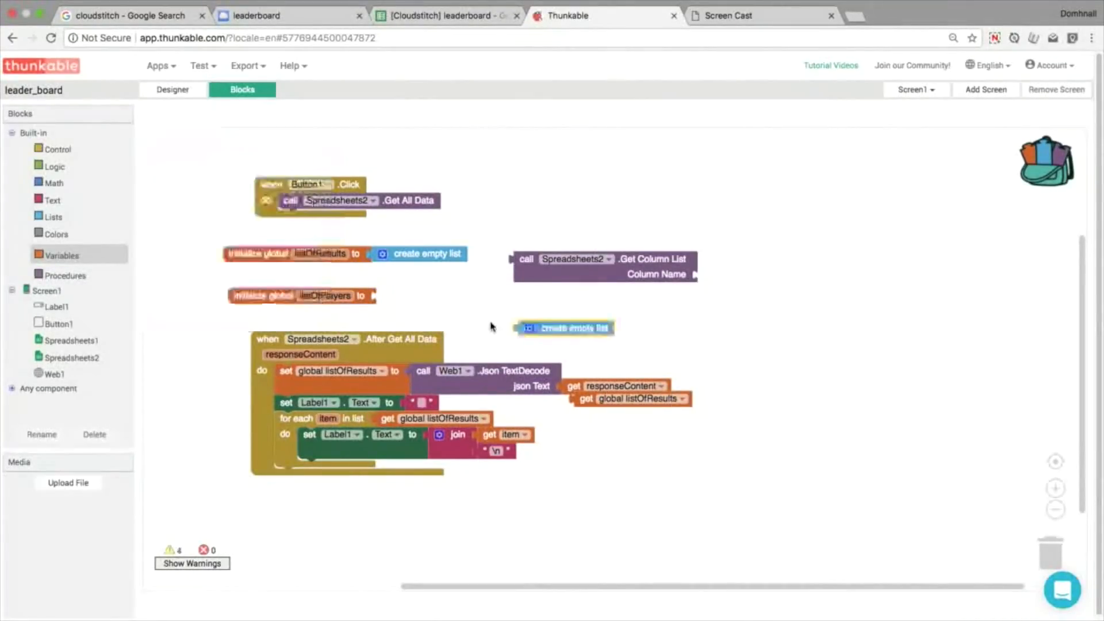
{"action": "left_click_drag", "start_coordinate": [567, 328], "coordinate": [425, 301]}
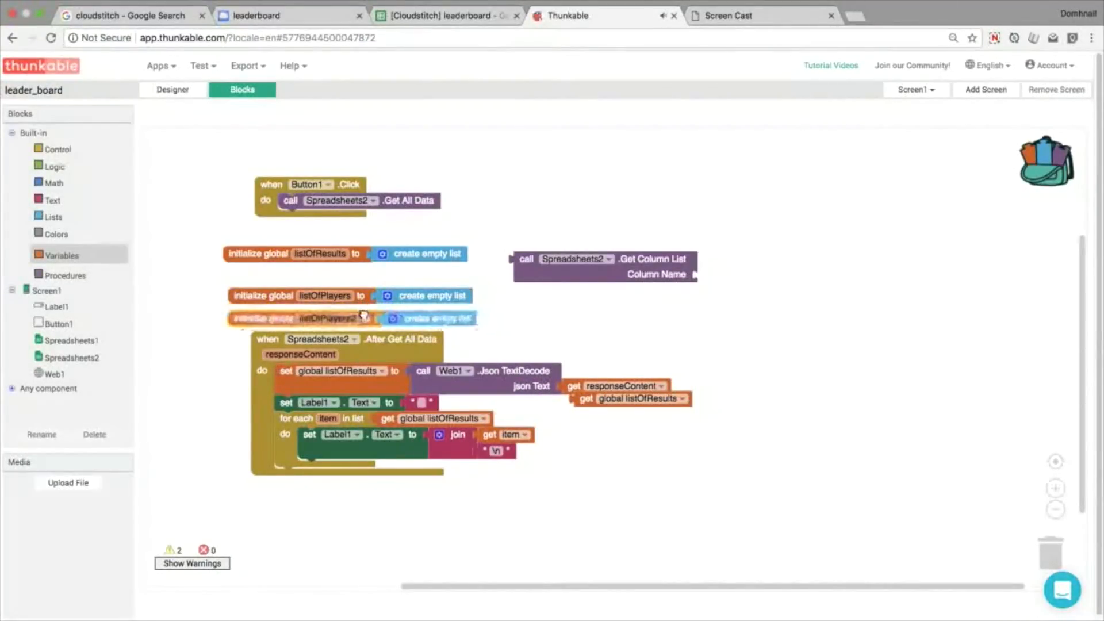
{"action": "left_click", "coordinate": [324, 319]}
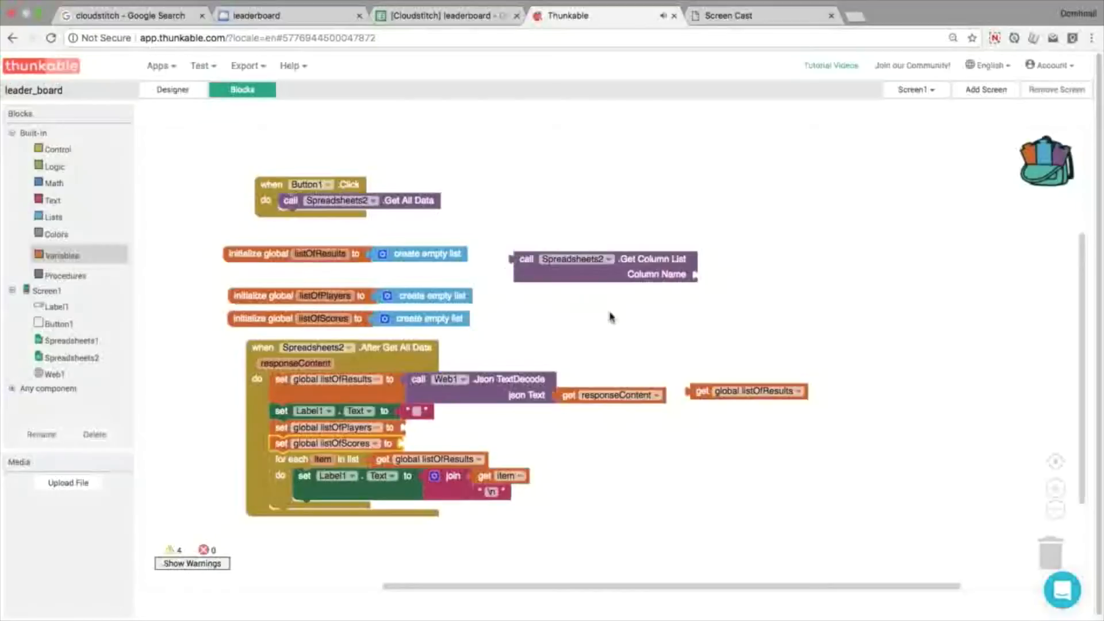
- Fill listOfPlayers and listOfScores with Get Column List blocks for Player and Score
{"action": "left_click_drag", "start_coordinate": [606, 265], "coordinate": [494, 433]}
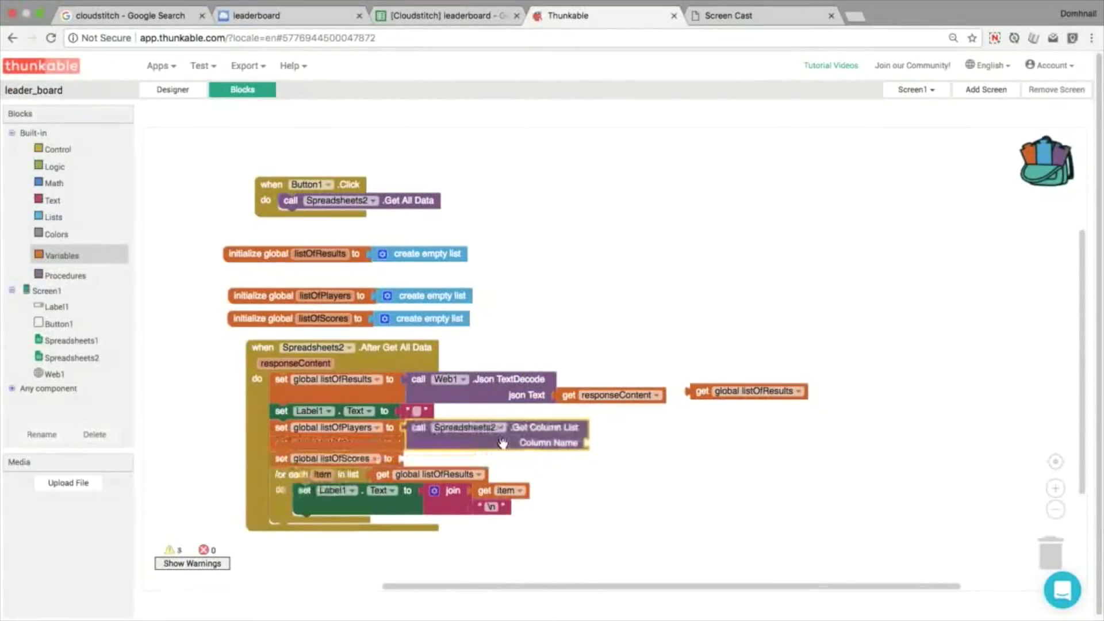
{"action": "right_click", "coordinate": [501, 437]}
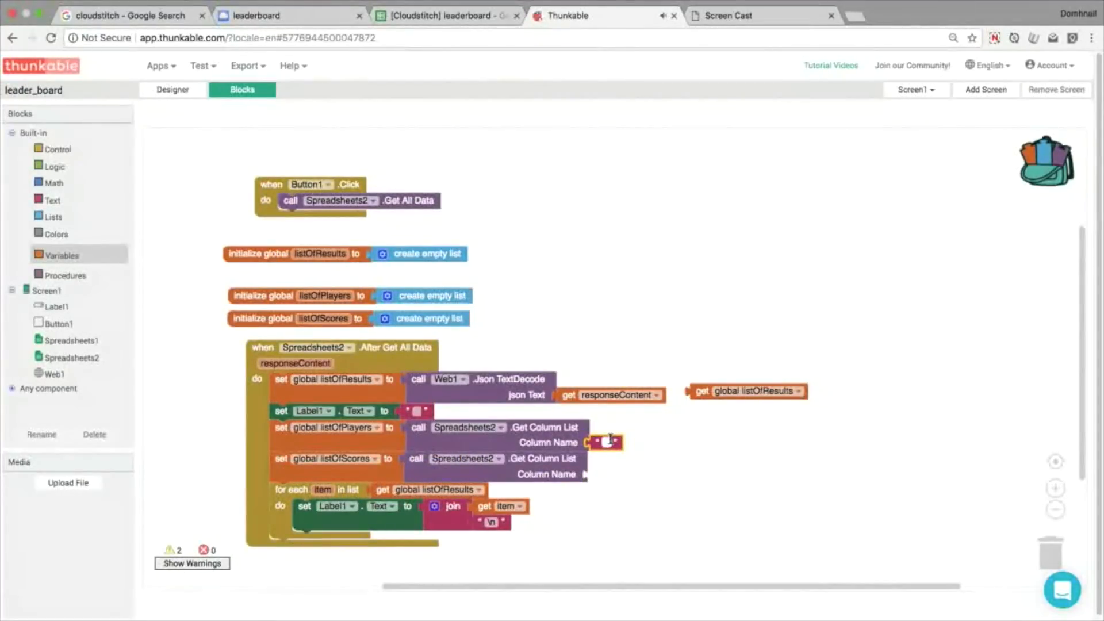
{"action": "type", "text": "Player"}
{"action": "type", "text": "Score"}
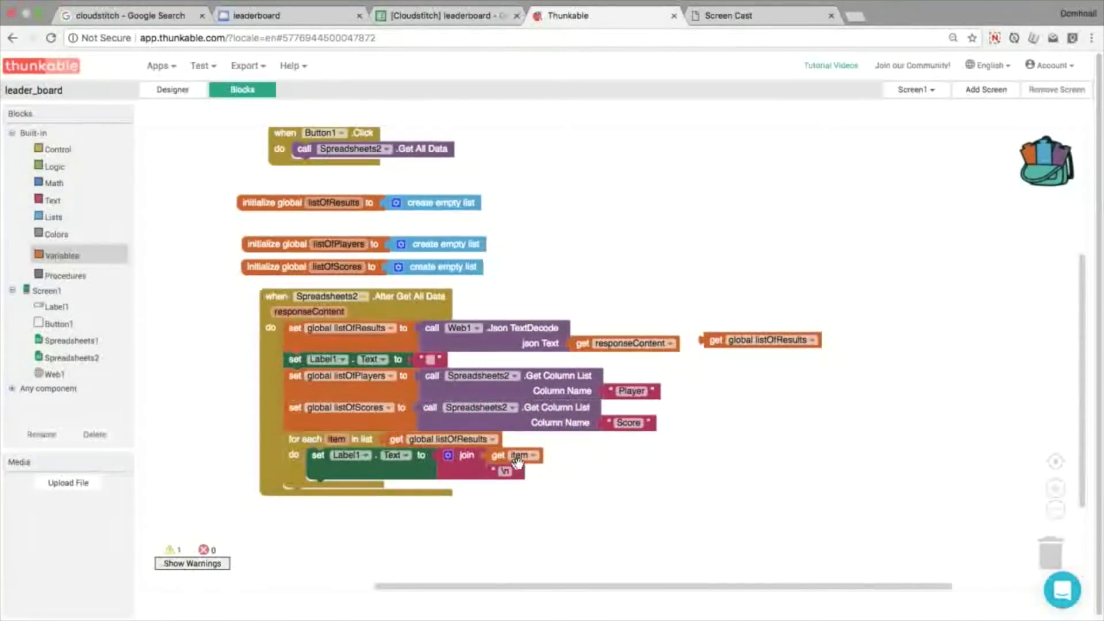
- Point the two for-each loops at listOfPlayers and listOfScores respectively
{"action": "left_click", "coordinate": [494, 438]}
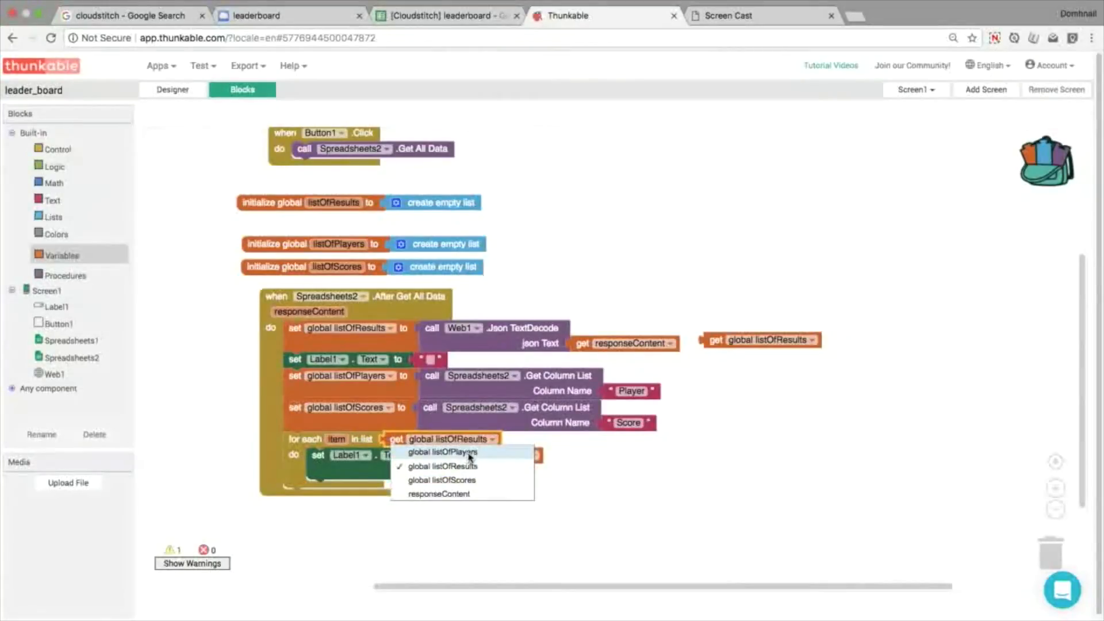
{"action": "left_click", "coordinate": [442, 451]}
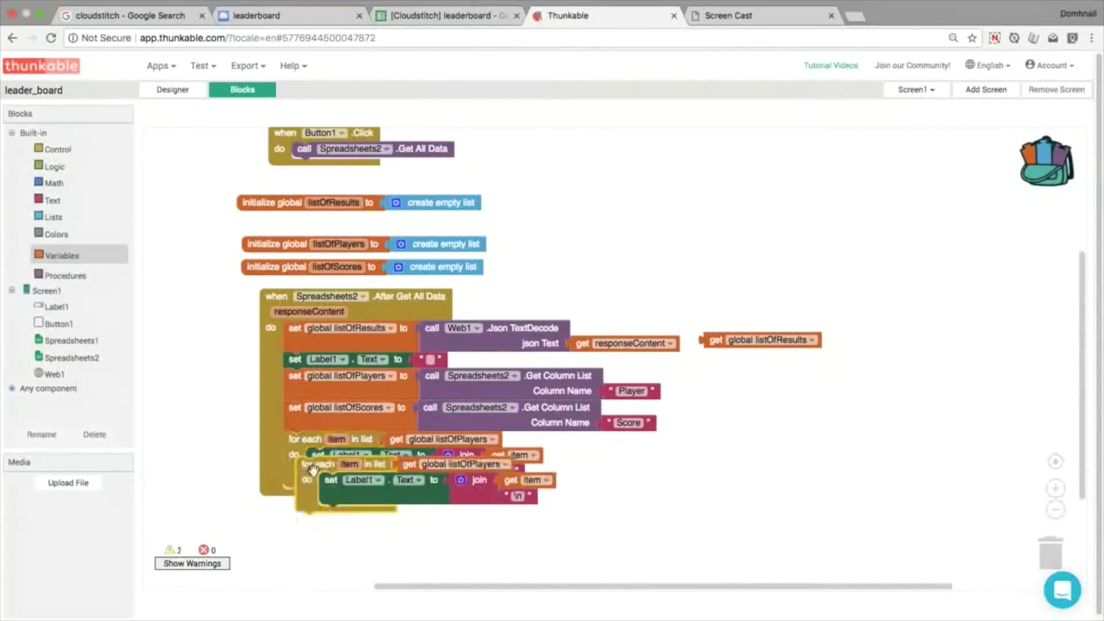
{"action": "left_click", "coordinate": [493, 495]}
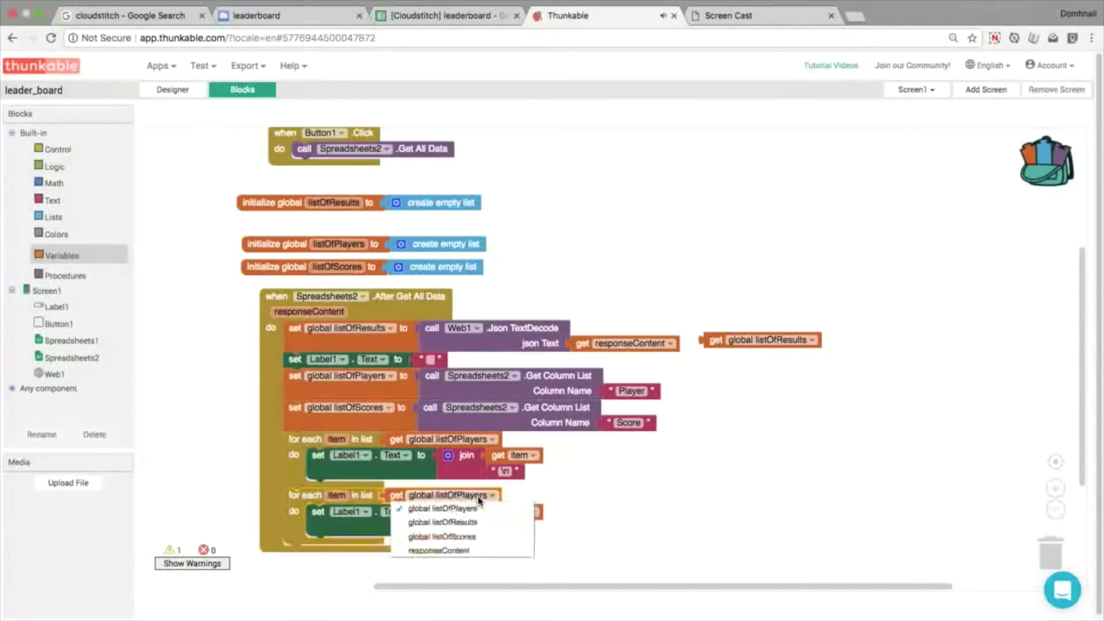
{"action": "left_click", "coordinate": [441, 537]}
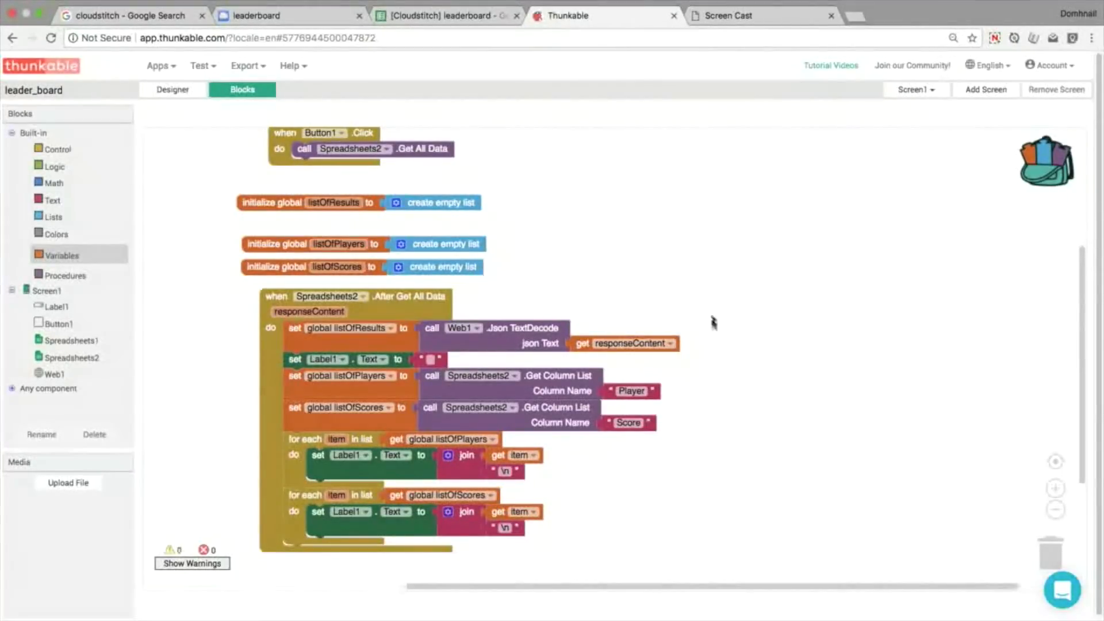
{"action": "left_click", "coordinate": [760, 15]}
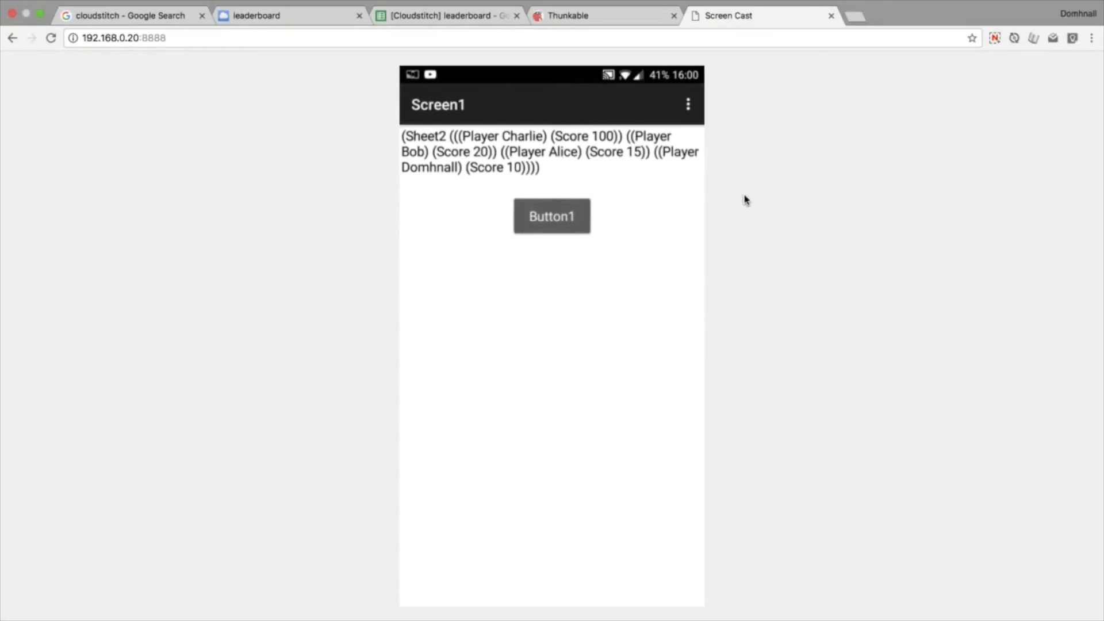
- Tap Button1 in the mirrored app, see only 10, and return to Thunkable
{"action": "left_click", "coordinate": [551, 215]}
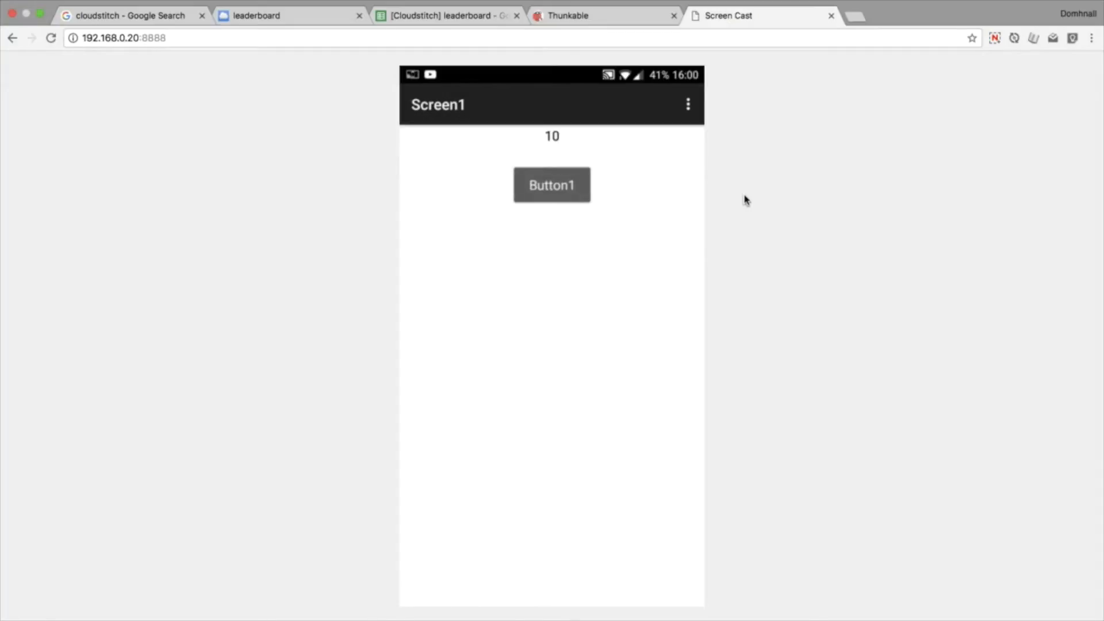
{"action": "left_click", "coordinate": [601, 15]}
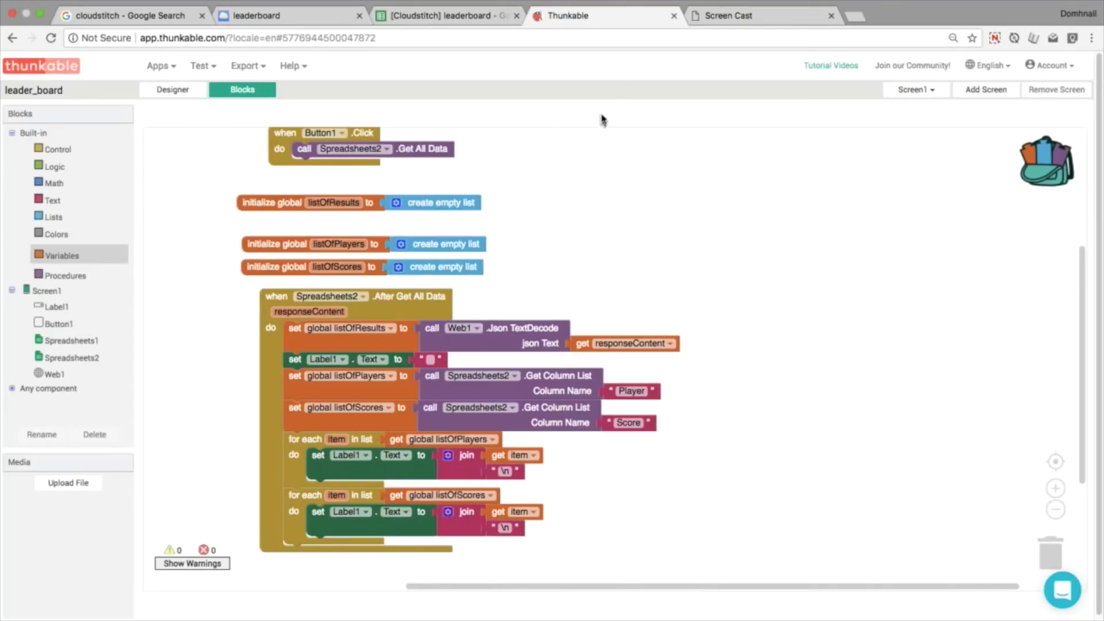
{"action": "mouse_move", "coordinate": [683, 223]}
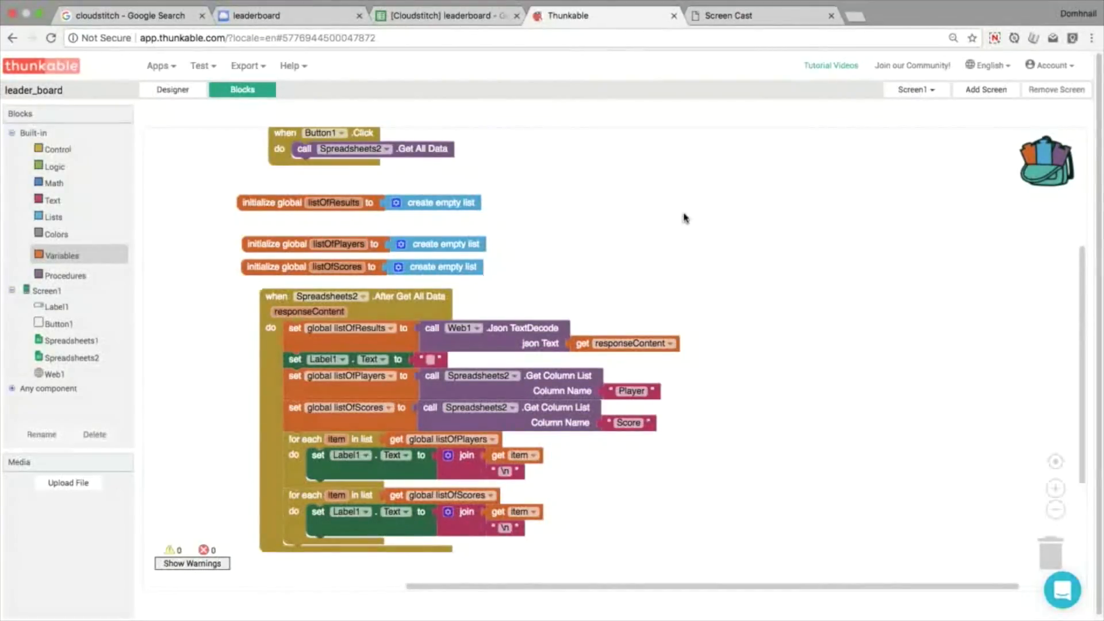
{"action": "mouse_move", "coordinate": [680, 215]}
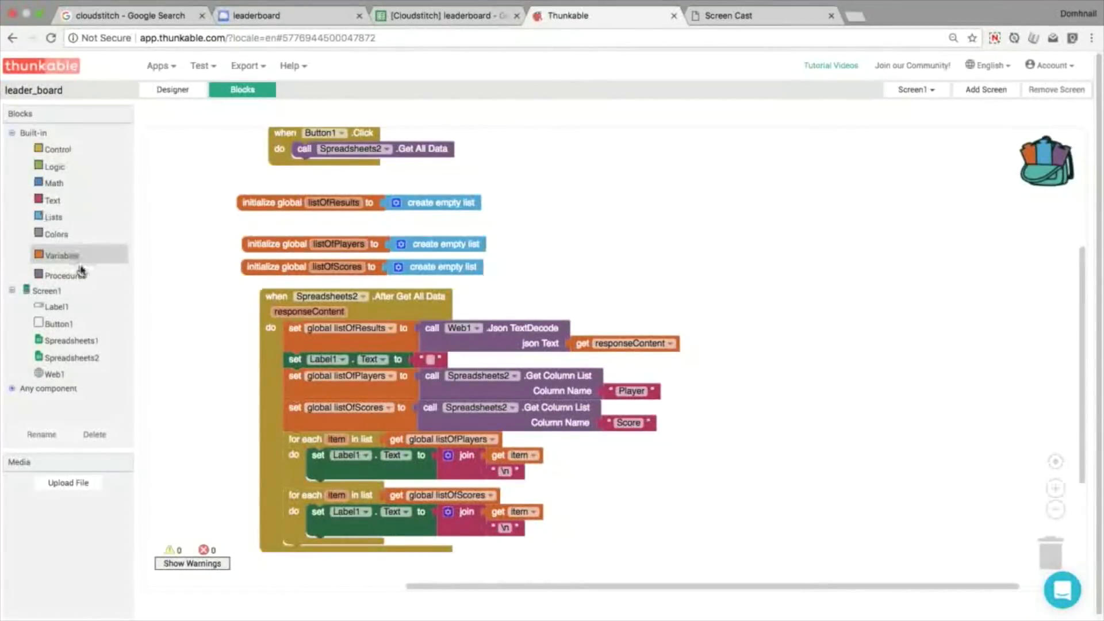
- Put a Label1.Text getter first in both three-input joins so entries accumulate
{"action": "left_click", "coordinate": [54, 304]}
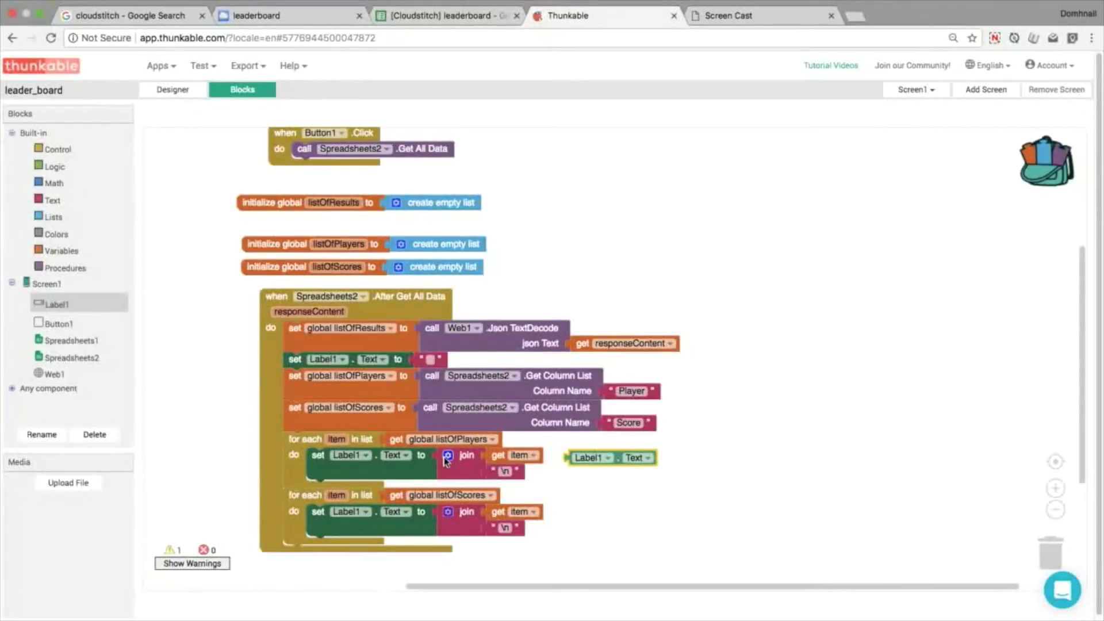
{"action": "left_click", "coordinate": [466, 456]}
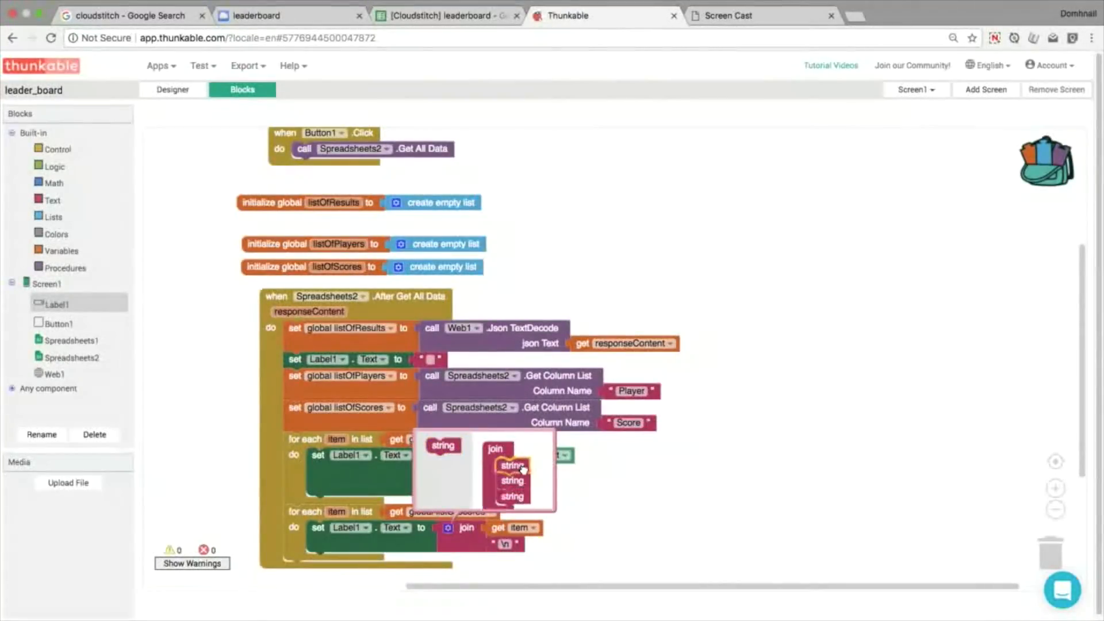
{"action": "right_click", "coordinate": [521, 455]}
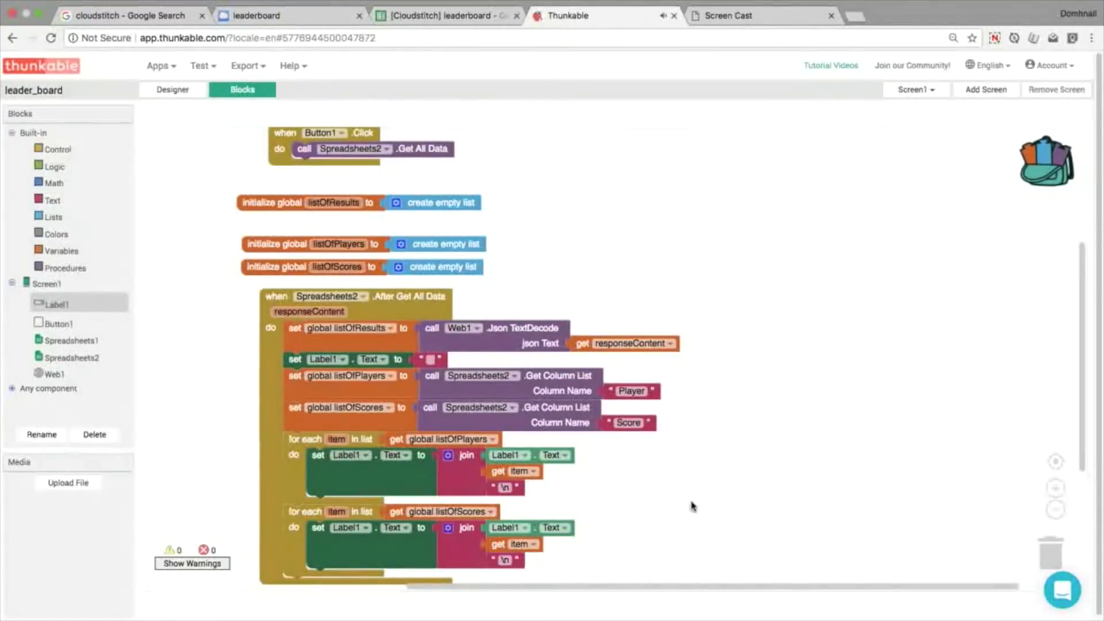
- Test in the phone mirror: four players then scores 100, 20, 15, 10; return to Thunkable
{"action": "left_click", "coordinate": [757, 15]}
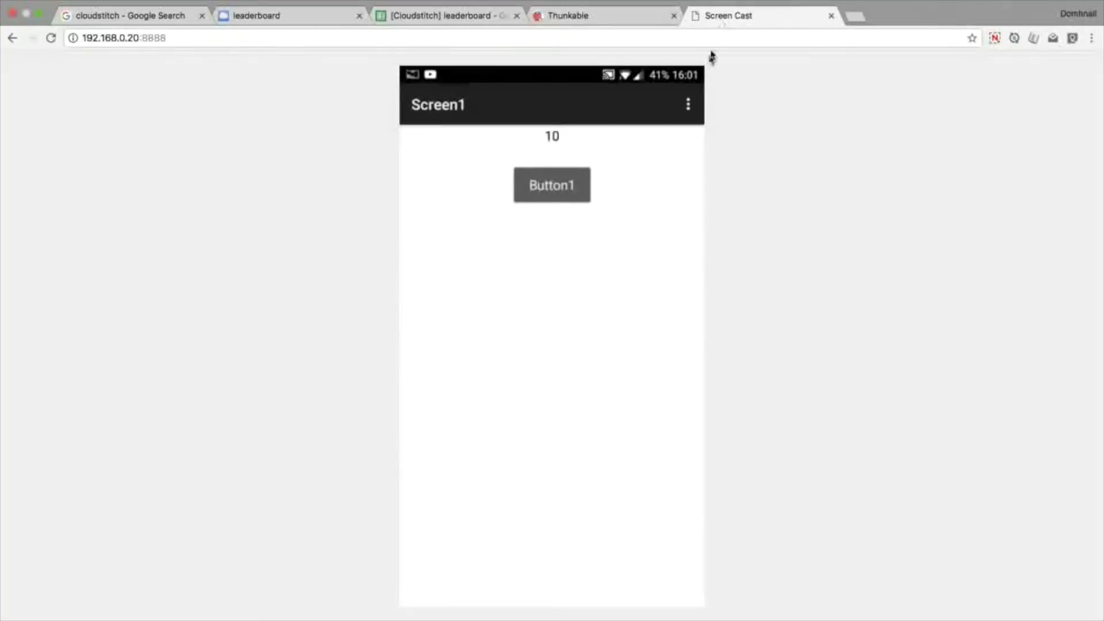
{"action": "mouse_move", "coordinate": [700, 285]}
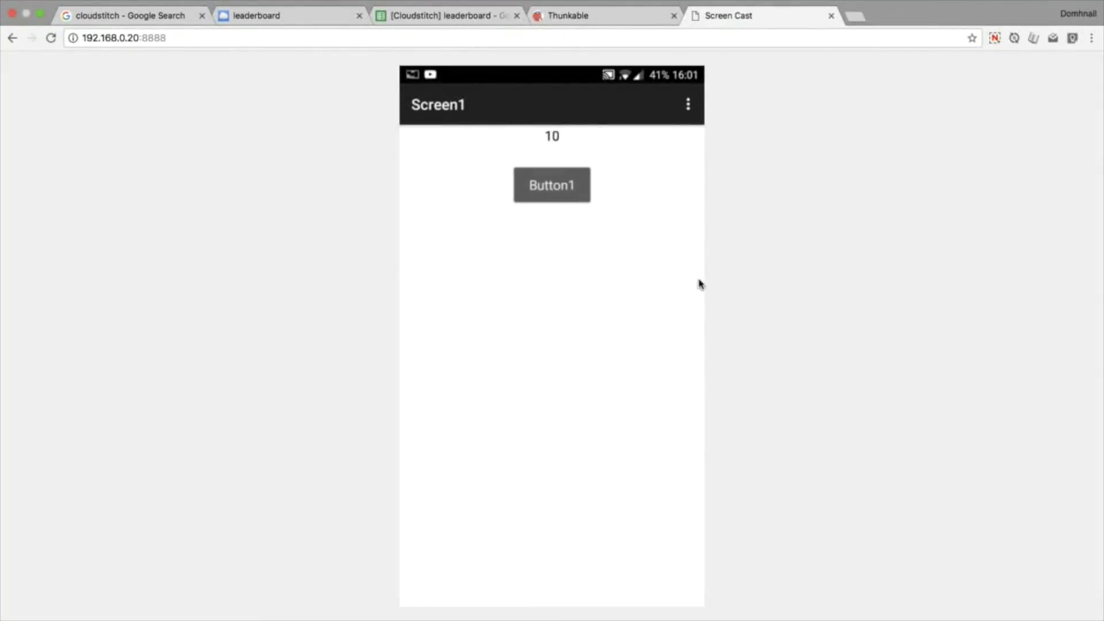
{"action": "left_click", "coordinate": [551, 184]}
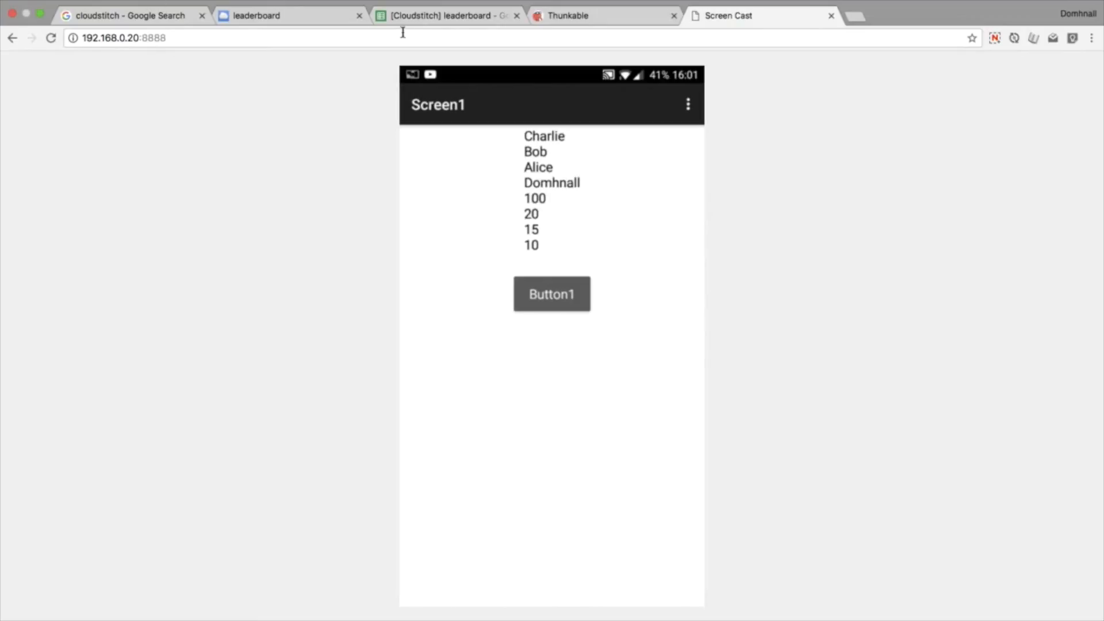
{"action": "left_click", "coordinate": [604, 15]}
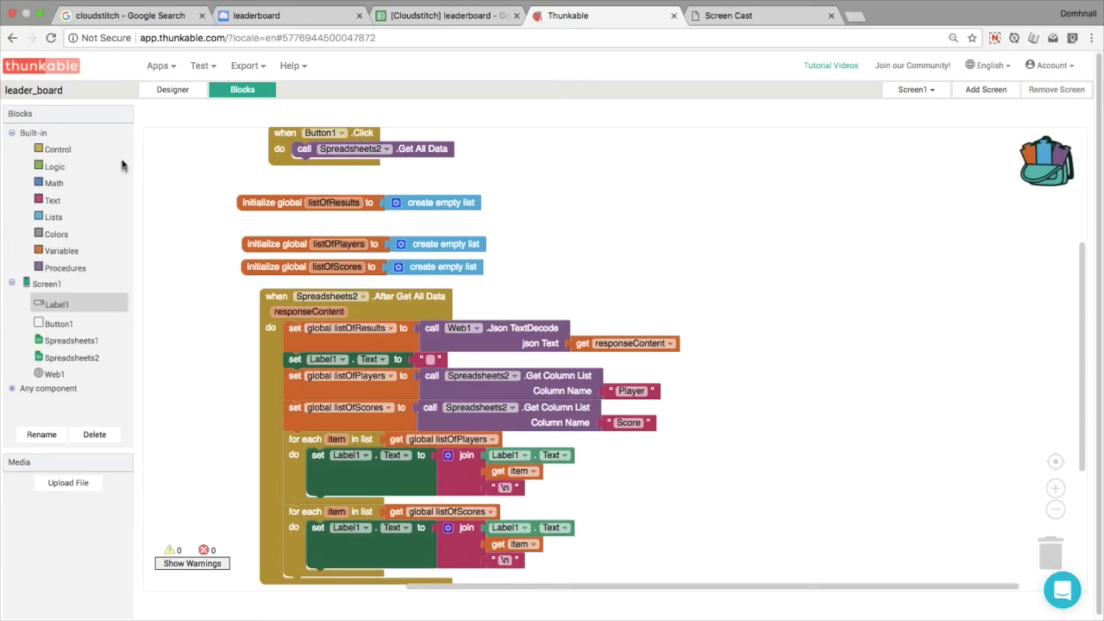
- In Design, place Label2 beside Label1 in the horizontal arrangement and adjust its width
{"action": "left_click", "coordinate": [172, 90]}
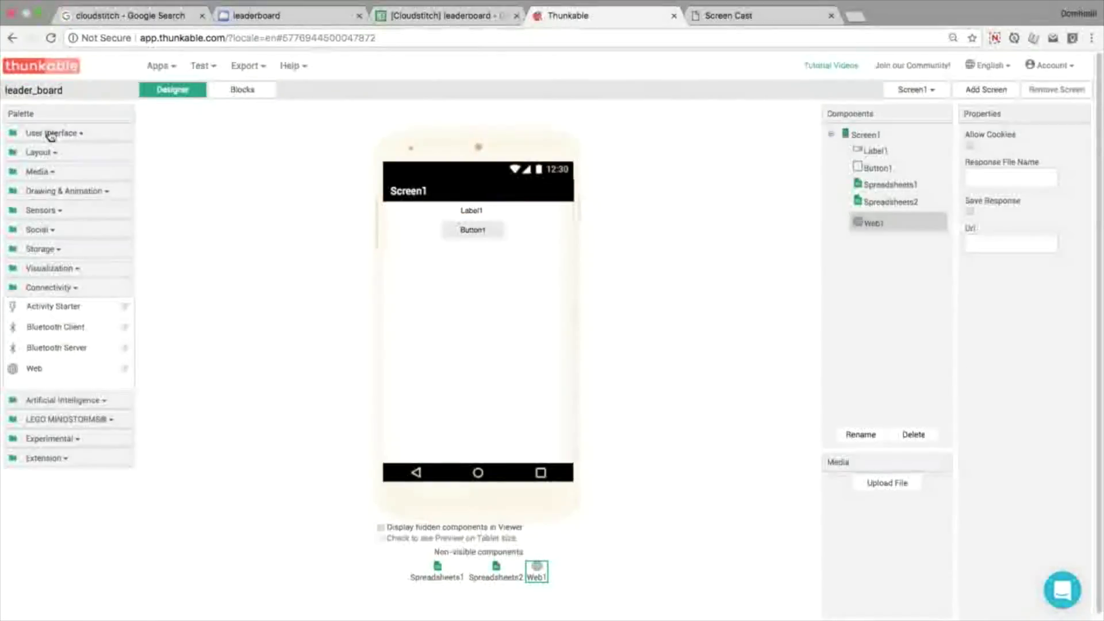
{"action": "mouse_move", "coordinate": [42, 156]}
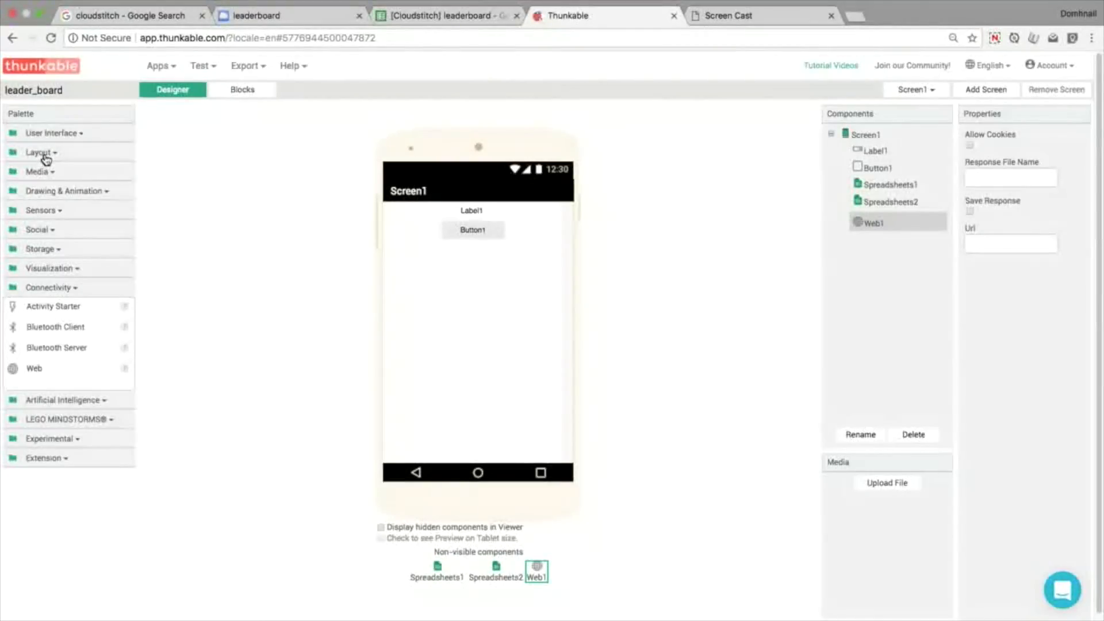
{"action": "left_click", "coordinate": [50, 133]}
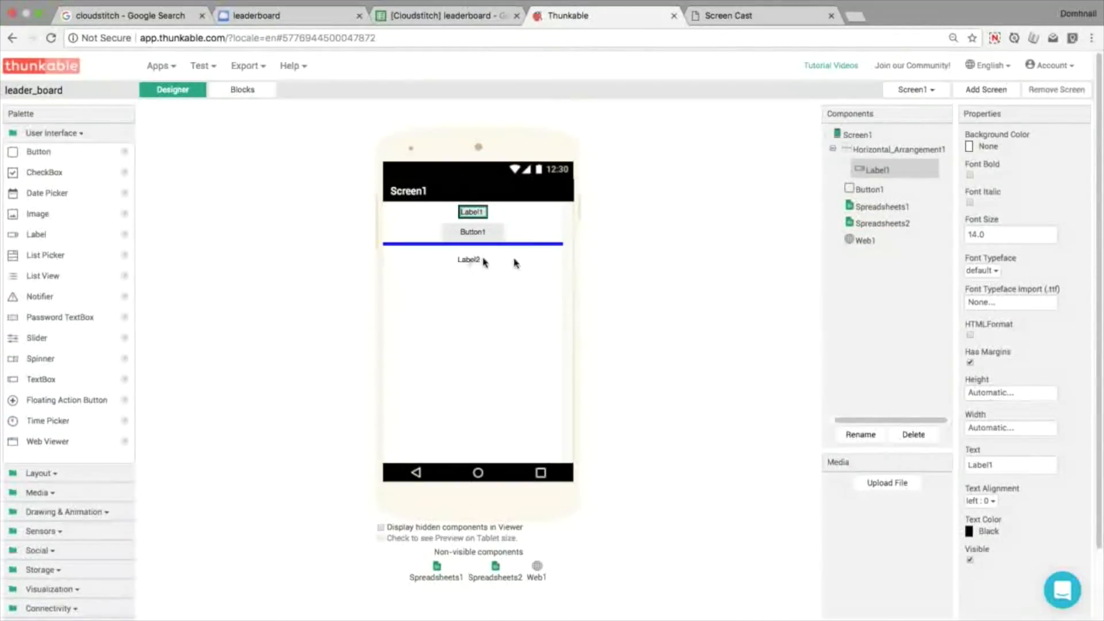
{"action": "left_click_drag", "start_coordinate": [468, 258], "coordinate": [500, 212]}
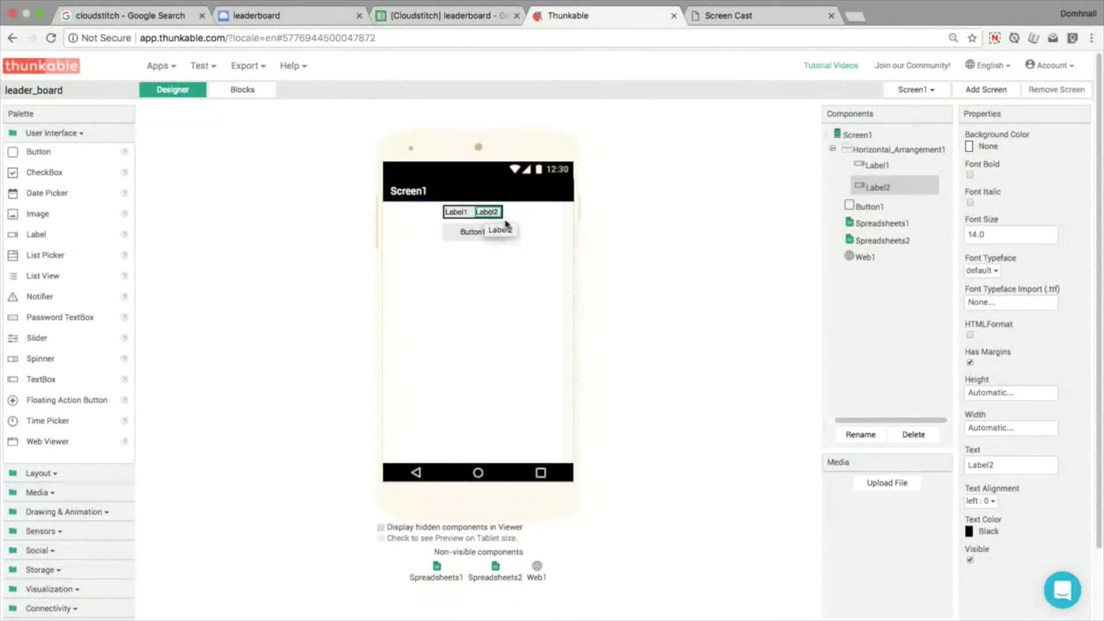
{"action": "left_click", "coordinate": [900, 150]}
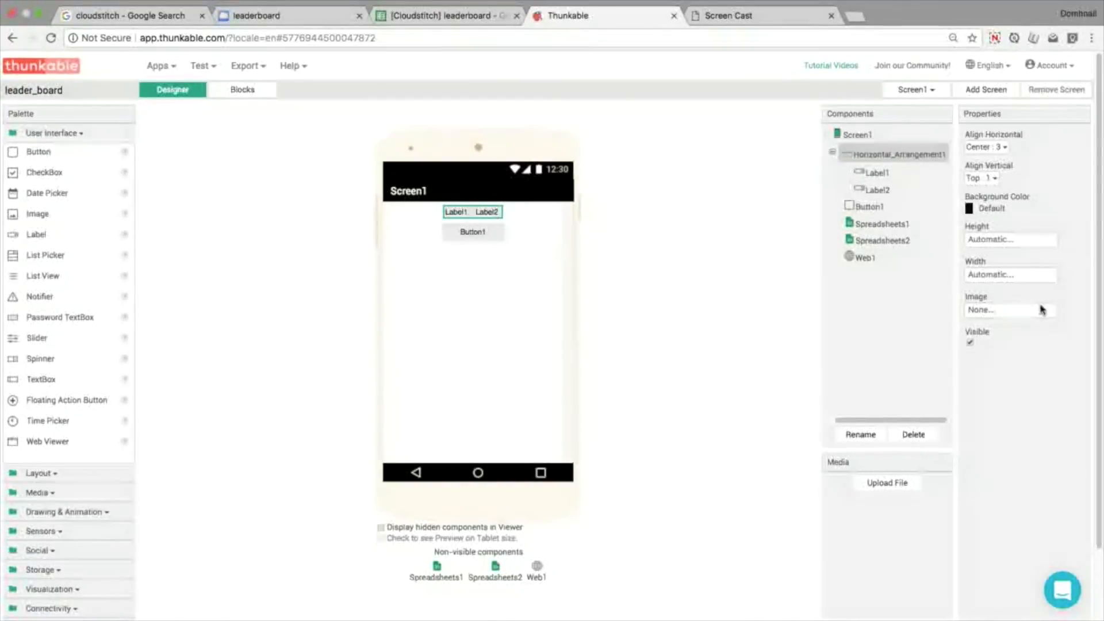
{"action": "left_click", "coordinate": [1007, 275]}
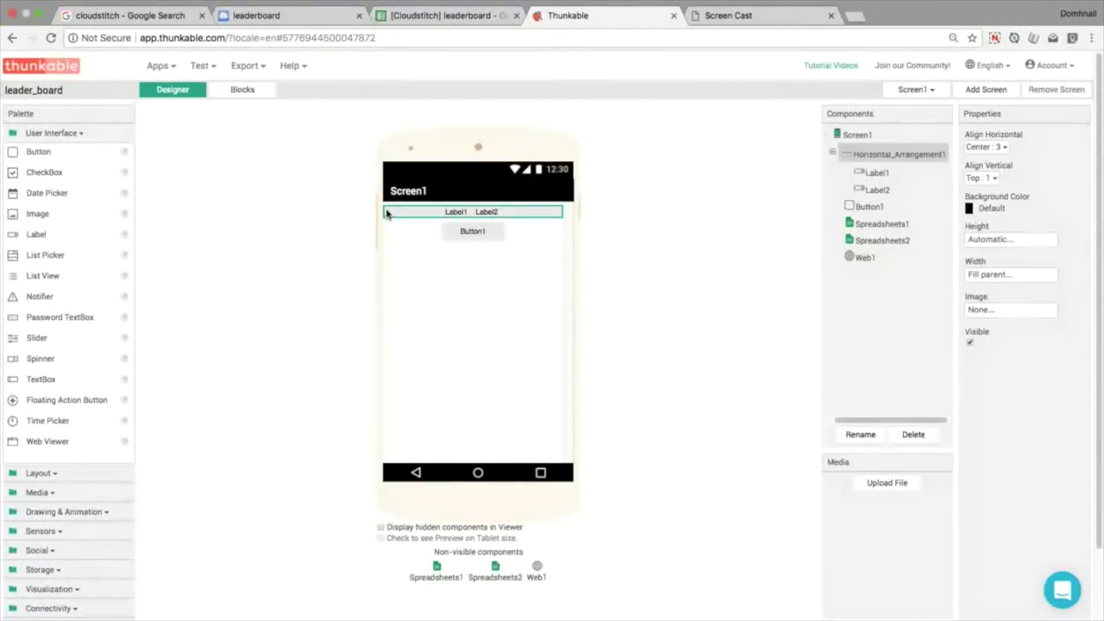
- Give Label2 font size 16, 25 percent width and centred text
{"action": "left_click", "coordinate": [878, 187]}
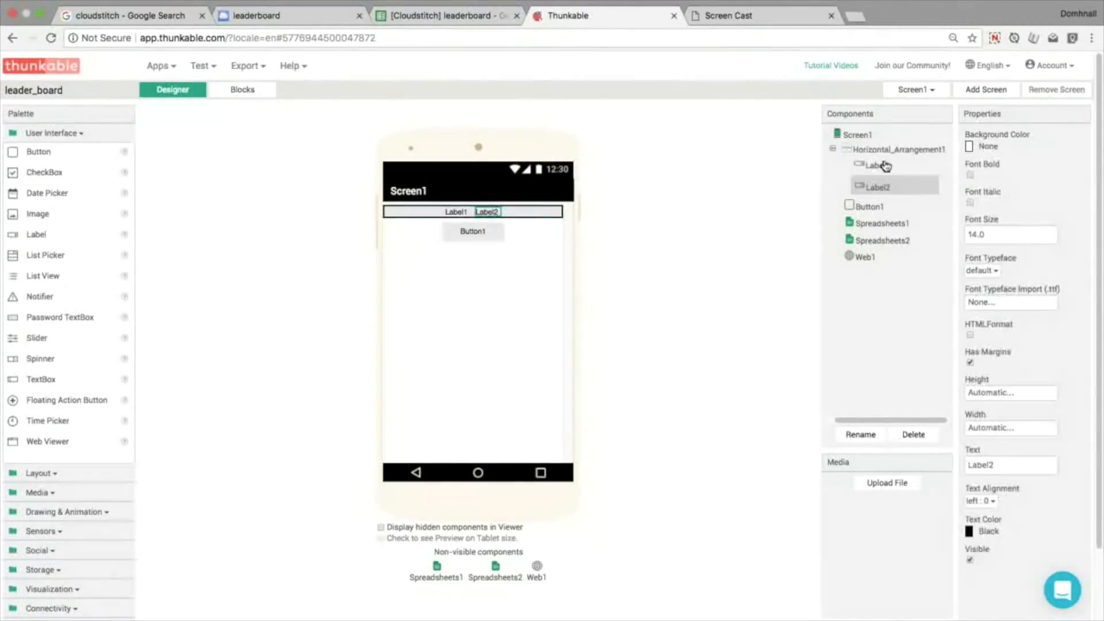
{"action": "left_click", "coordinate": [1010, 428]}
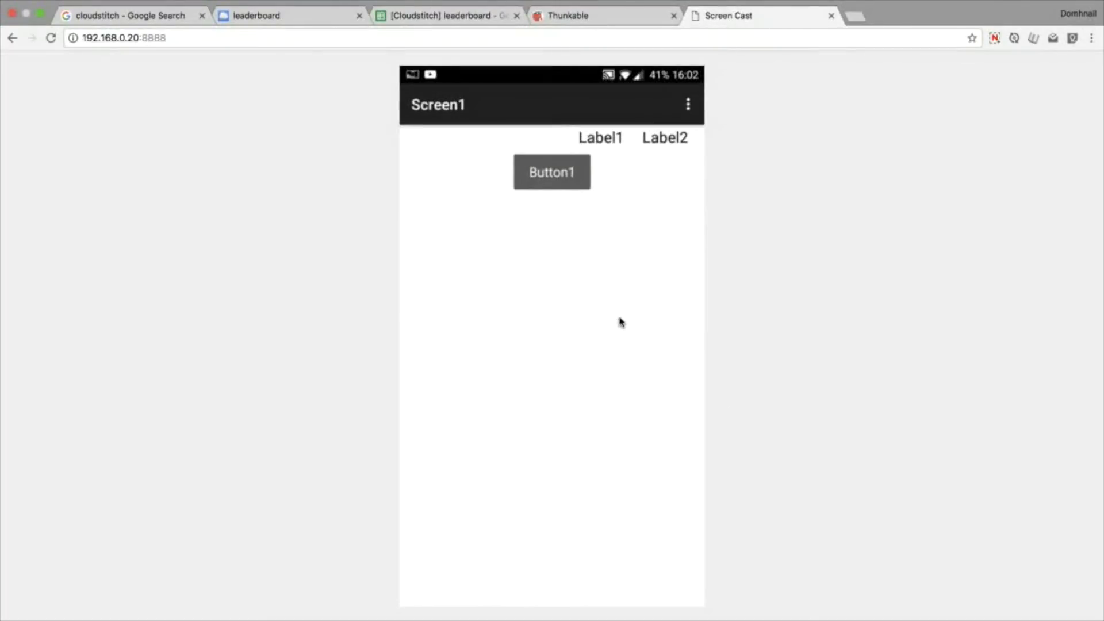
{"action": "mouse_move", "coordinate": [607, 301]}
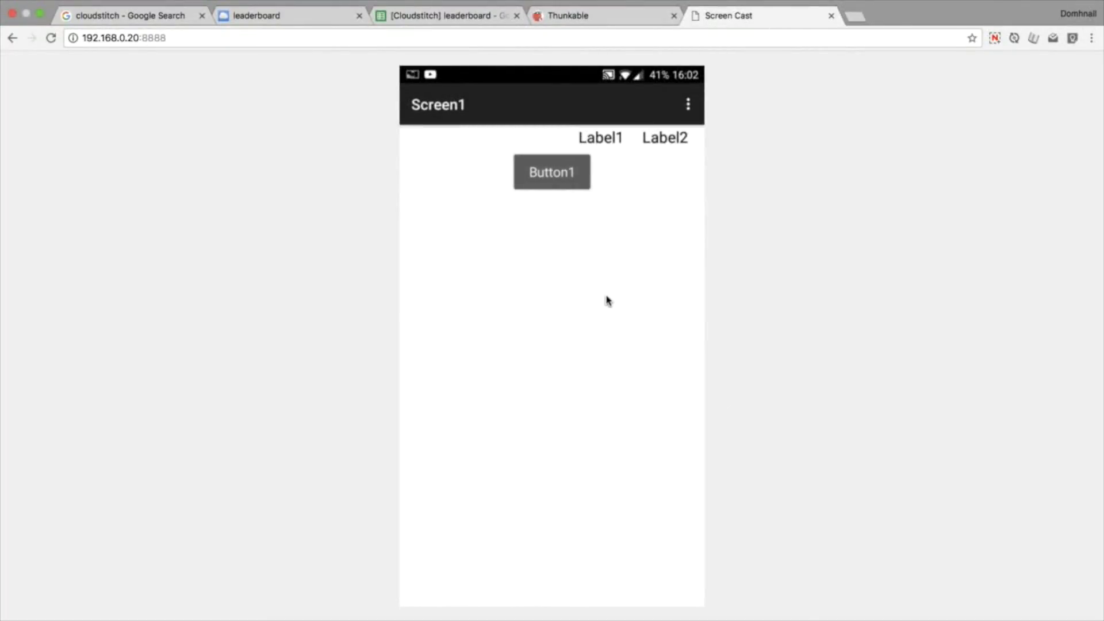
{"action": "left_click", "coordinate": [552, 171]}
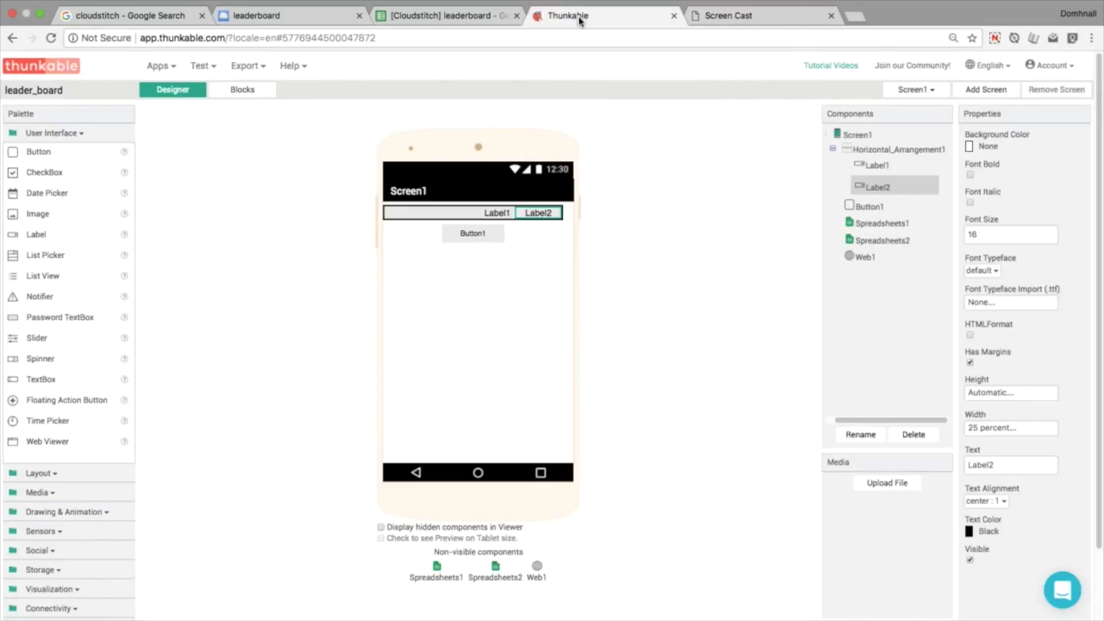
{"action": "left_click", "coordinate": [242, 90]}
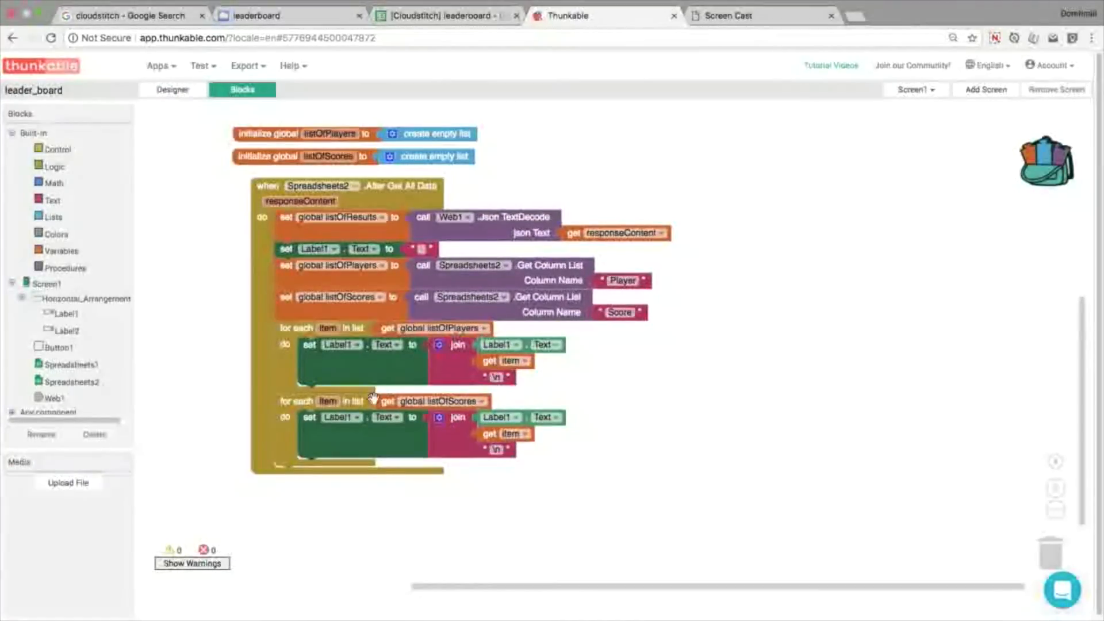
- Clear Label2 as well and make the scores loop append each score to Label2
{"action": "left_click", "coordinate": [341, 417]}
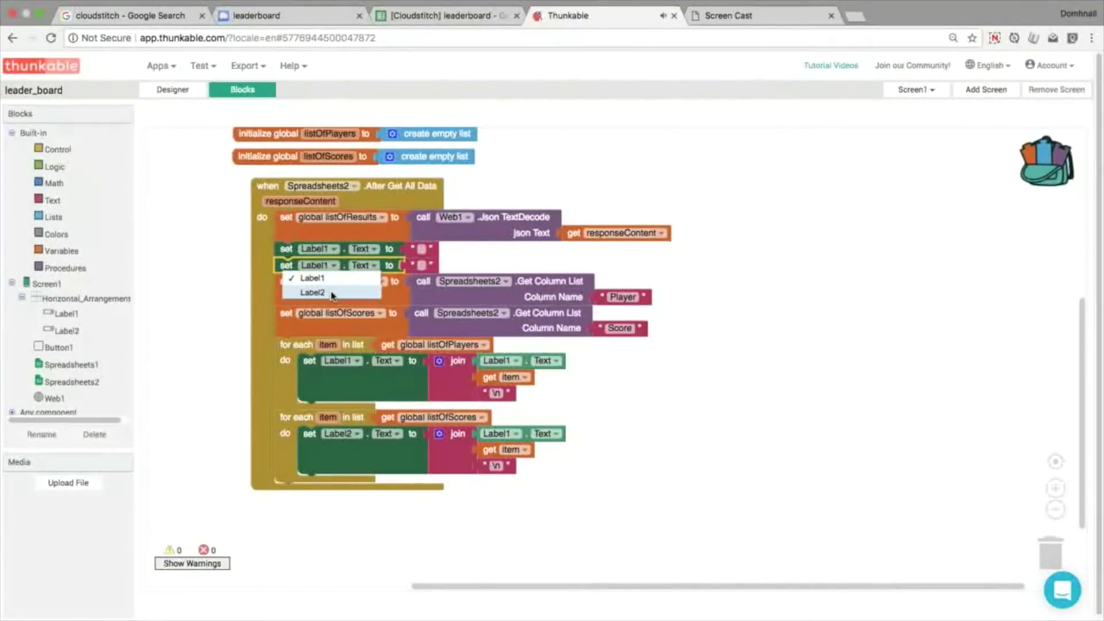
{"action": "left_click", "coordinate": [730, 15]}
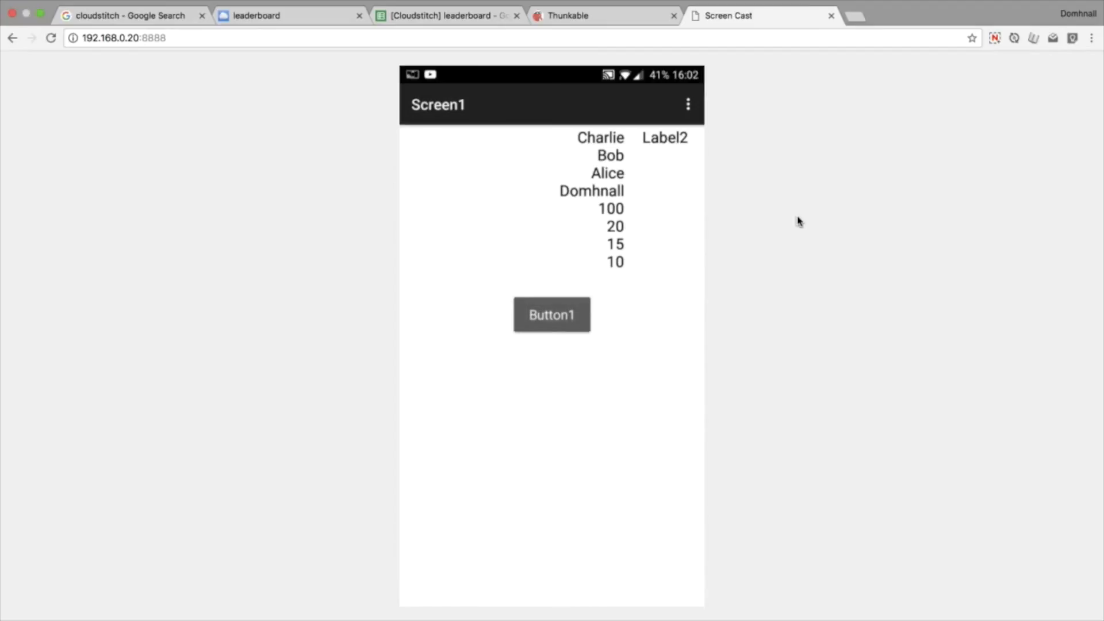
{"action": "left_click", "coordinate": [551, 314]}
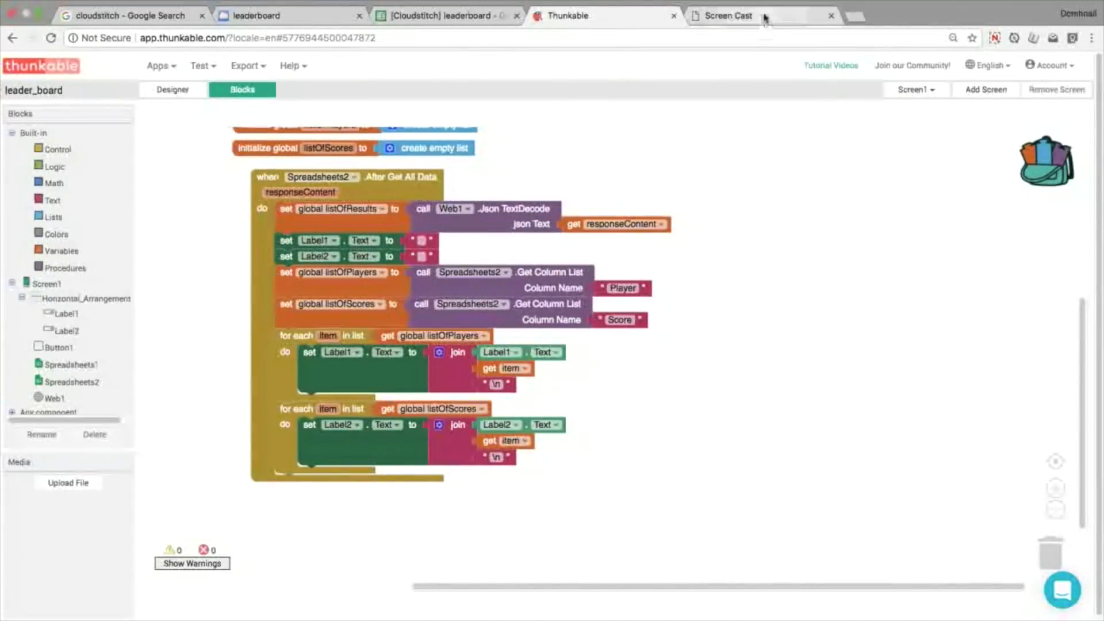
{"action": "left_click", "coordinate": [730, 15]}
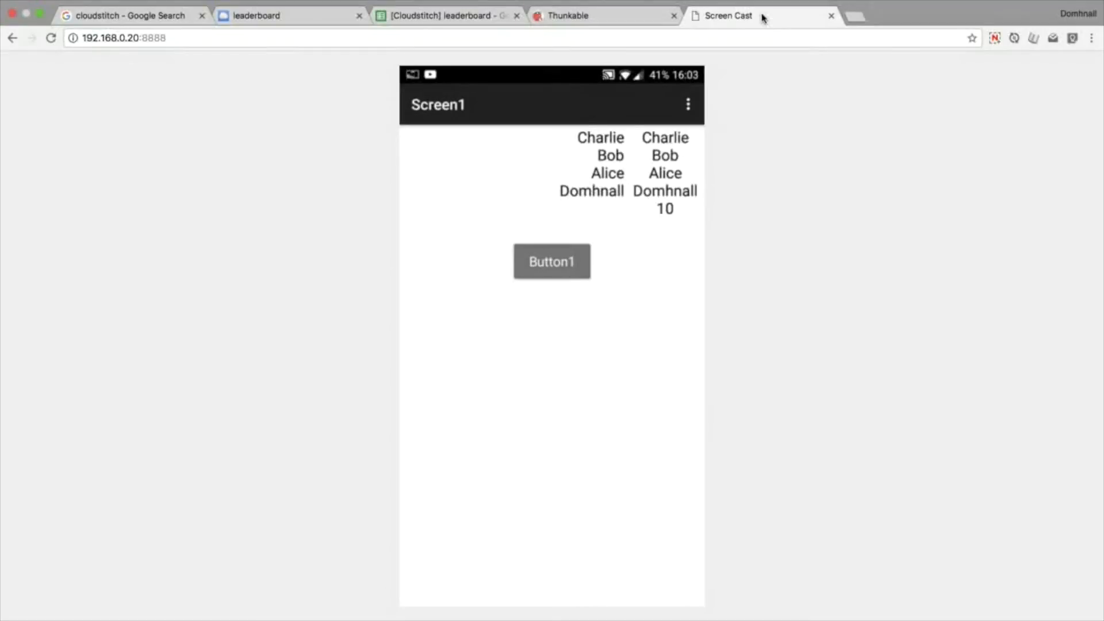
{"action": "left_click", "coordinate": [551, 261]}
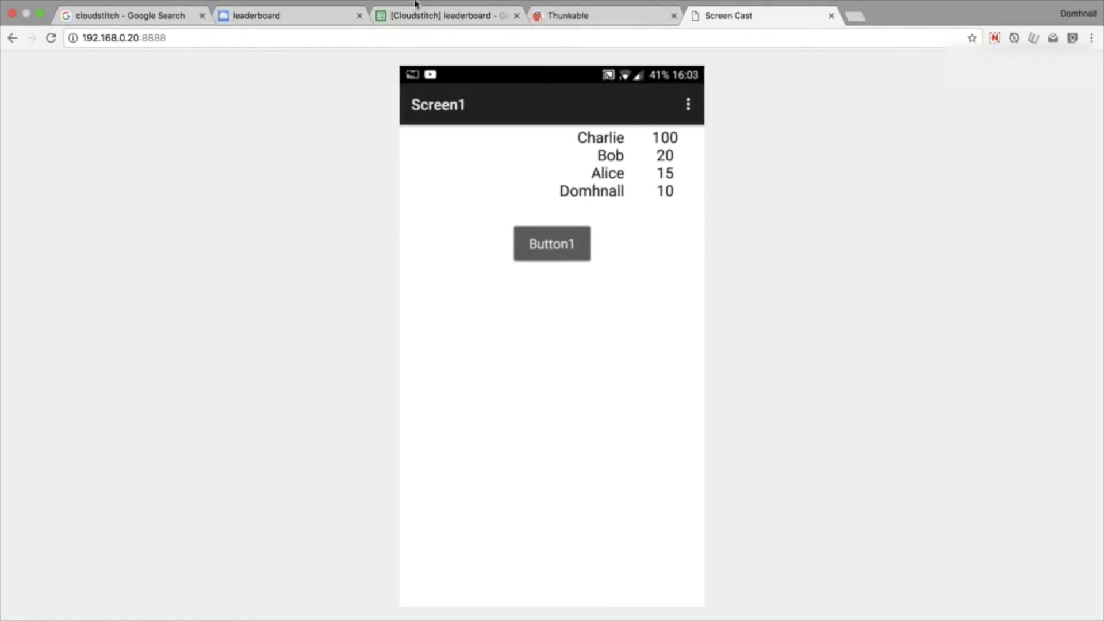
{"action": "left_click", "coordinate": [447, 15]}
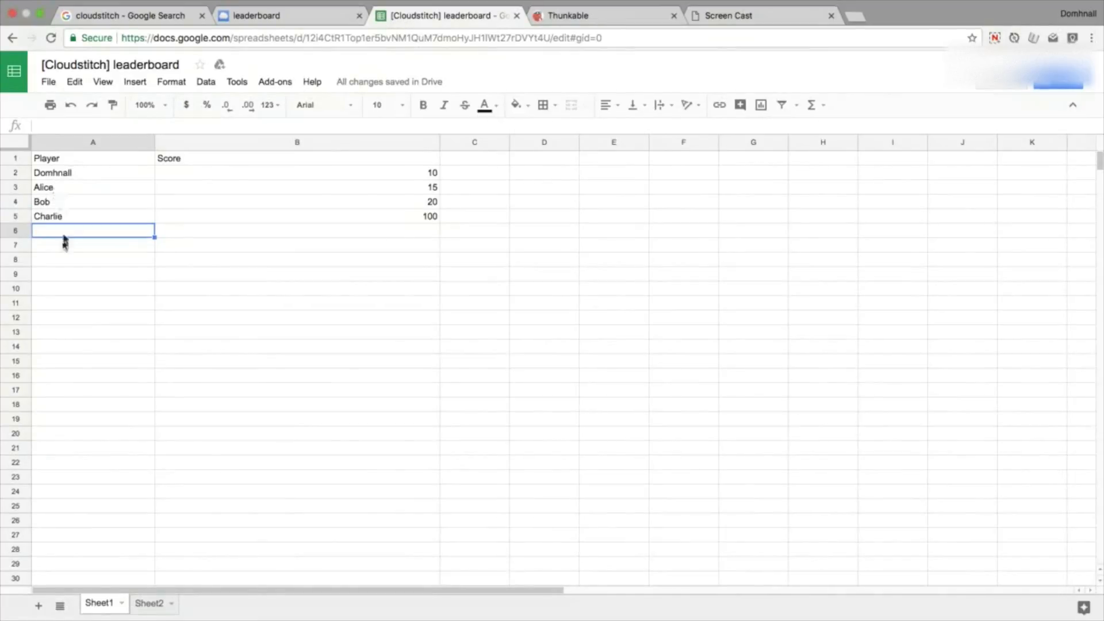
{"action": "left_click", "coordinate": [149, 602]}
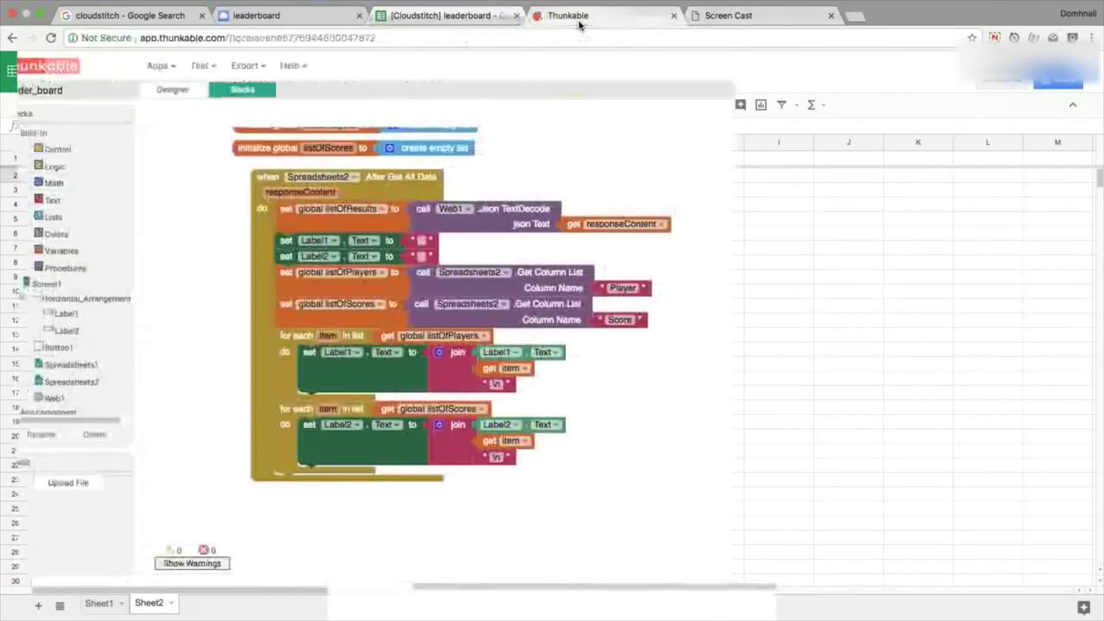
- Set Label2's width to Fill parent inside Horizontal_Arrangement1
{"action": "left_click", "coordinate": [172, 89]}
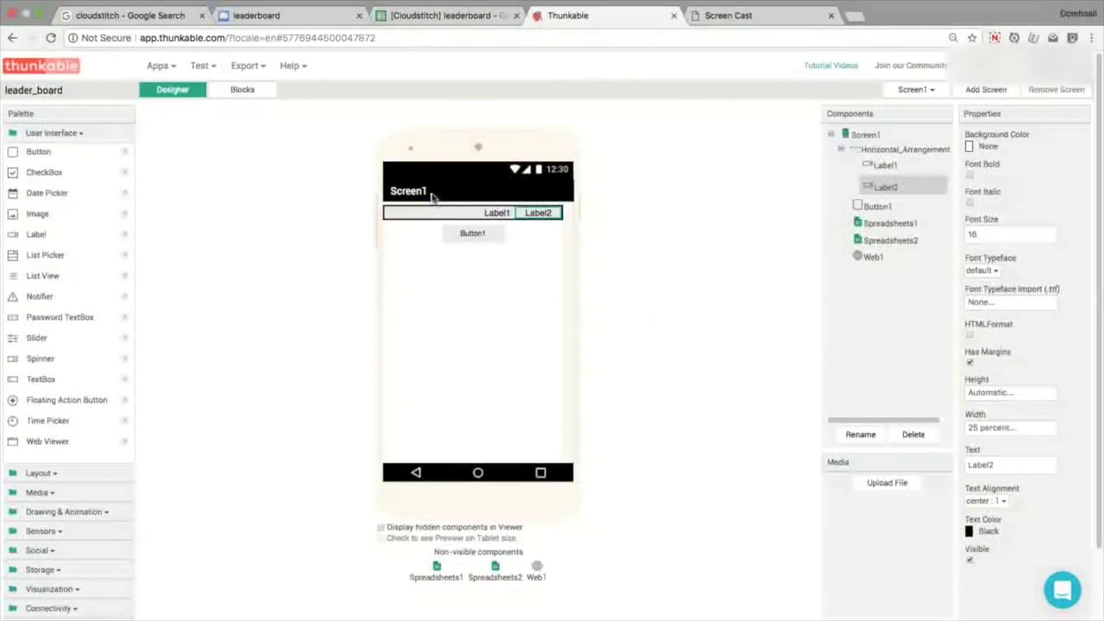
{"action": "left_click", "coordinate": [905, 153]}
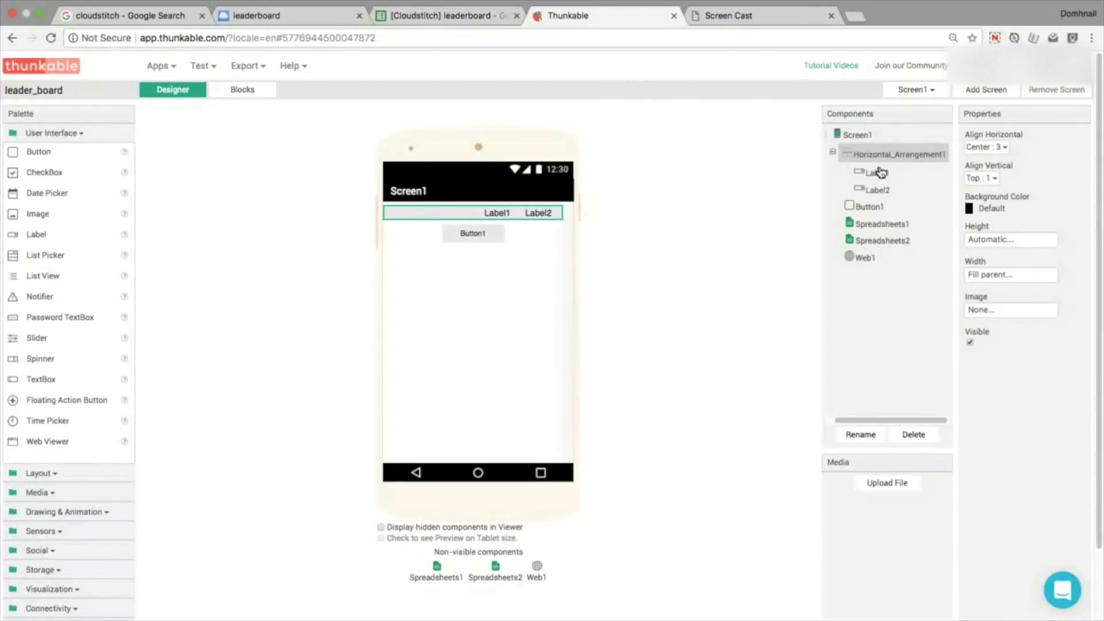
{"action": "mouse_move", "coordinate": [879, 172]}
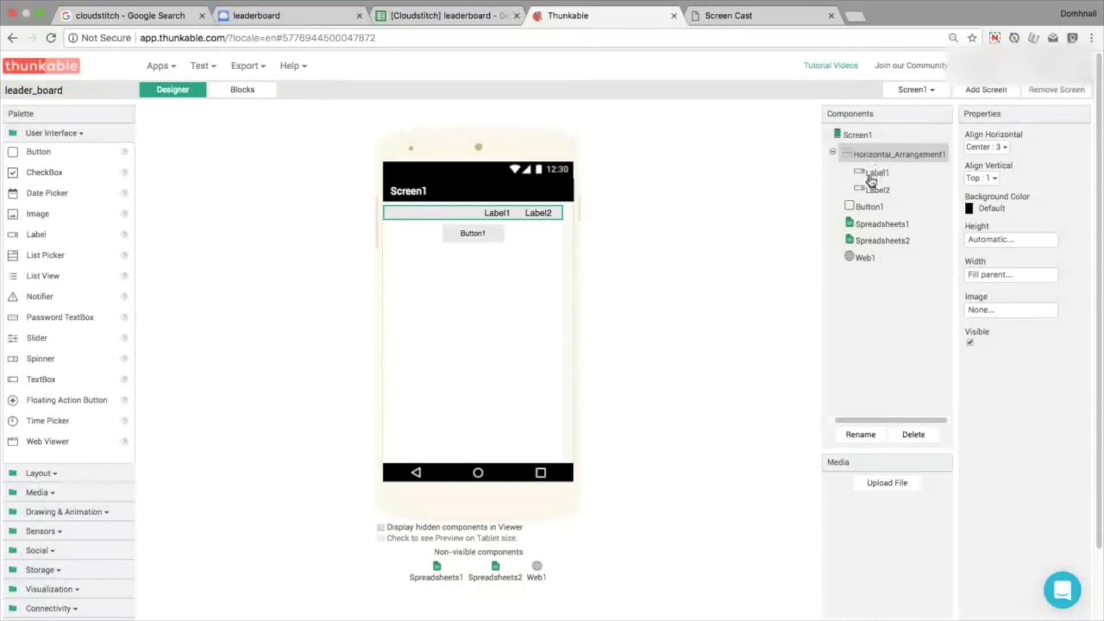
{"action": "left_click", "coordinate": [1010, 274]}
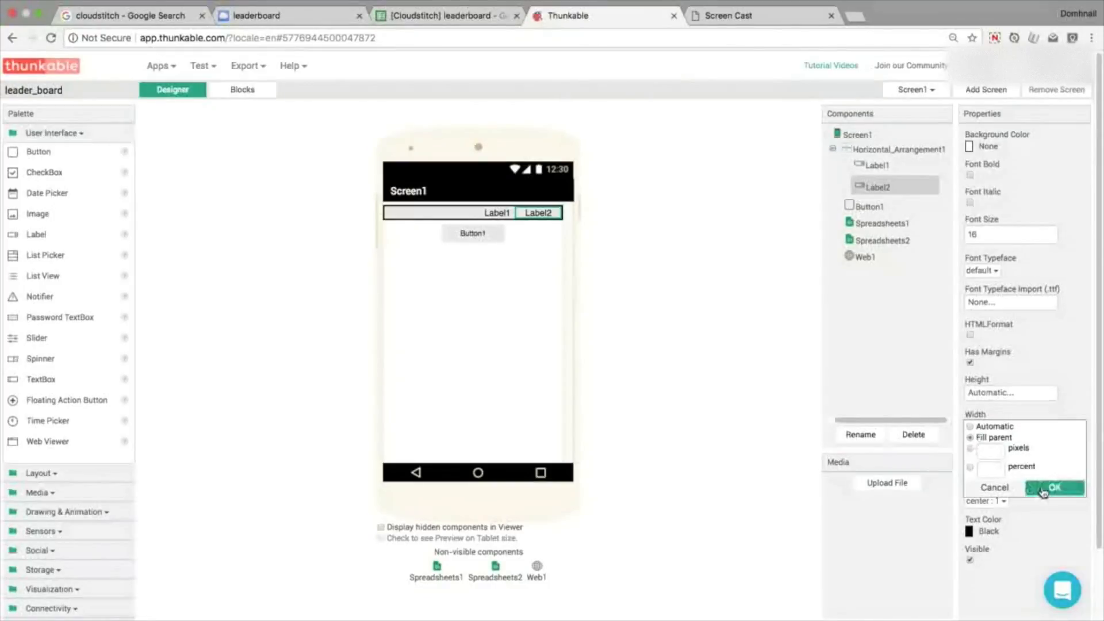
{"action": "left_click", "coordinate": [1055, 487]}
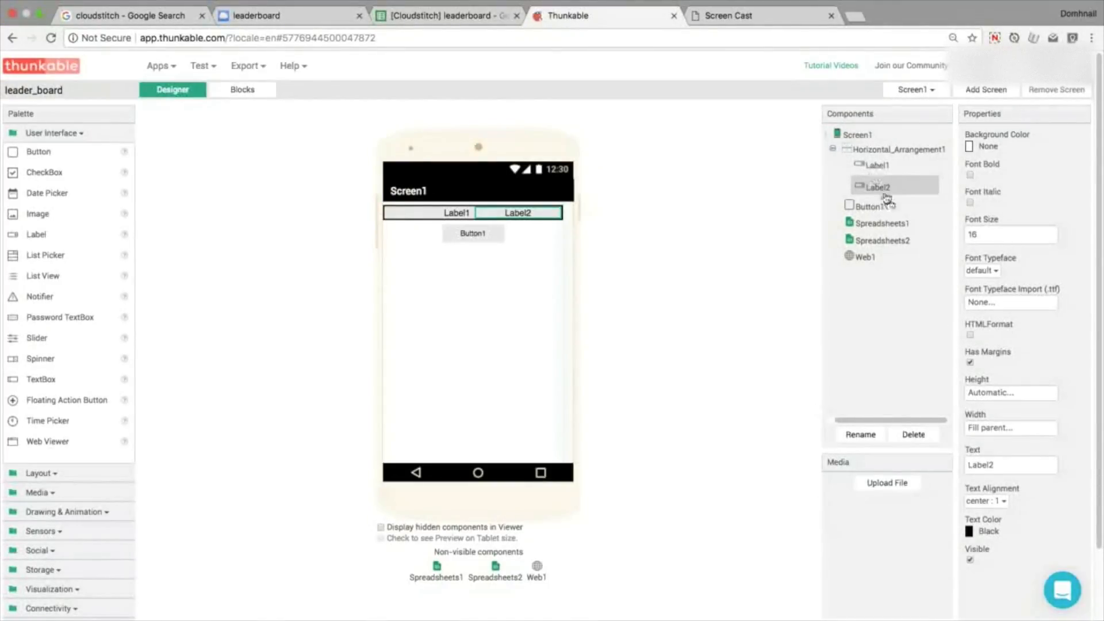
{"action": "left_click", "coordinate": [986, 501]}
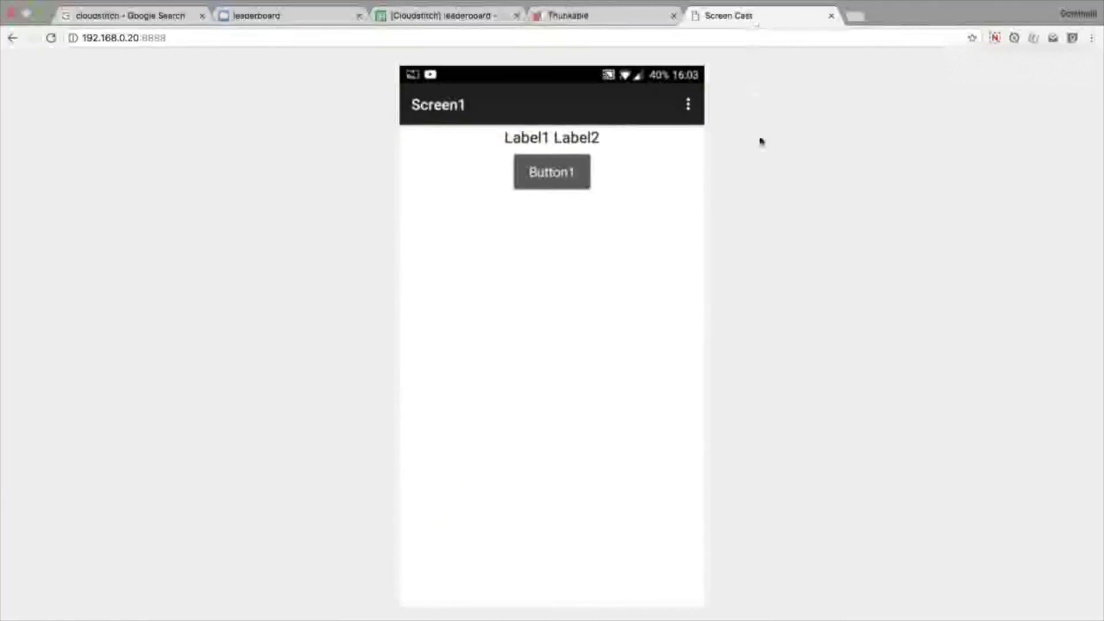
{"action": "mouse_move", "coordinate": [772, 170]}
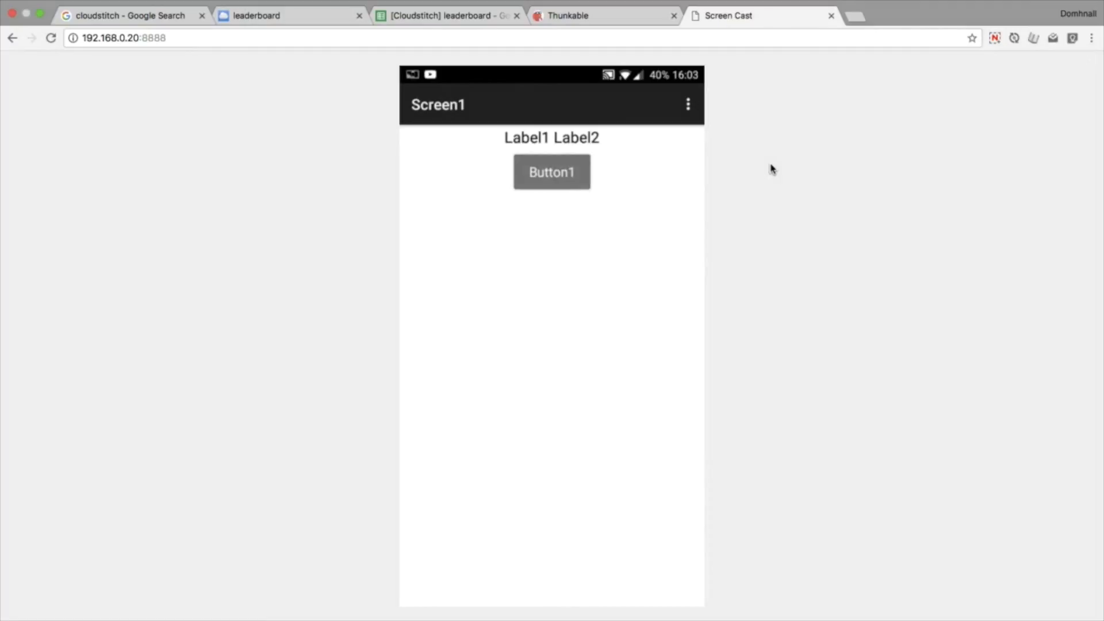
- Reload the leaderboard in the preview to see players beside scores, then return to the designer
{"action": "left_click", "coordinate": [551, 171]}
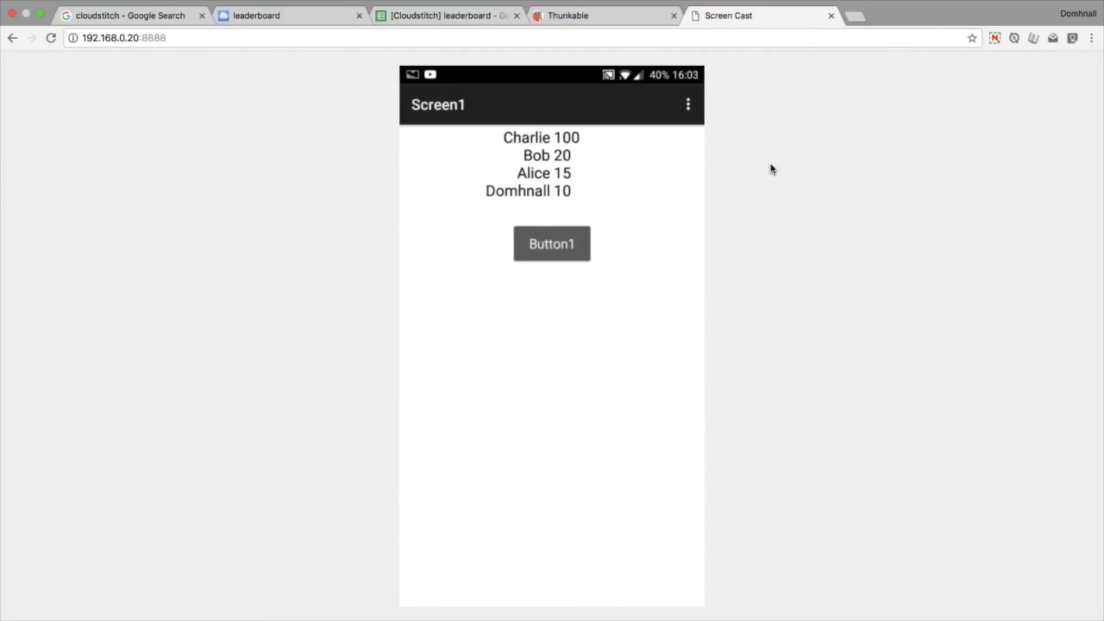
{"action": "left_click", "coordinate": [604, 15]}
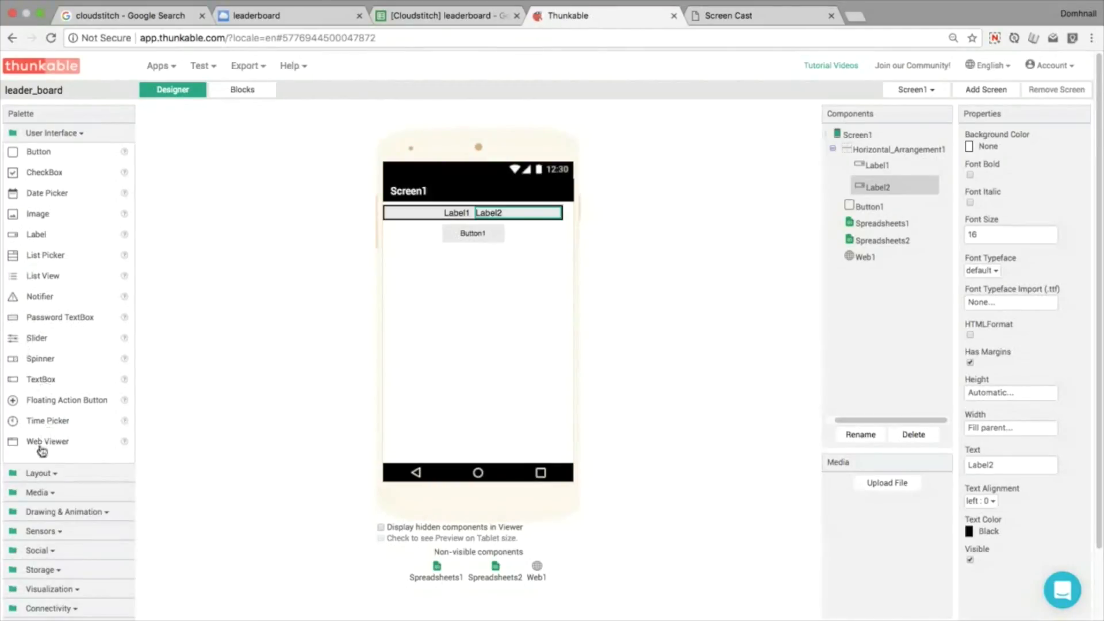
- Add a 5-pixel-wide Horizontal Arrangement spacer between Label1 and Label2 and check the gap in the phone preview
{"action": "left_click", "coordinate": [39, 152]}
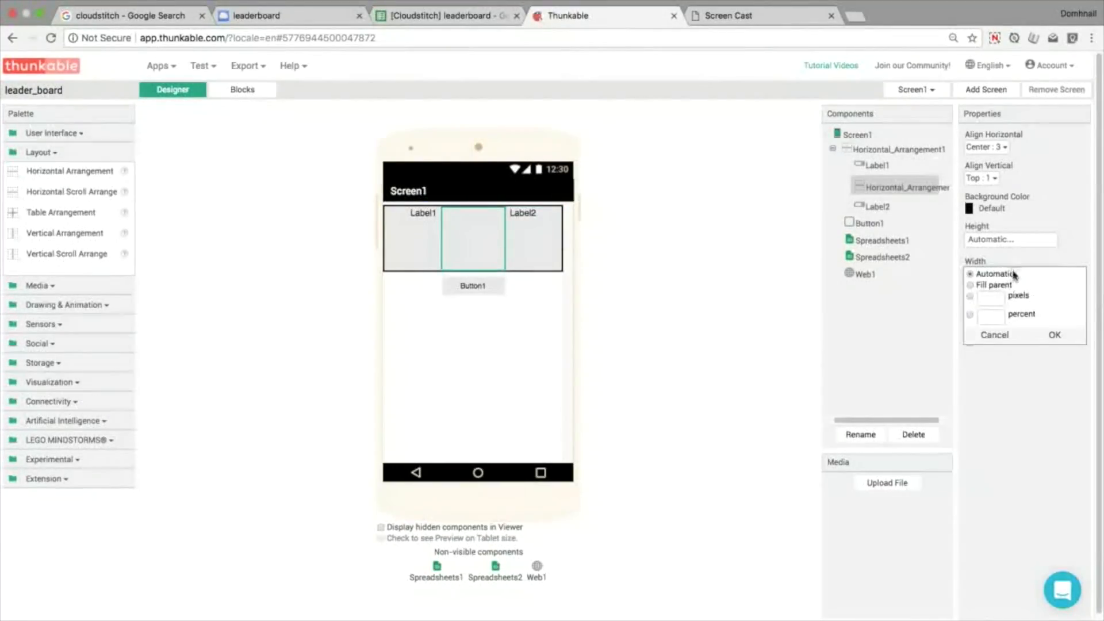
{"action": "left_click", "coordinate": [971, 296]}
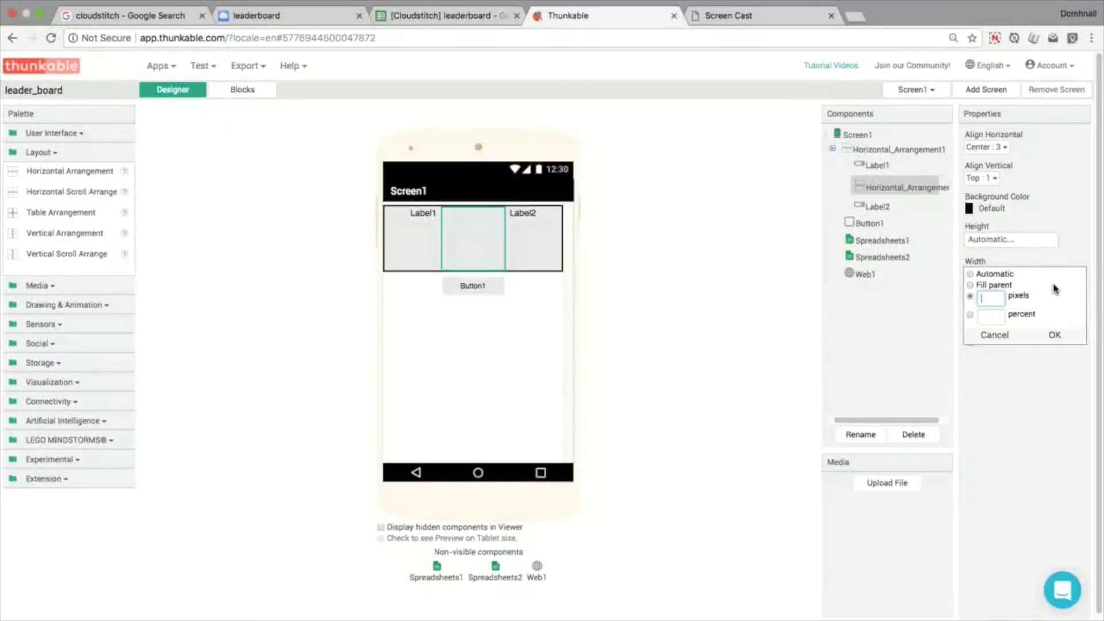
{"action": "left_click", "coordinate": [1055, 335]}
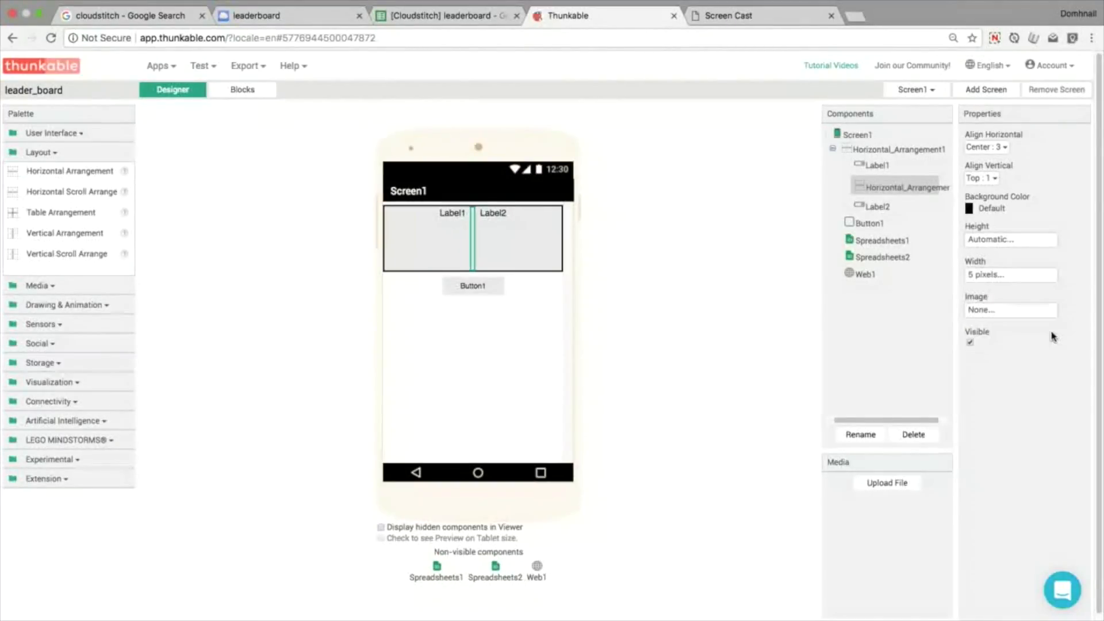
{"action": "left_click", "coordinate": [760, 15]}
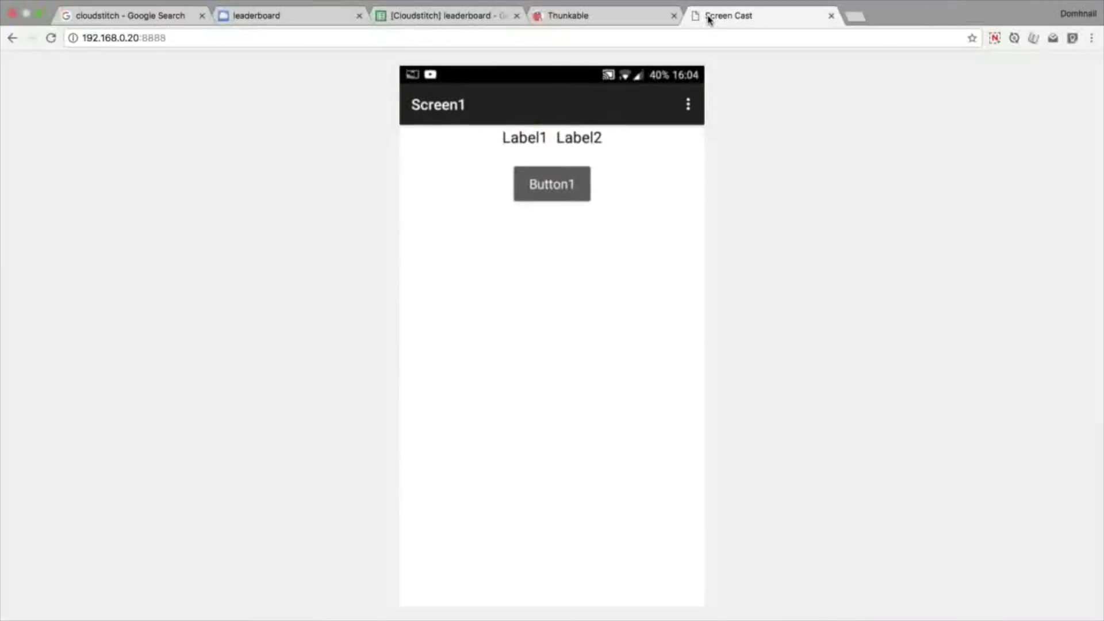